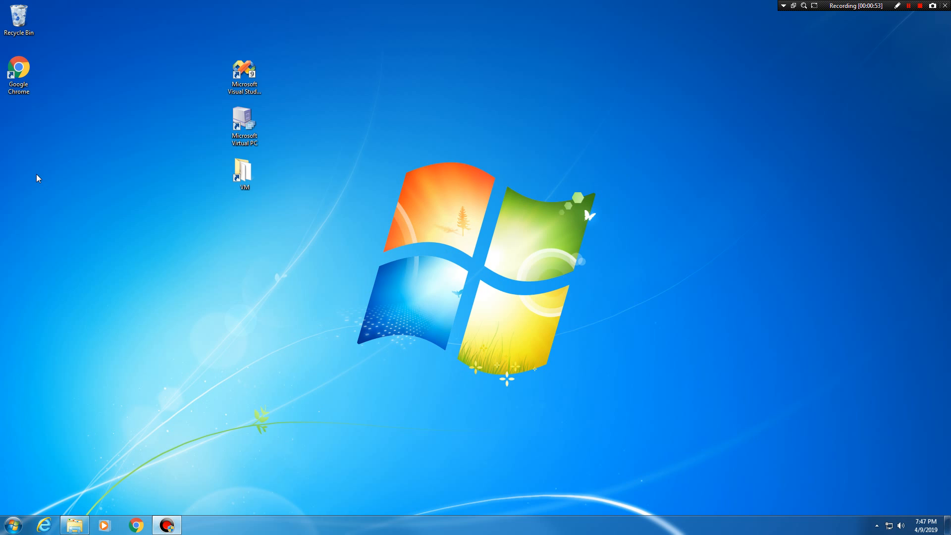
{"action": "mouse_move", "coordinate": [146, 178]}
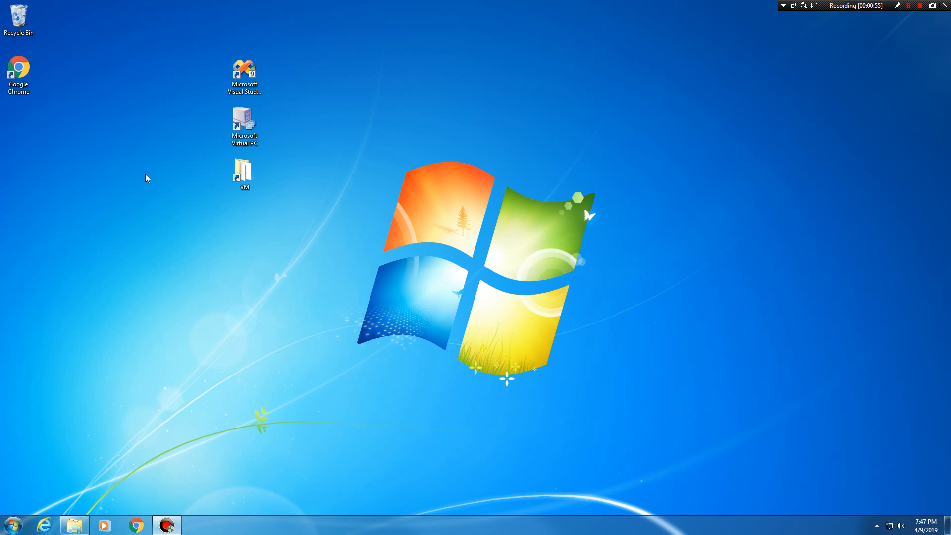
{"action": "mouse_move", "coordinate": [138, 180]}
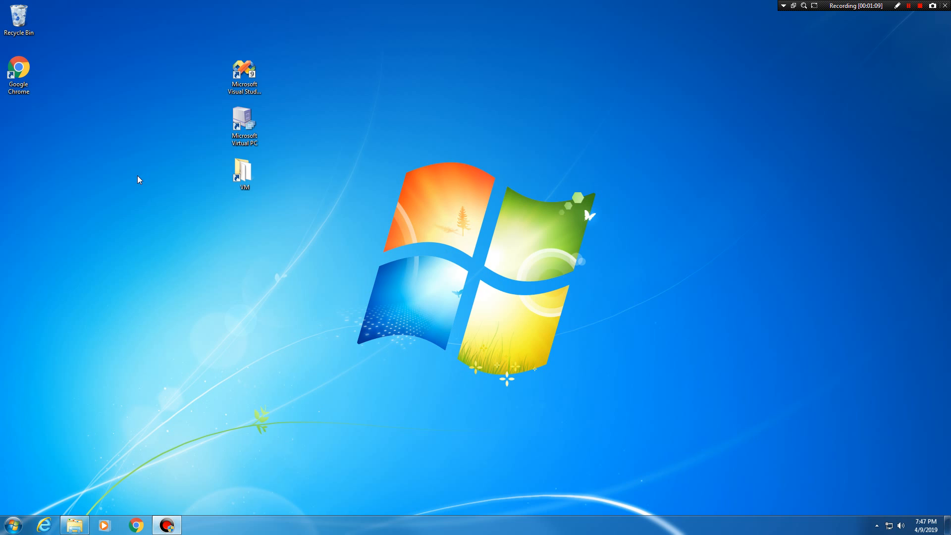
{"action": "mouse_move", "coordinate": [136, 121]}
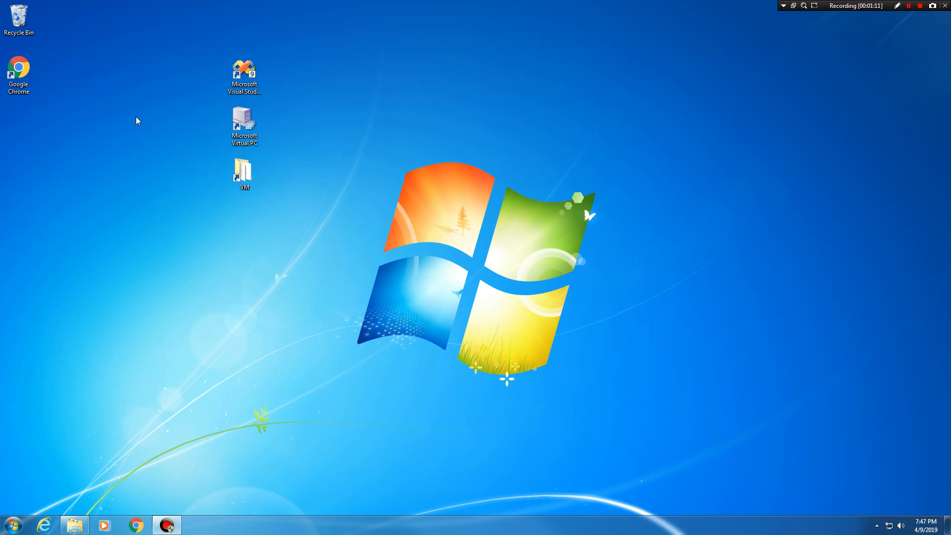
{"action": "mouse_move", "coordinate": [187, 79]}
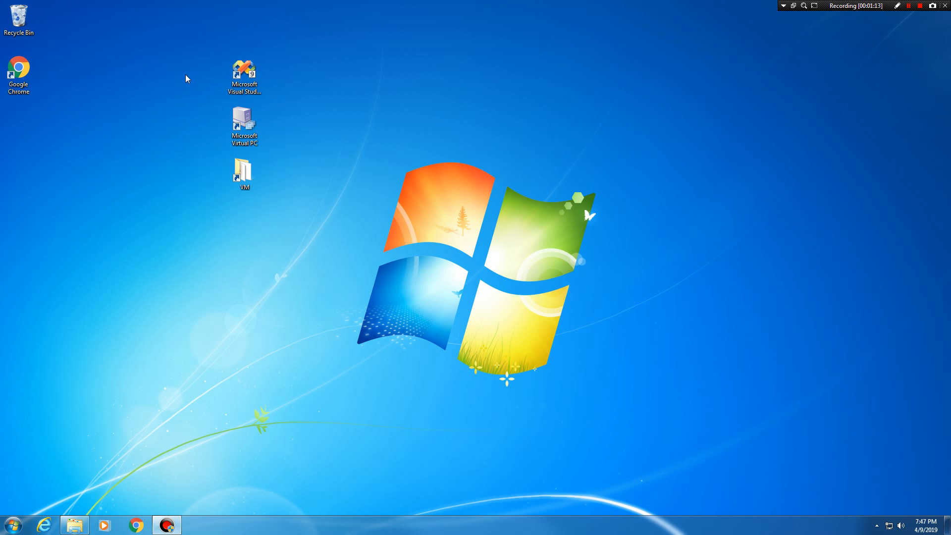
Launch Microsoft Virtual PC and move past the New Virtual Machine Wizard's welcome page.
{"action": "left_click", "coordinate": [244, 72]}
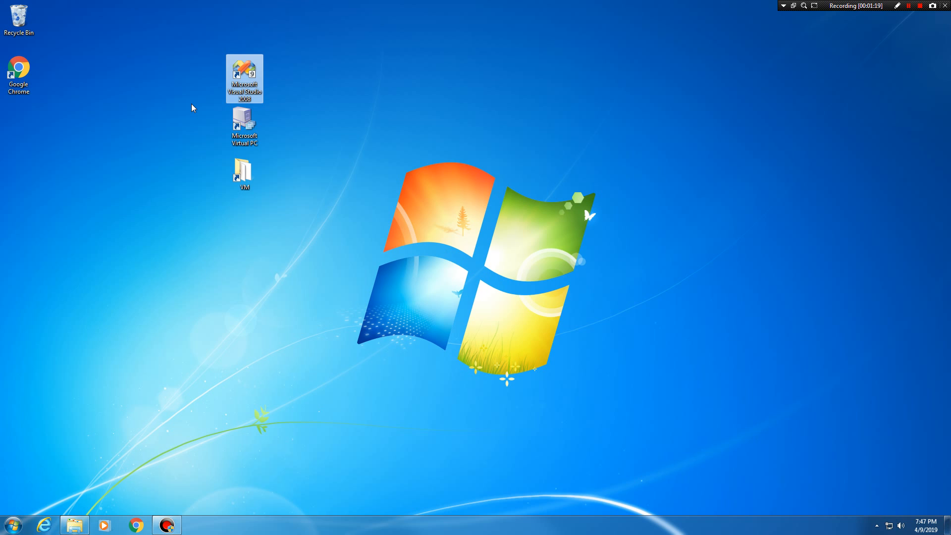
{"action": "mouse_move", "coordinate": [244, 78]}
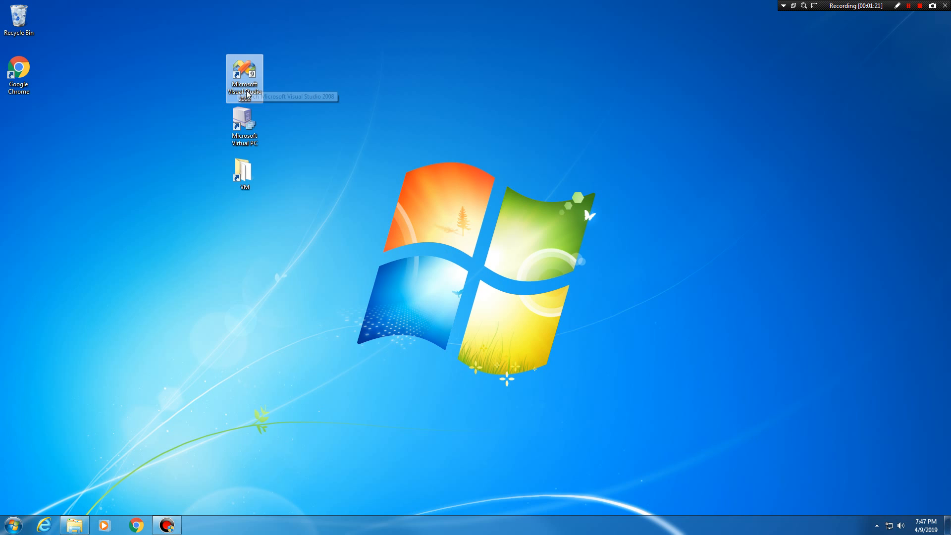
{"action": "mouse_move", "coordinate": [305, 106]}
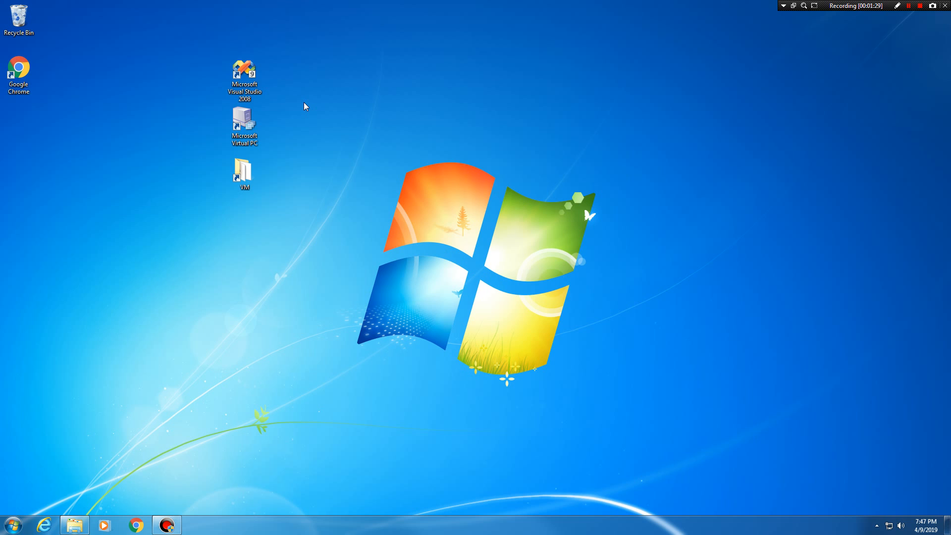
{"action": "mouse_move", "coordinate": [348, 88]}
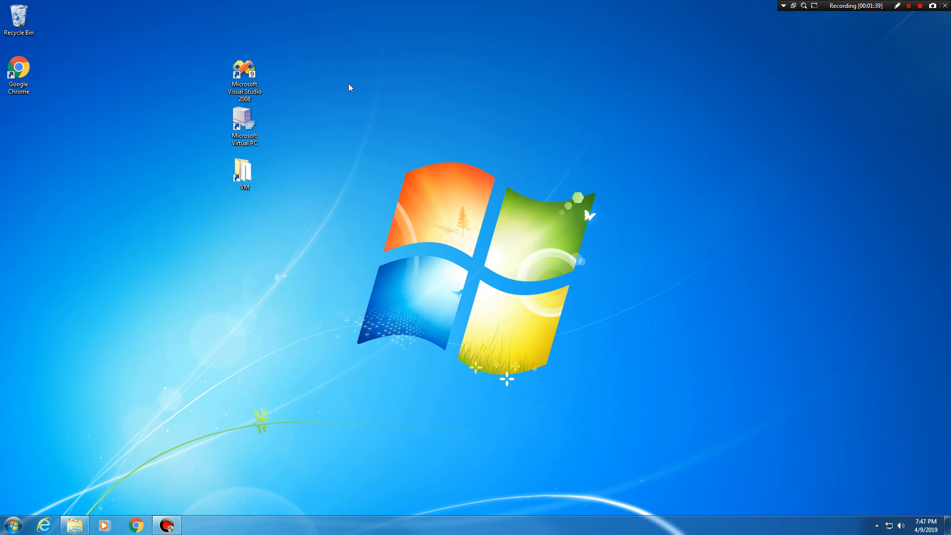
{"action": "left_click", "coordinate": [243, 121]}
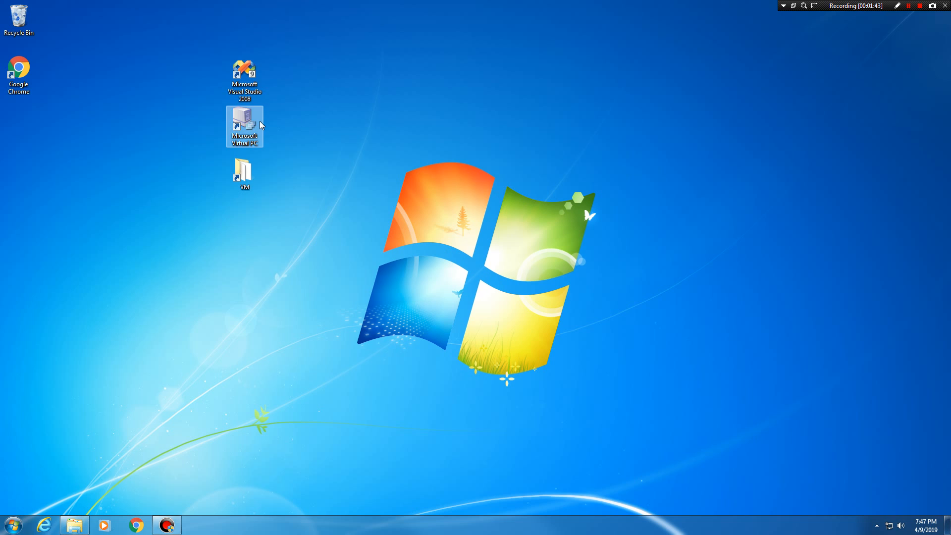
{"action": "left_click", "coordinate": [244, 126]}
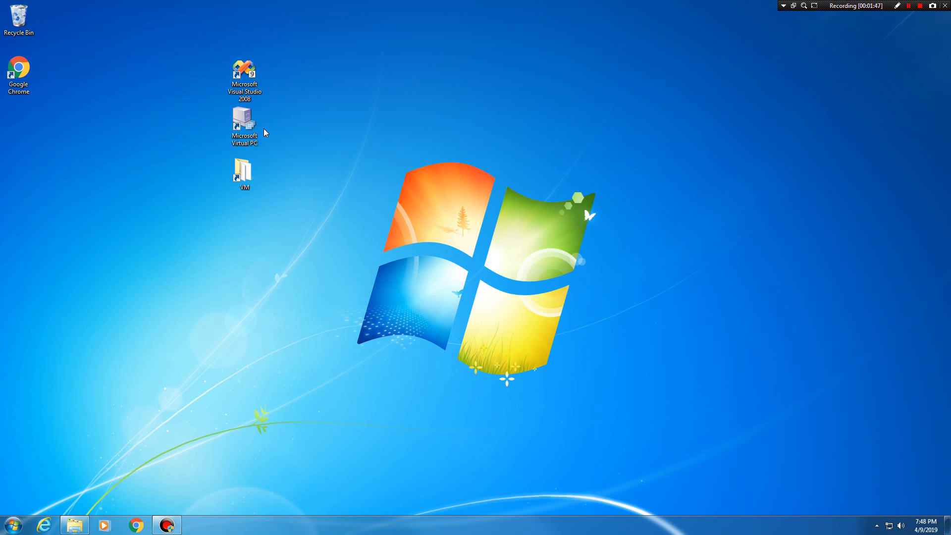
{"action": "left_click", "coordinate": [244, 125]}
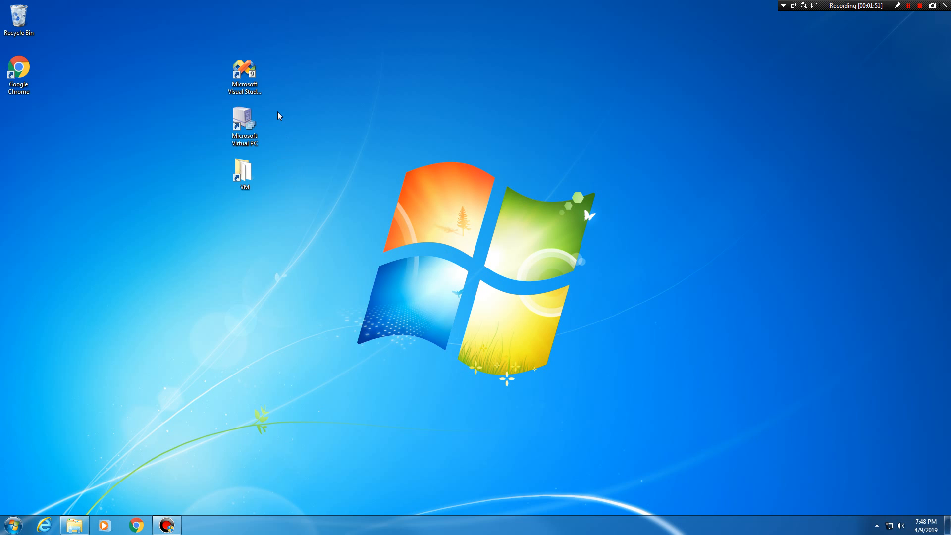
{"action": "left_click", "coordinate": [244, 124]}
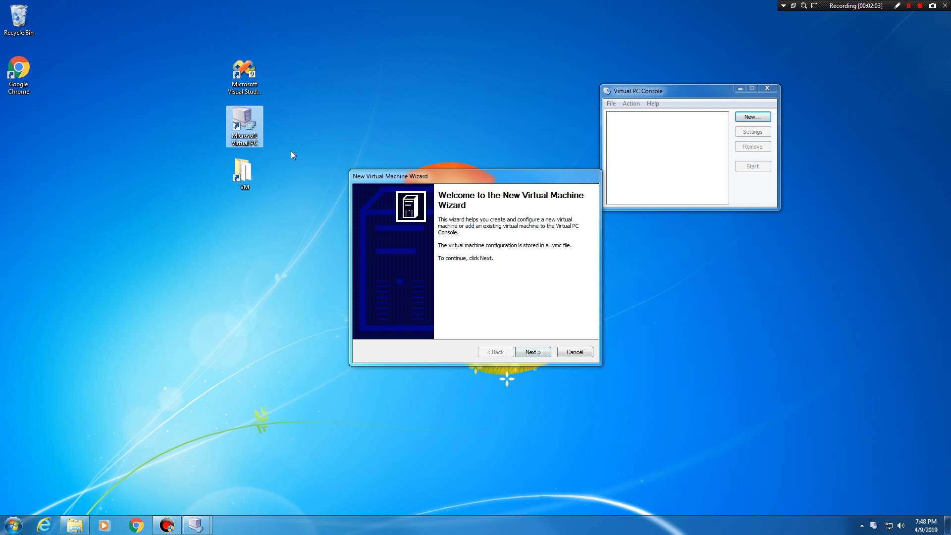
{"action": "mouse_move", "coordinate": [249, 133]}
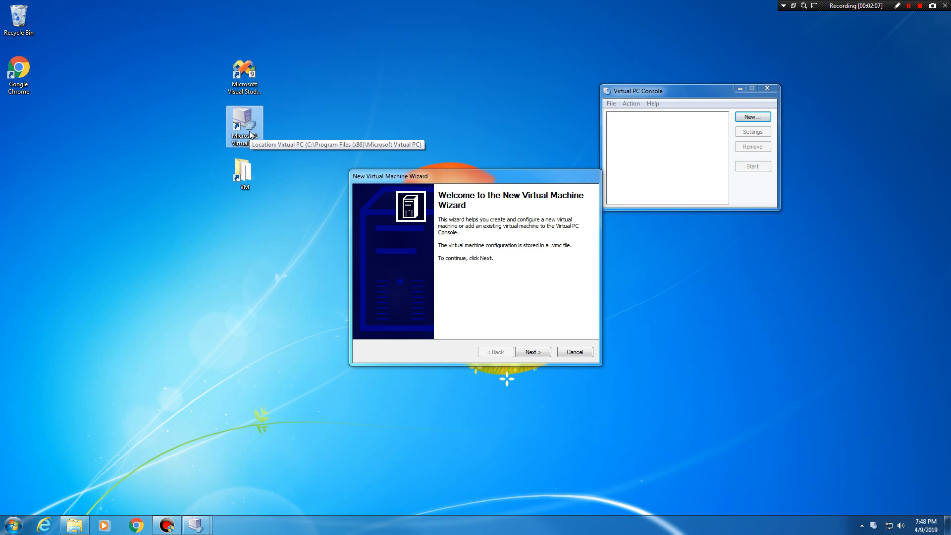
{"action": "left_click_drag", "start_coordinate": [392, 176], "coordinate": [362, 123]}
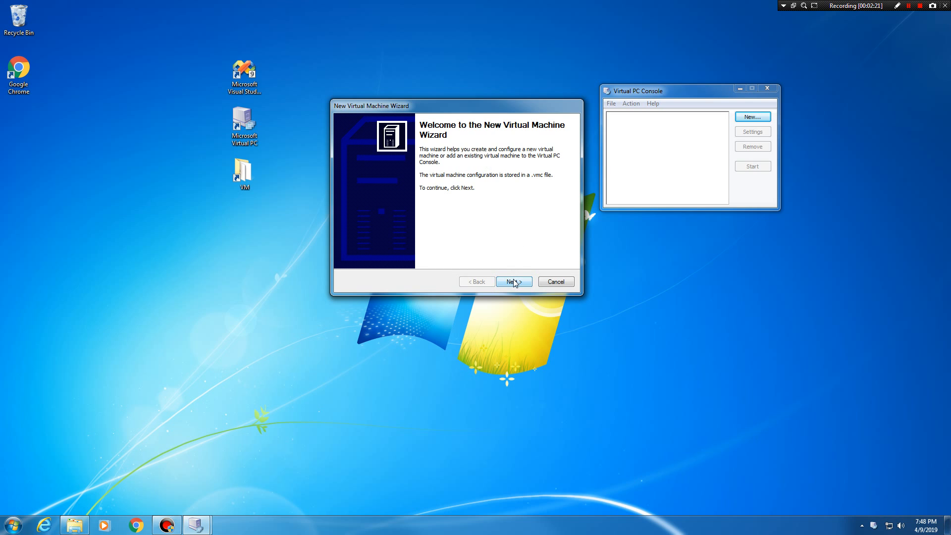
{"action": "left_click", "coordinate": [513, 281]}
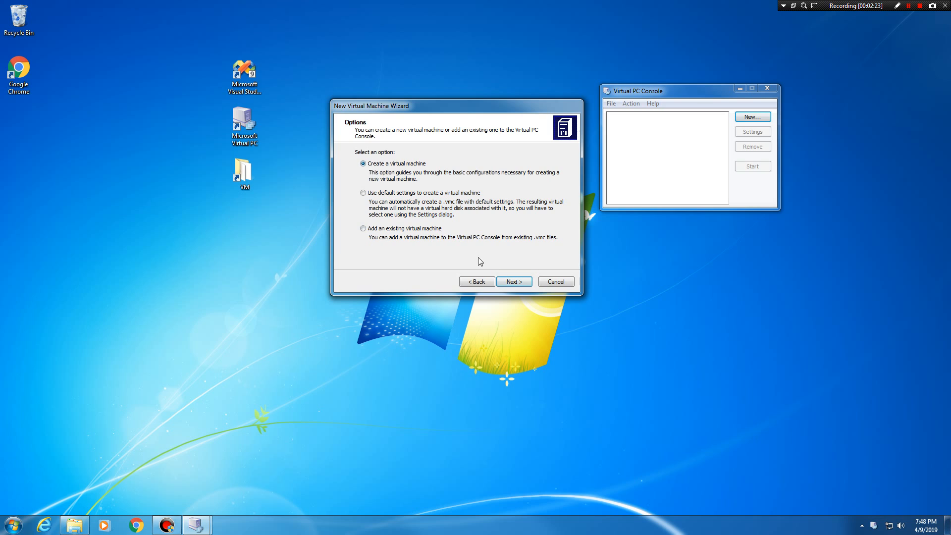
Keep 'Create a virtual machine' and name the machine 'IBM Model M'.
{"action": "left_click", "coordinate": [513, 281]}
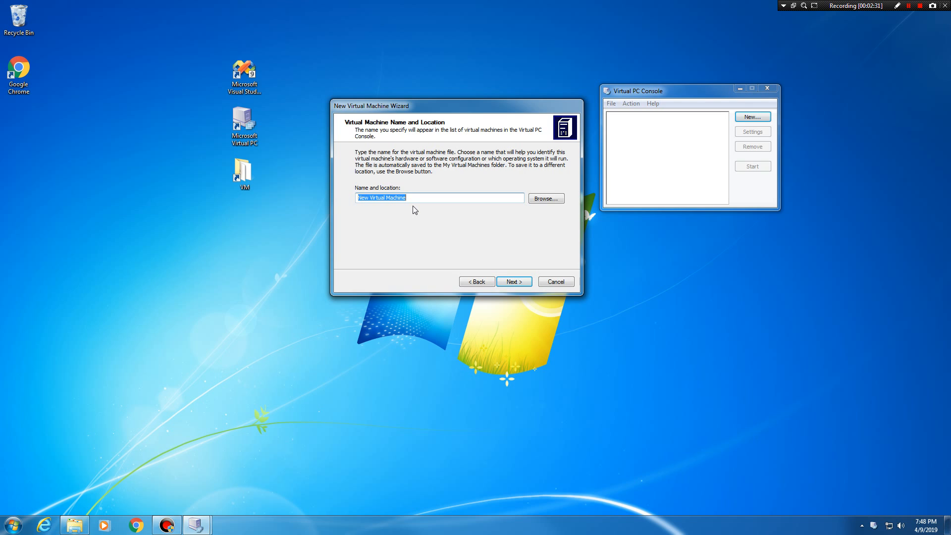
{"action": "type", "text": "IBM"}
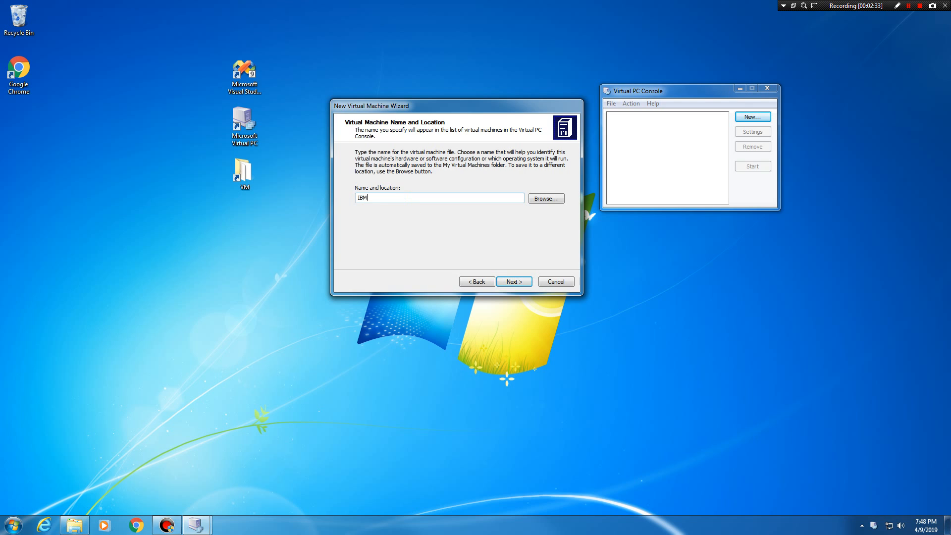
{"action": "type", "text": "Model M"}
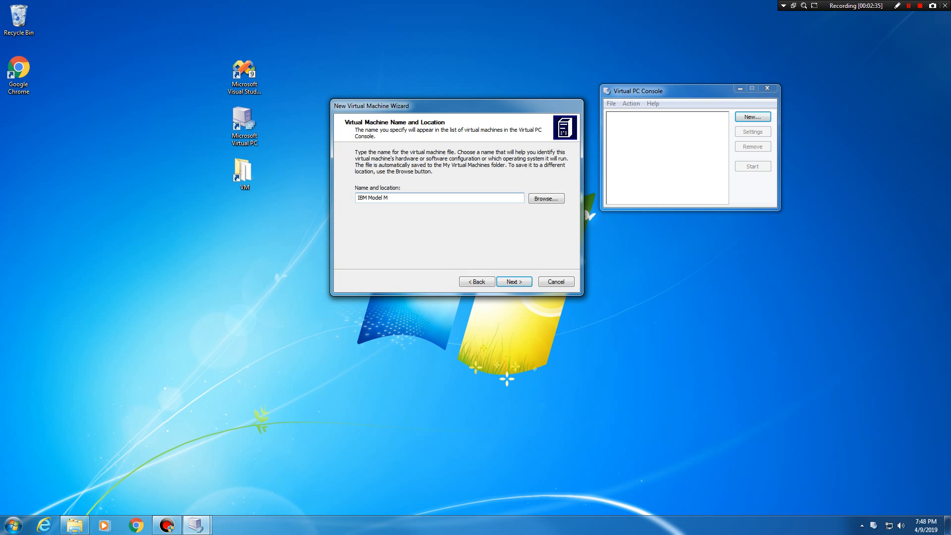
{"action": "left_click", "coordinate": [513, 281]}
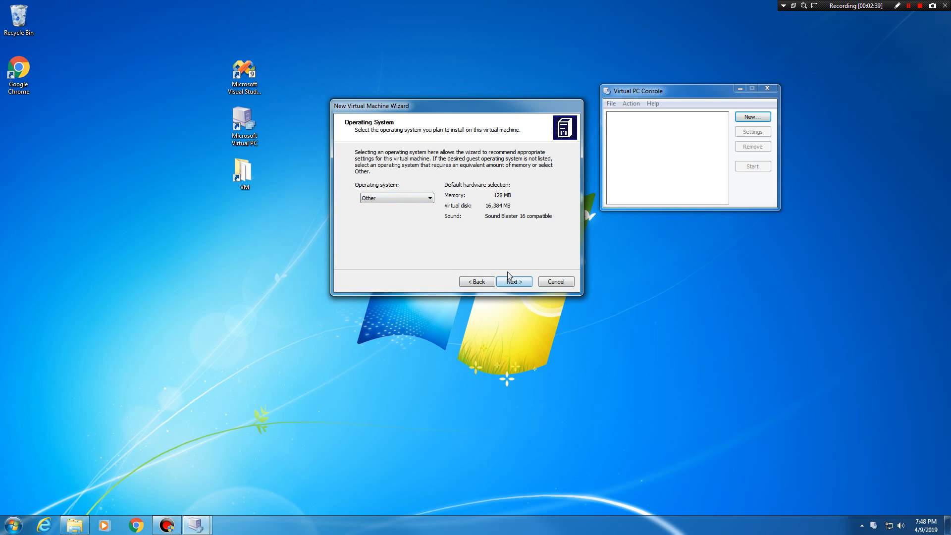
Keep Other as the operating system and raise the RAM to about 298 MB.
{"action": "left_click", "coordinate": [513, 281]}
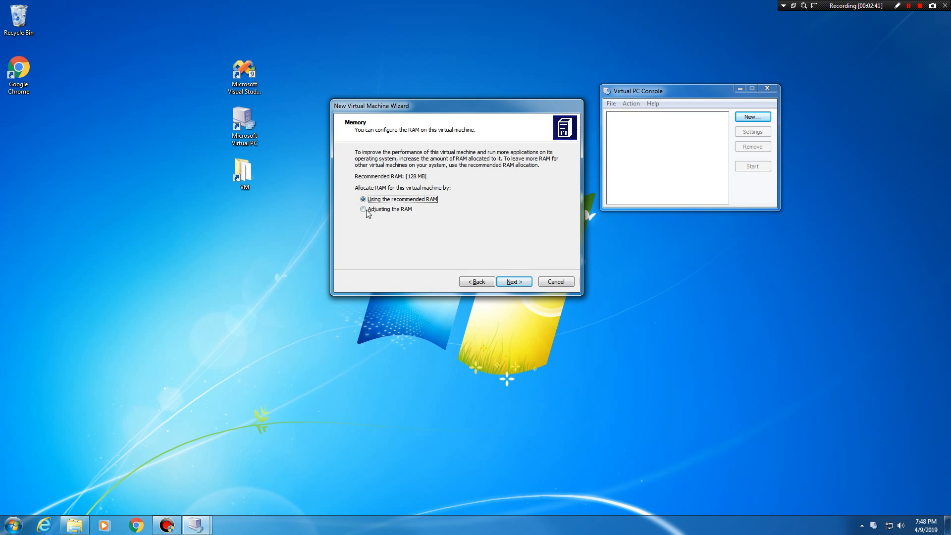
{"action": "left_click", "coordinate": [363, 209]}
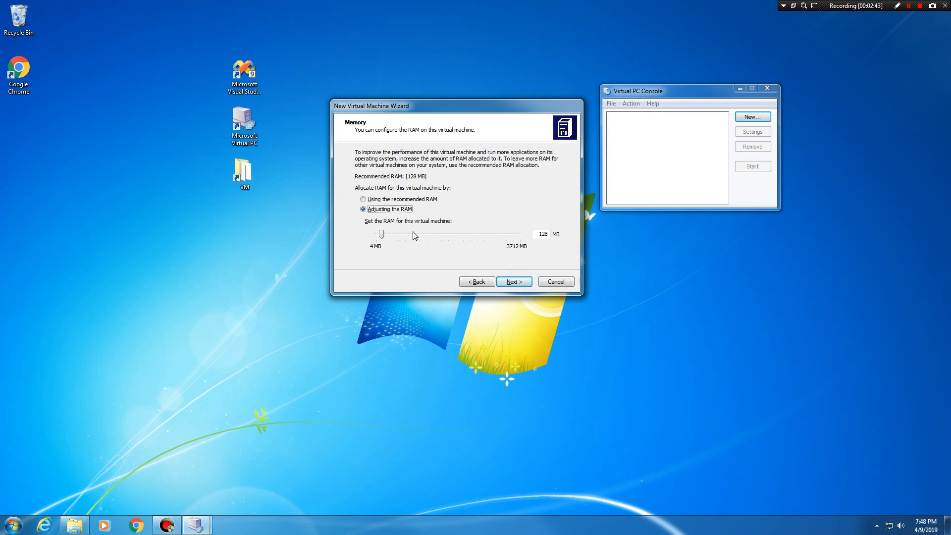
{"action": "left_click_drag", "start_coordinate": [380, 233], "coordinate": [391, 234]}
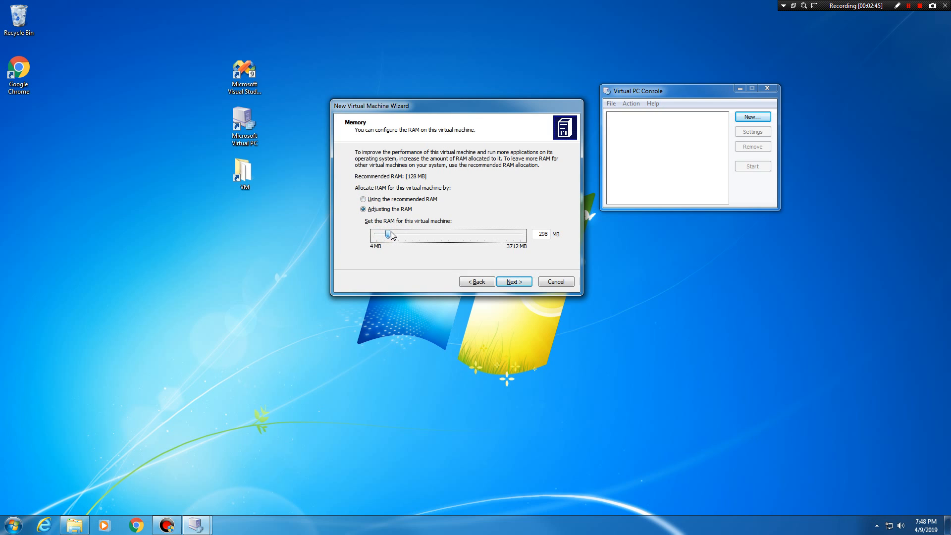
{"action": "left_click_drag", "start_coordinate": [388, 234], "coordinate": [398, 235]}
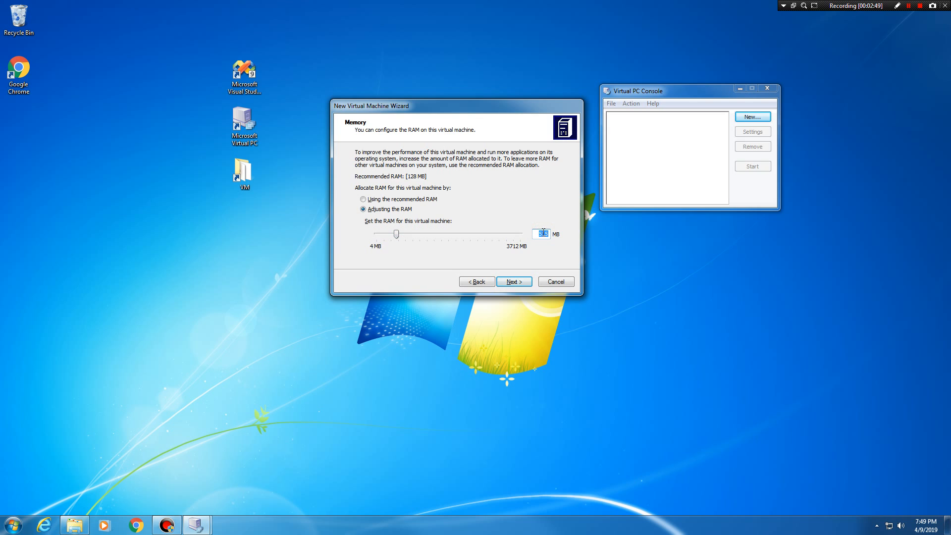
Choose an existing virtual hard disk and browse for its file.
{"action": "left_click", "coordinate": [513, 282]}
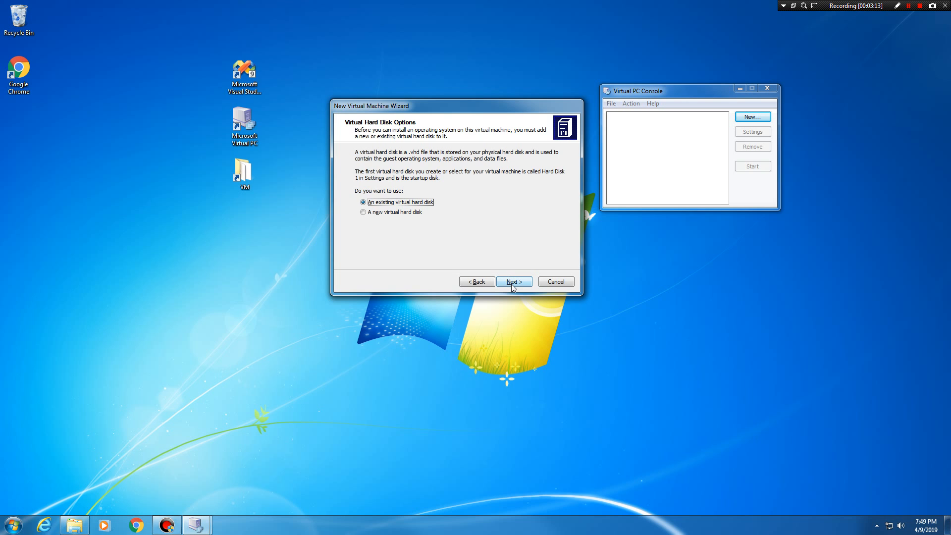
{"action": "left_click", "coordinate": [513, 281]}
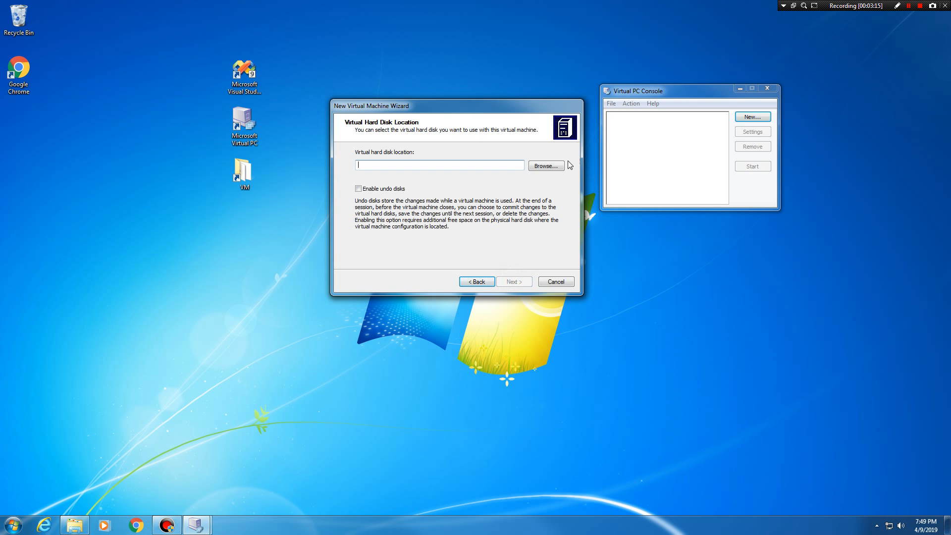
{"action": "left_click", "coordinate": [545, 165]}
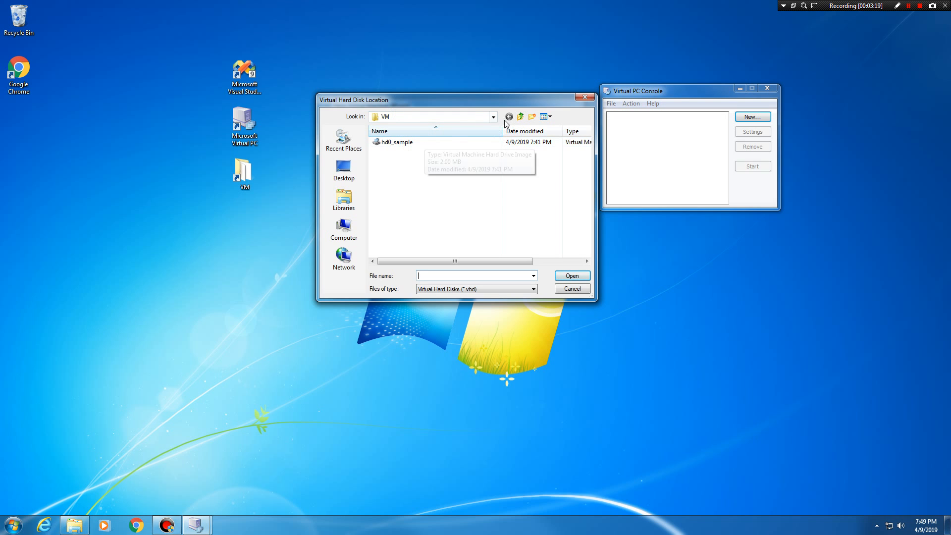
Select hd0_sample.vhd from C:\WINCE700\platform\VirtualPC\VM and finish the wizard.
{"action": "left_click", "coordinate": [520, 116]}
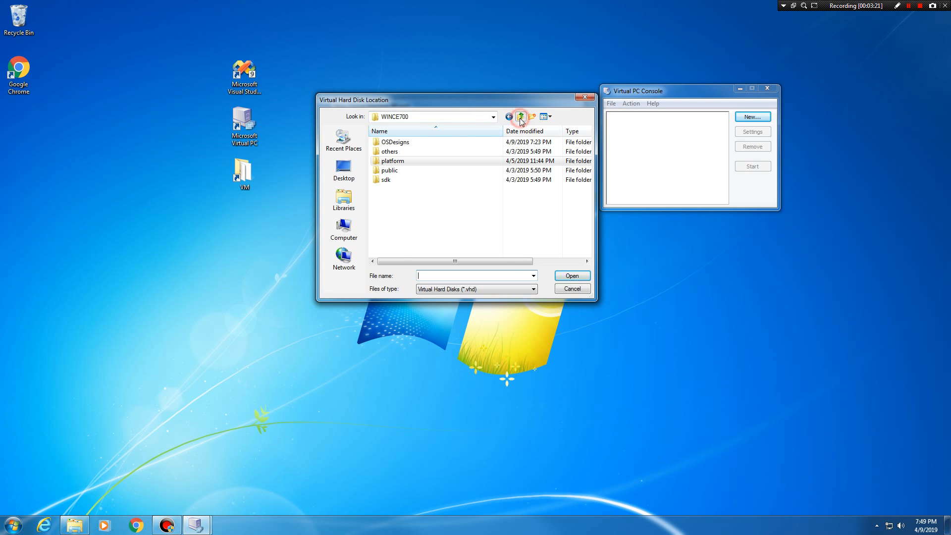
{"action": "left_click", "coordinate": [519, 116]}
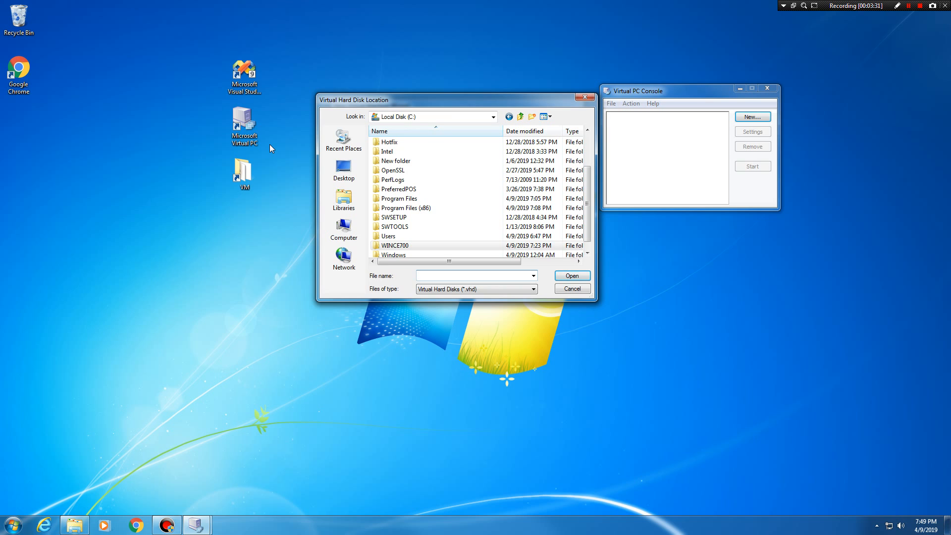
{"action": "left_click", "coordinate": [394, 246]}
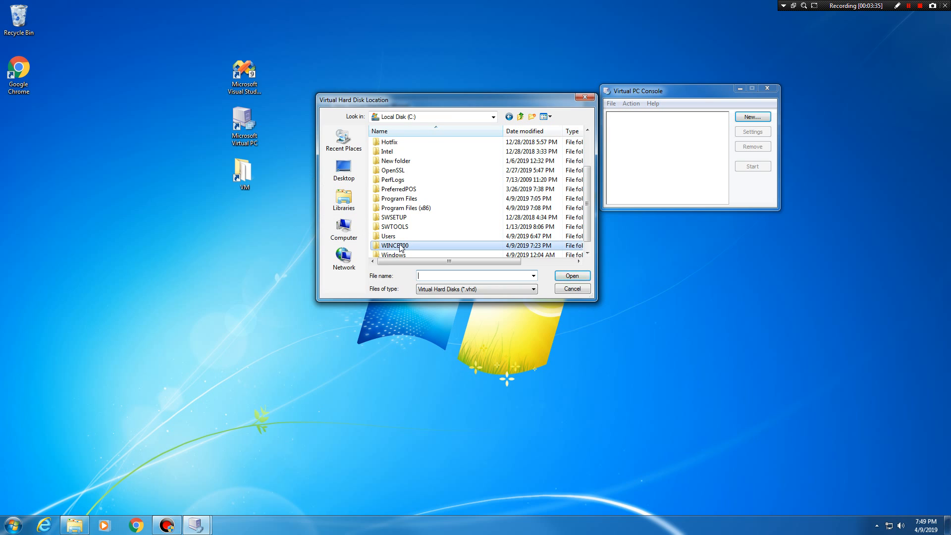
{"action": "mouse_move", "coordinate": [394, 246]}
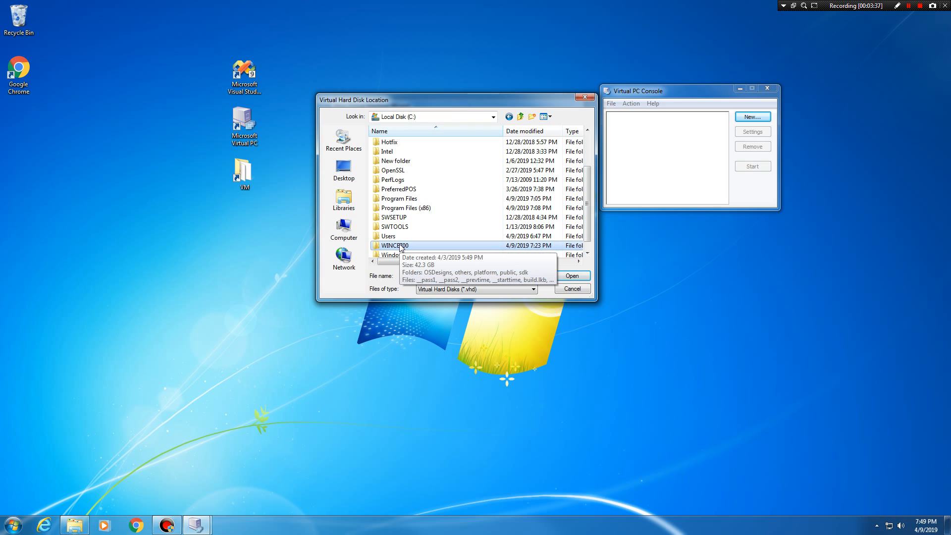
{"action": "double_click", "coordinate": [394, 245]}
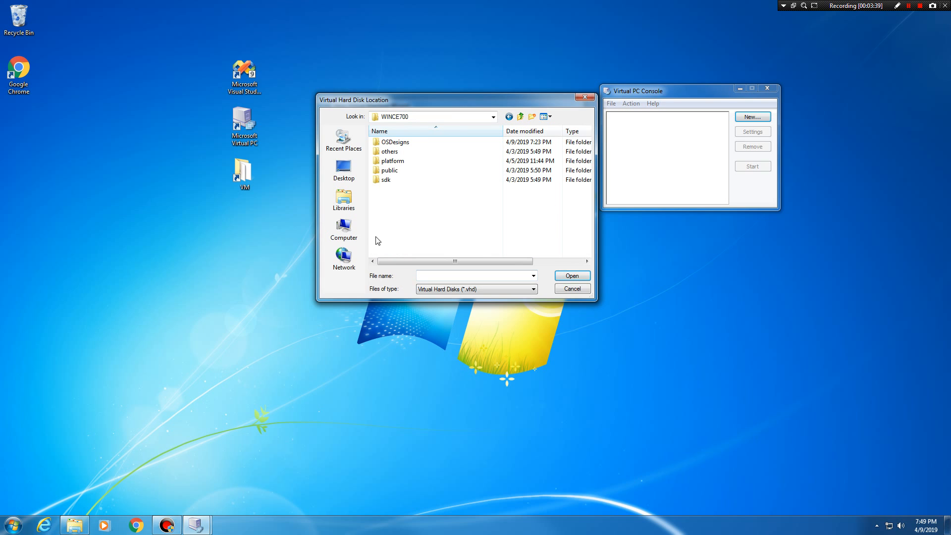
{"action": "left_click", "coordinate": [389, 171]}
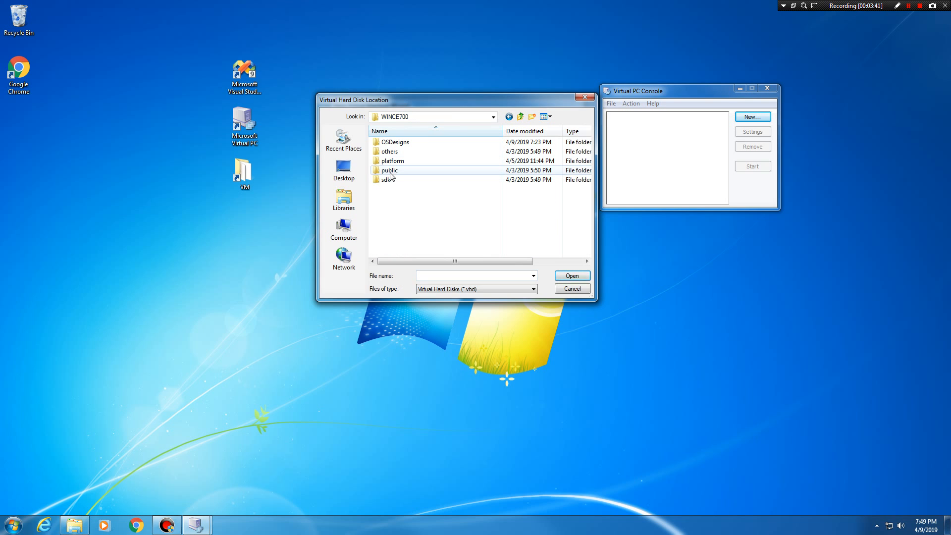
{"action": "left_click", "coordinate": [392, 160]}
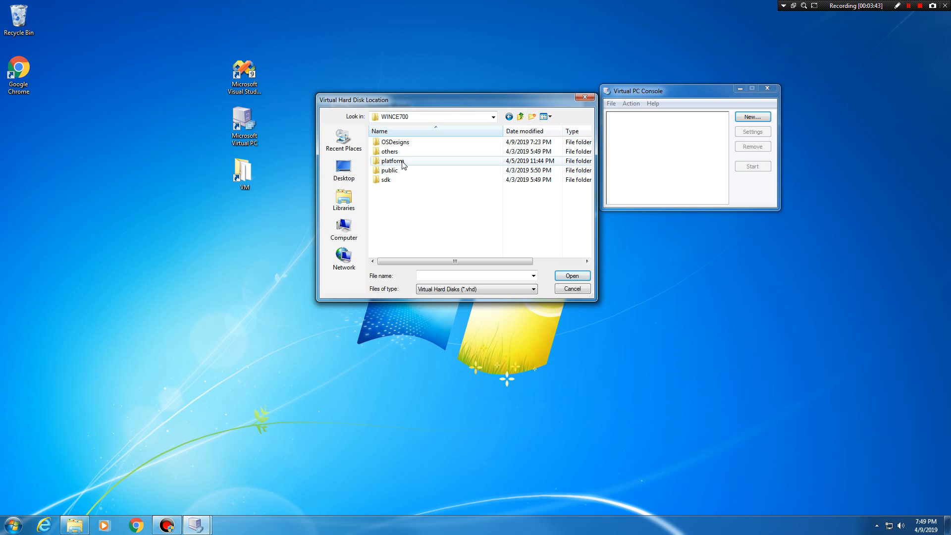
{"action": "double_click", "coordinate": [390, 160]}
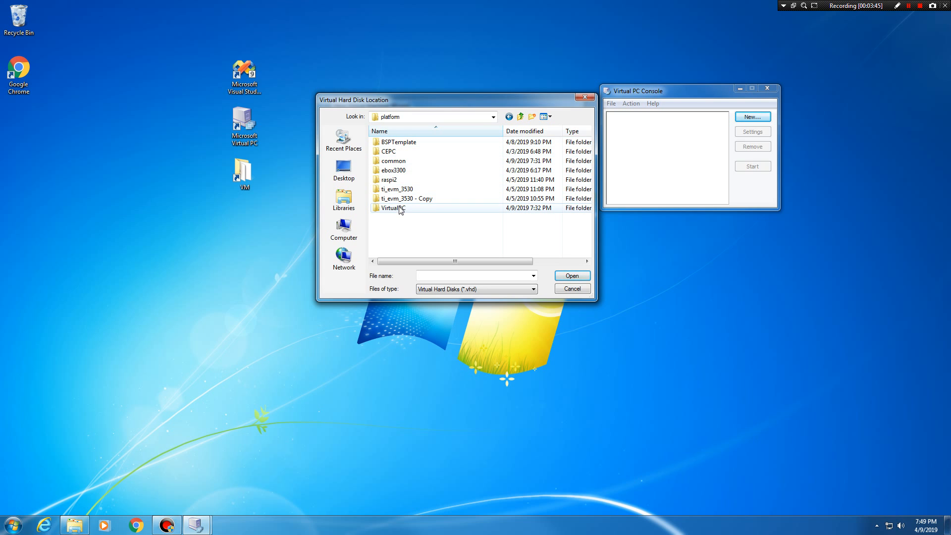
{"action": "double_click", "coordinate": [393, 208]}
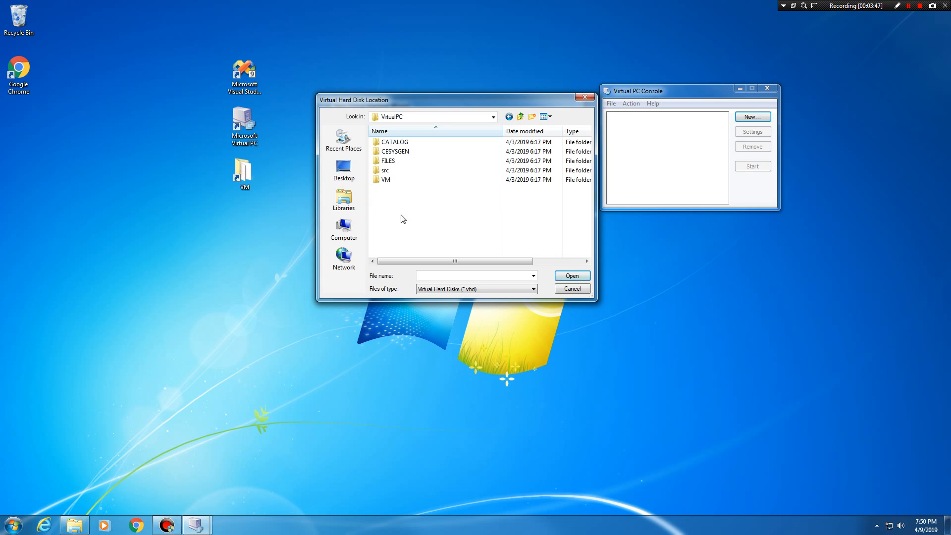
{"action": "left_click", "coordinate": [386, 179]}
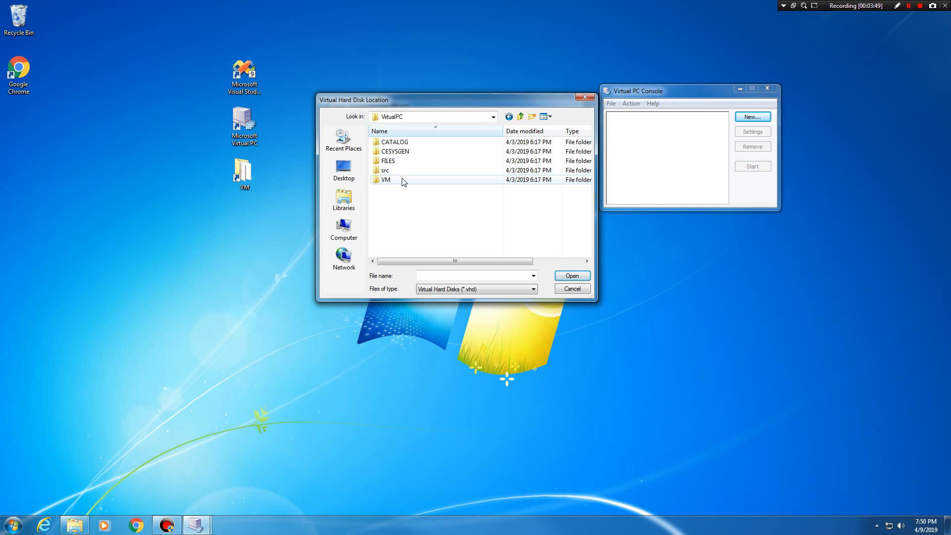
{"action": "double_click", "coordinate": [385, 180]}
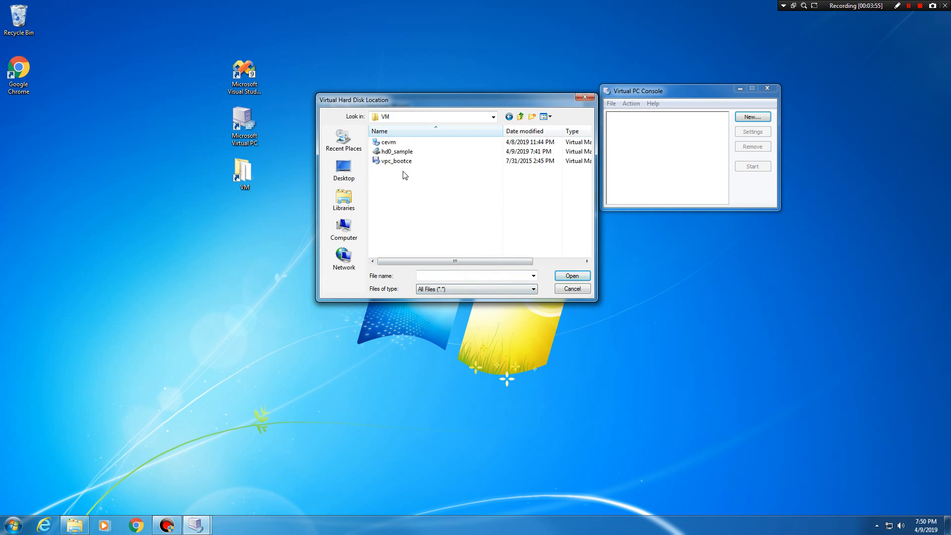
{"action": "mouse_move", "coordinate": [386, 142]}
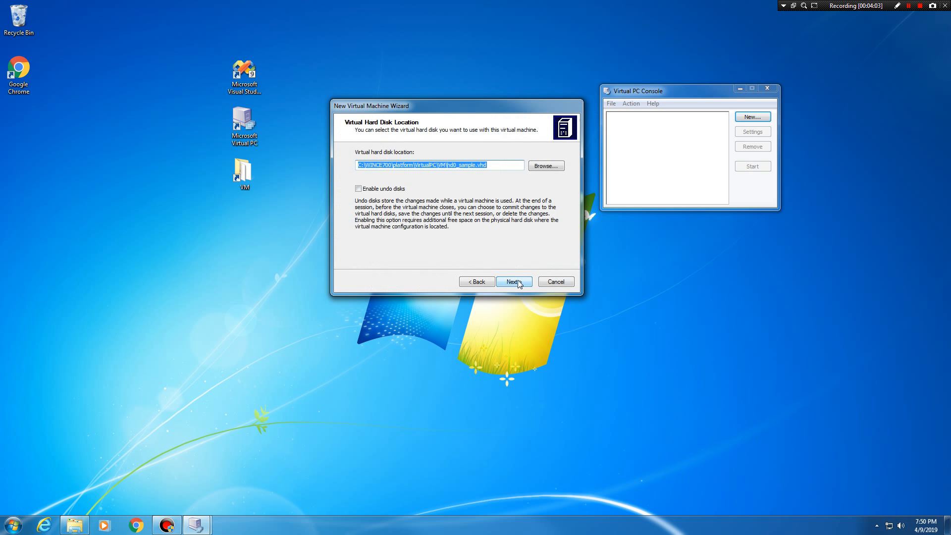
{"action": "left_click", "coordinate": [513, 281]}
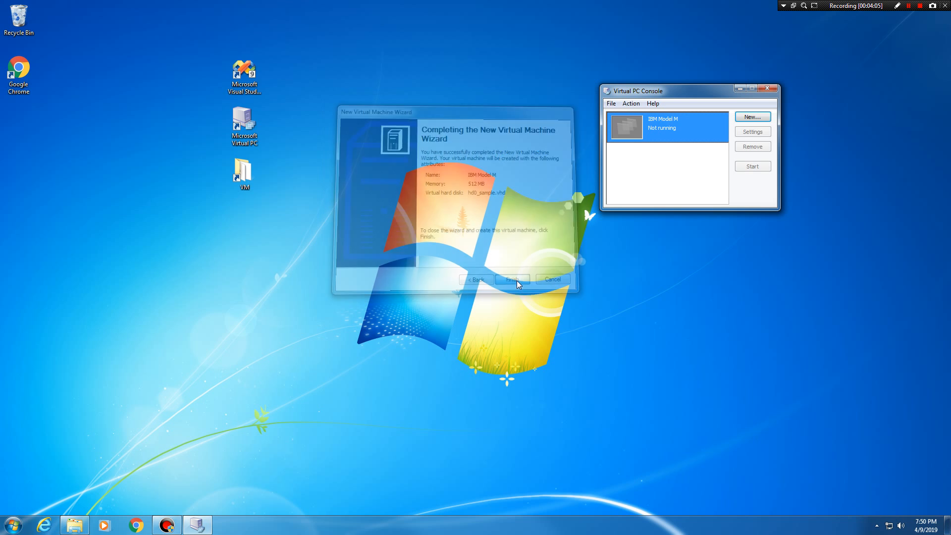
{"action": "left_click", "coordinate": [511, 279]}
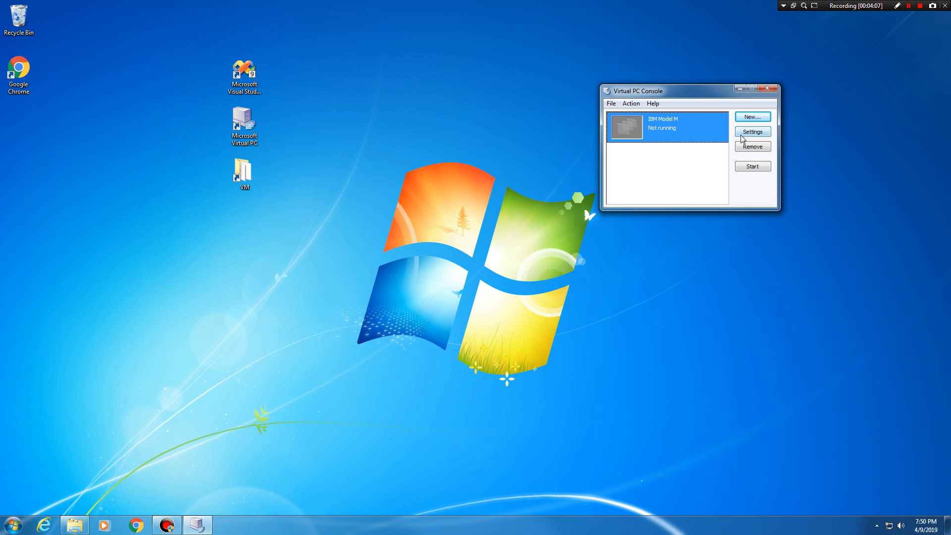
Set IBM Model M's Adapter 1 to the Intel(R) 82579LM Gigabit Network Connection.
{"action": "left_click", "coordinate": [751, 132]}
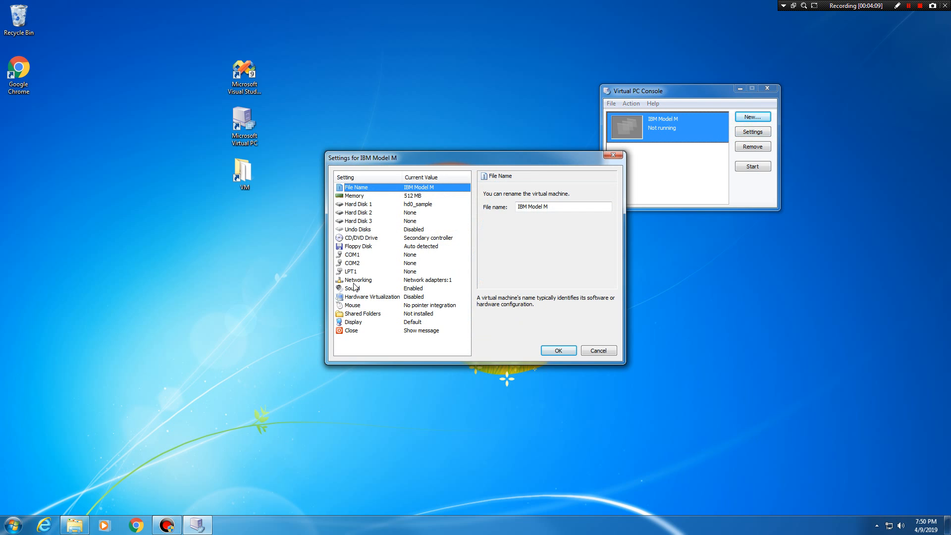
{"action": "left_click", "coordinate": [359, 280]}
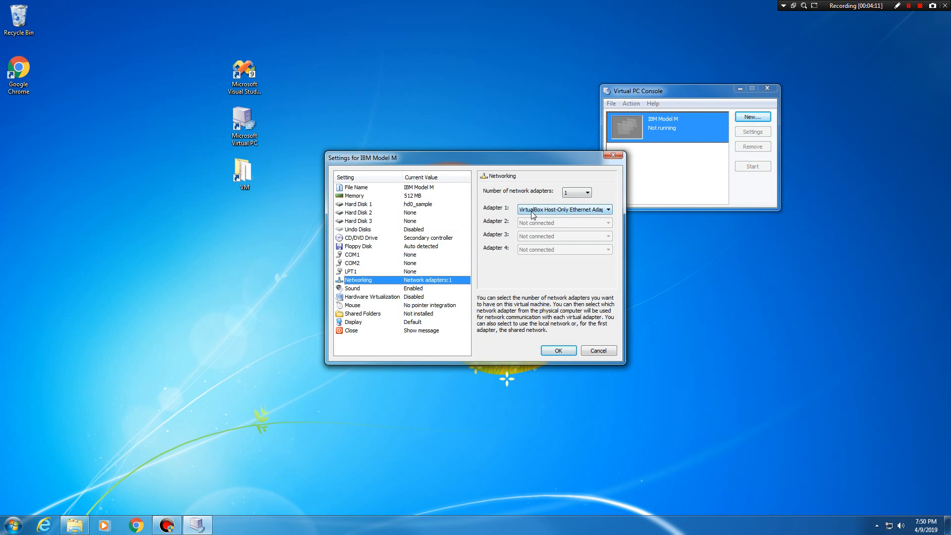
{"action": "left_click", "coordinate": [608, 208]}
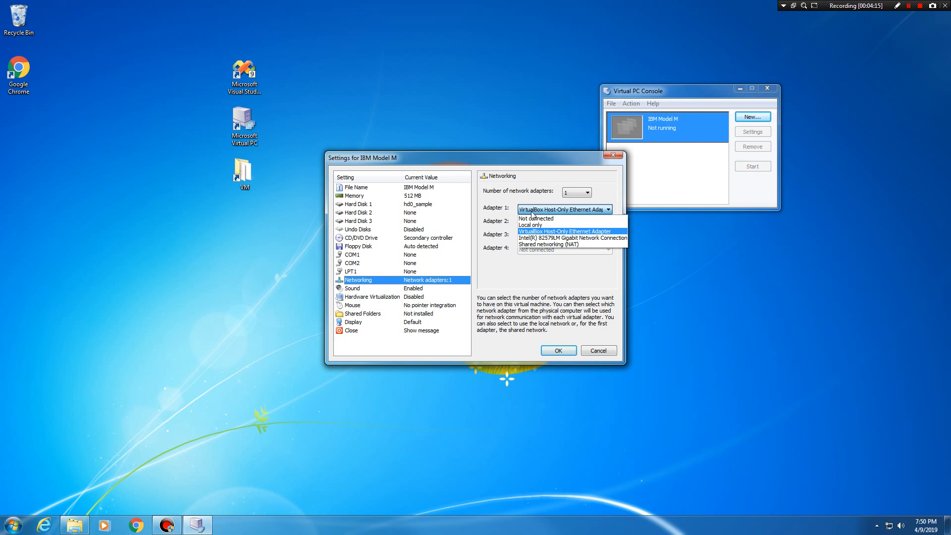
{"action": "mouse_move", "coordinate": [570, 237]}
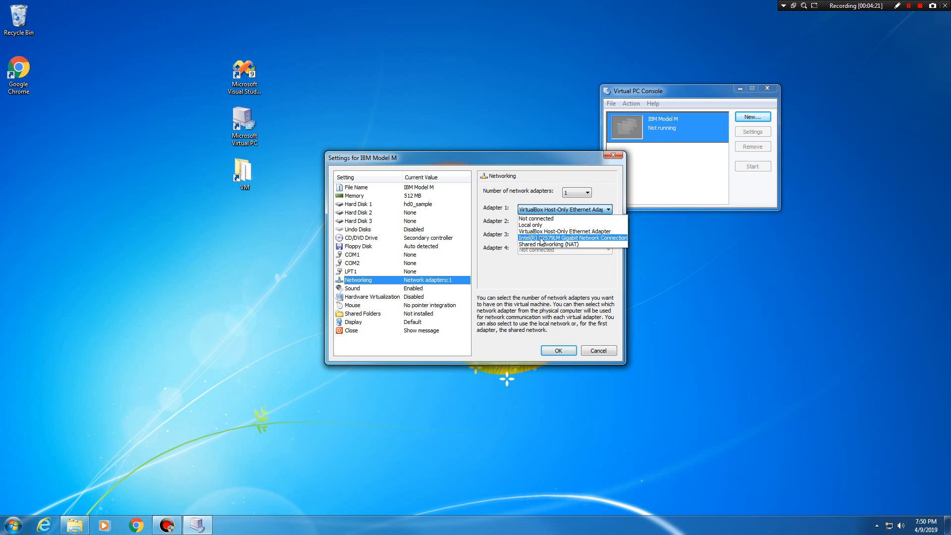
{"action": "mouse_move", "coordinate": [552, 242]}
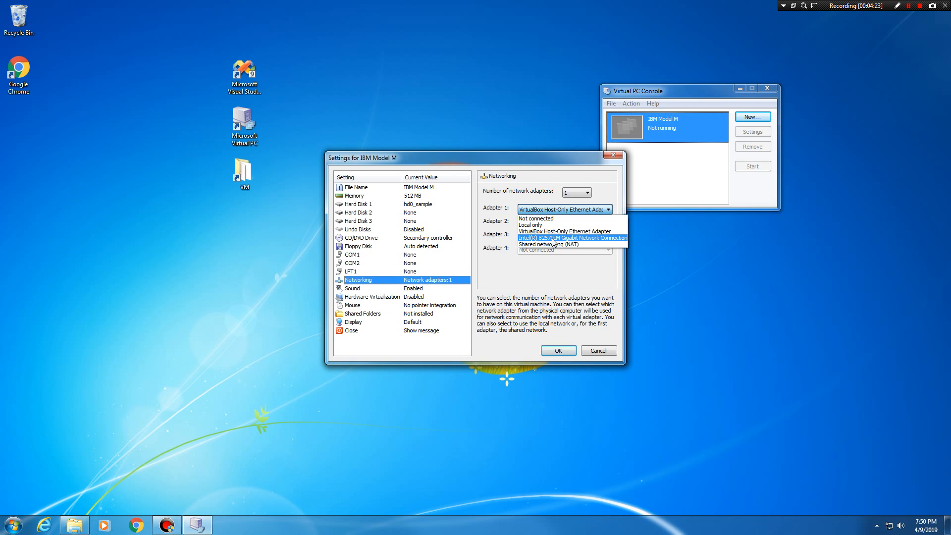
{"action": "left_click", "coordinate": [570, 237]}
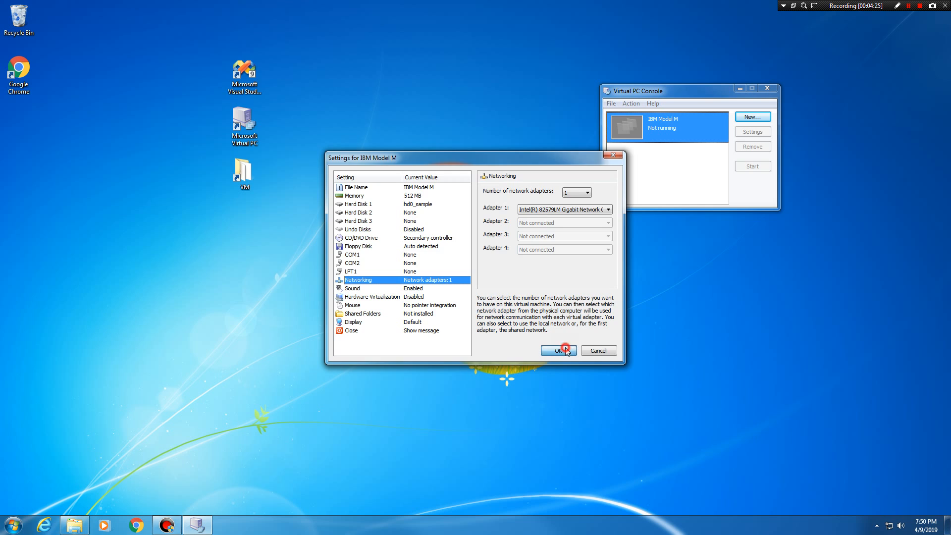
{"action": "left_click", "coordinate": [555, 350]}
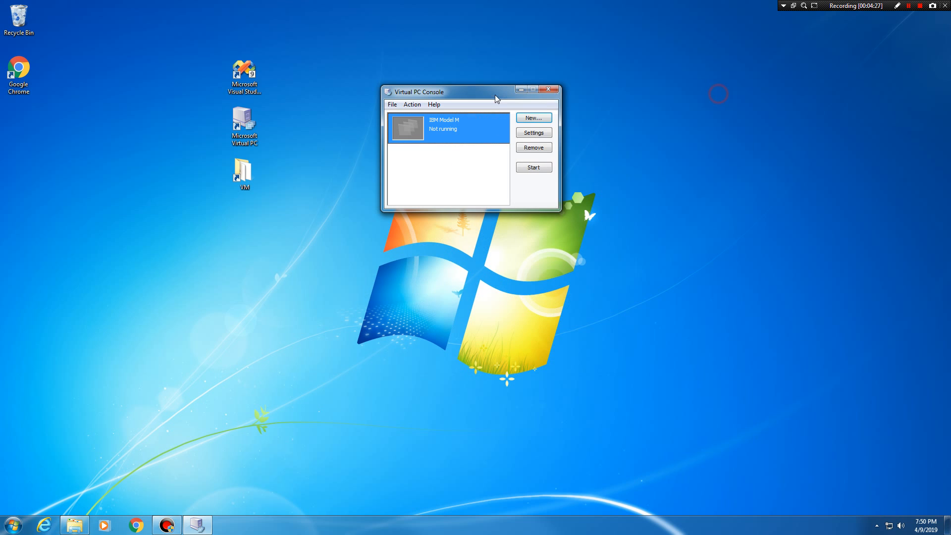
Close the Virtual PC Console and launch Visual Studio 2008 from its desktop shortcut.
{"action": "left_click", "coordinate": [551, 89]}
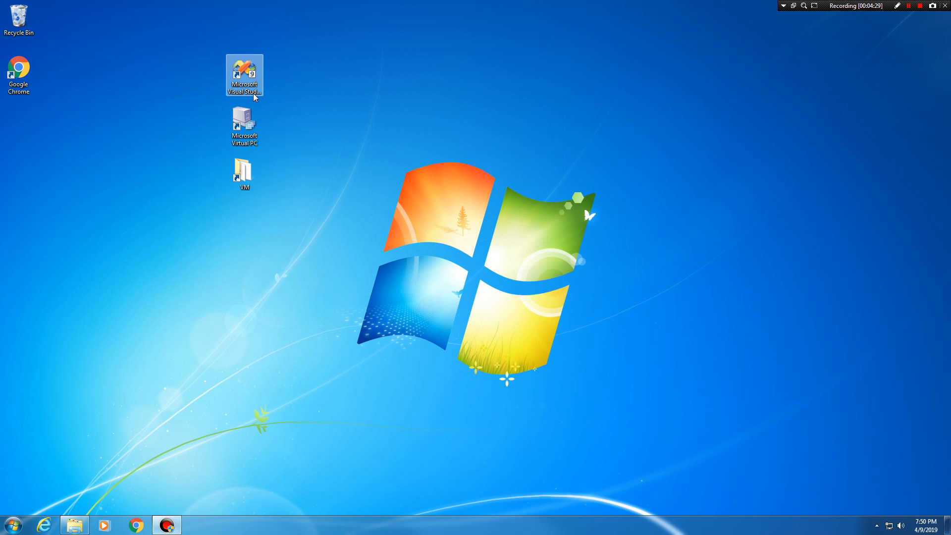
{"action": "double_click", "coordinate": [244, 75]}
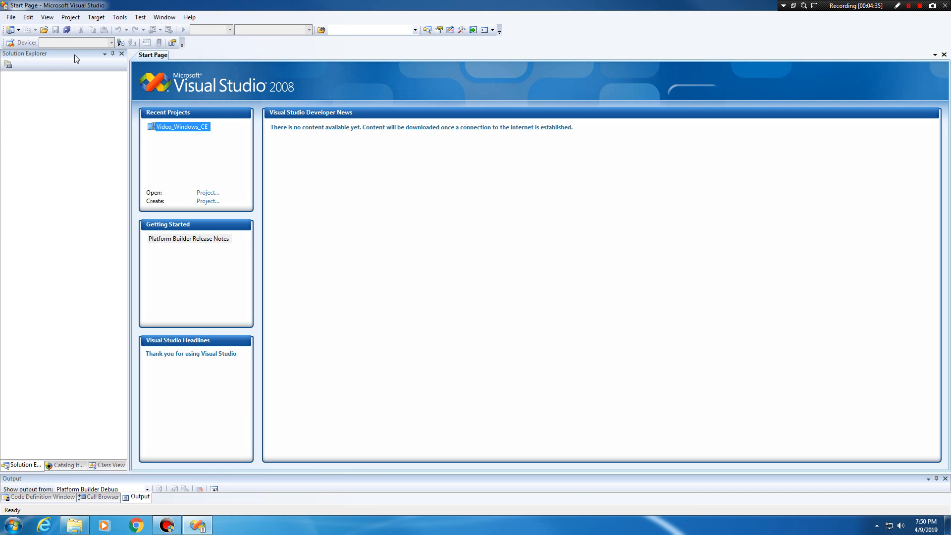
{"action": "mouse_move", "coordinate": [82, 115]}
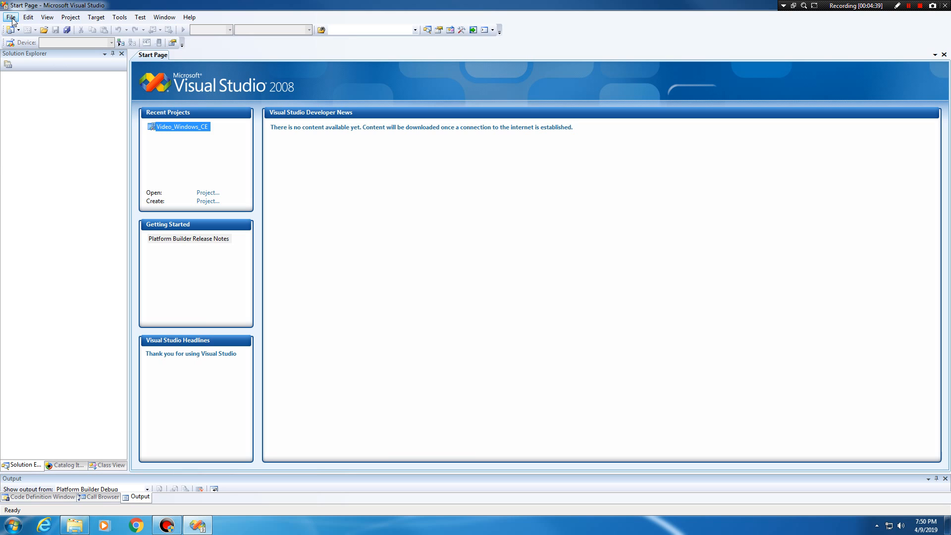
{"action": "left_click", "coordinate": [11, 16]}
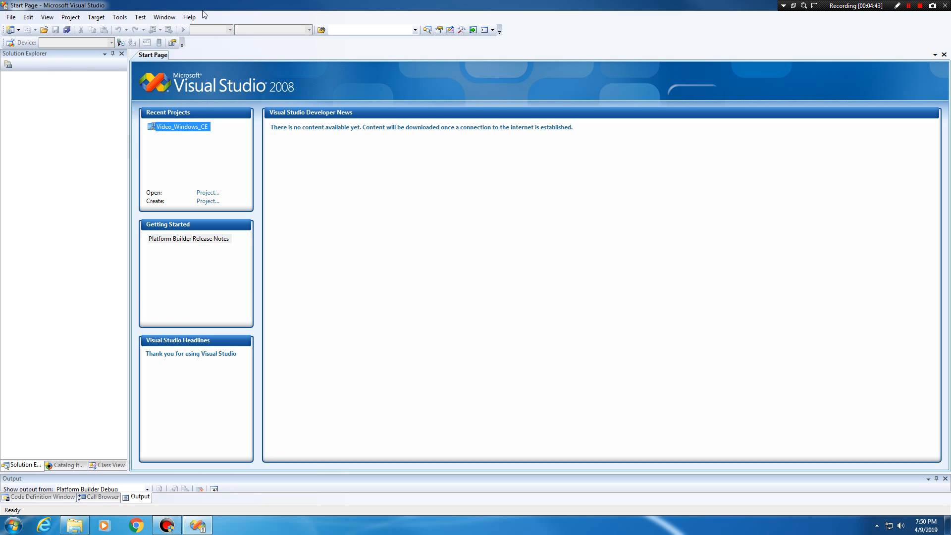
Create the Platform Builder OS Design '2nd_Time' using the Virtual PC : x86 BSP.
{"action": "left_click", "coordinate": [10, 16]}
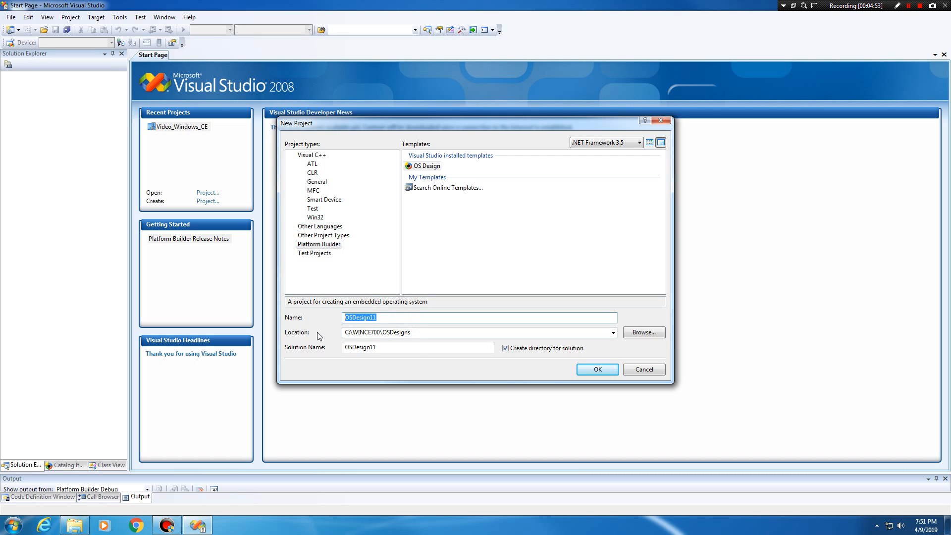
{"action": "type", "text": "2nd_"}
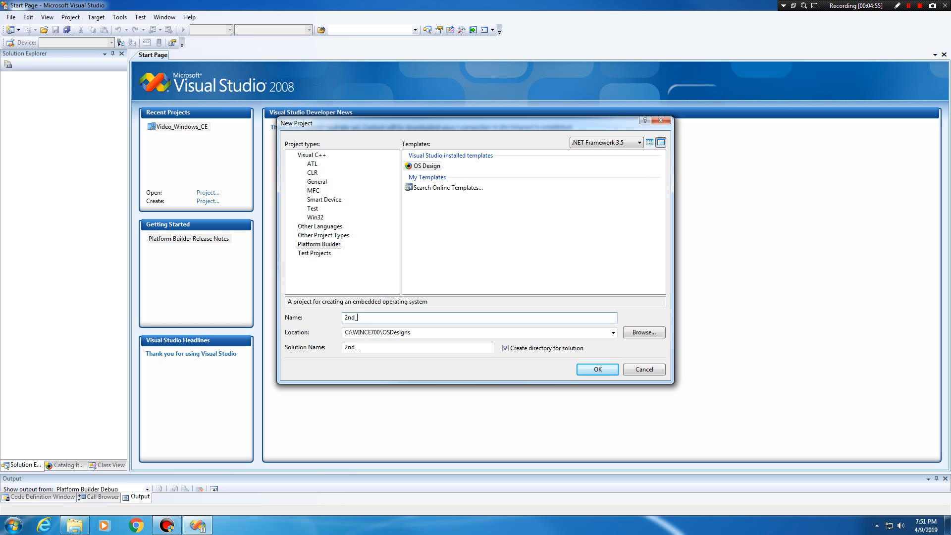
{"action": "type", "text": "Tie"}
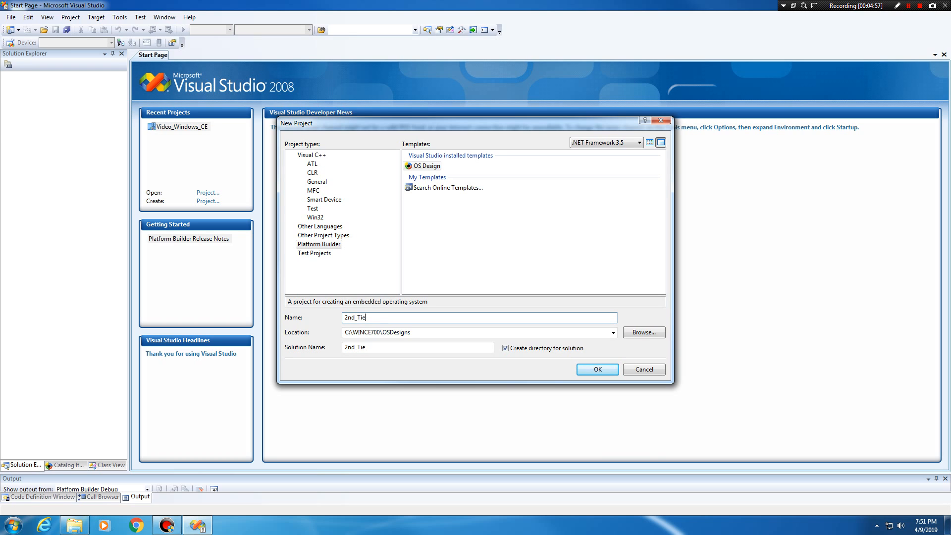
{"action": "left_click", "coordinate": [597, 369]}
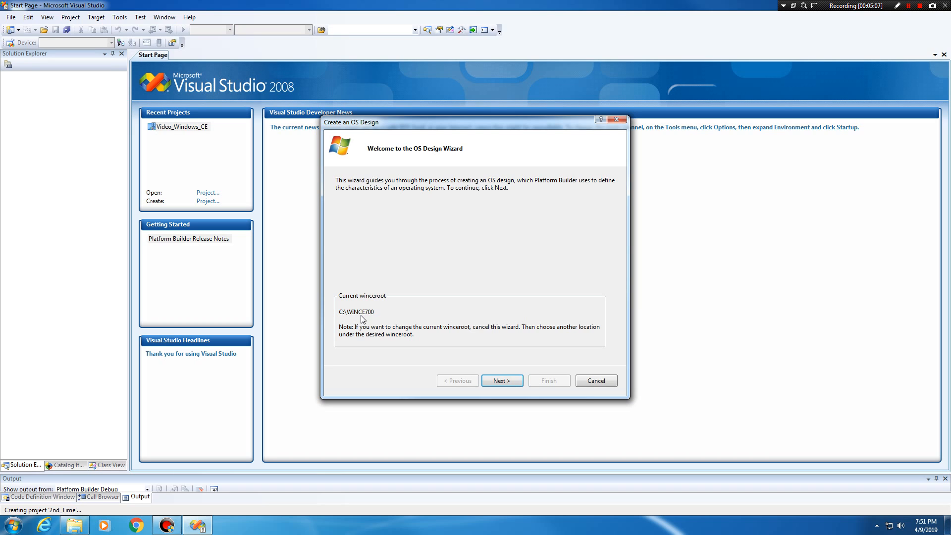
{"action": "left_click", "coordinate": [502, 380]}
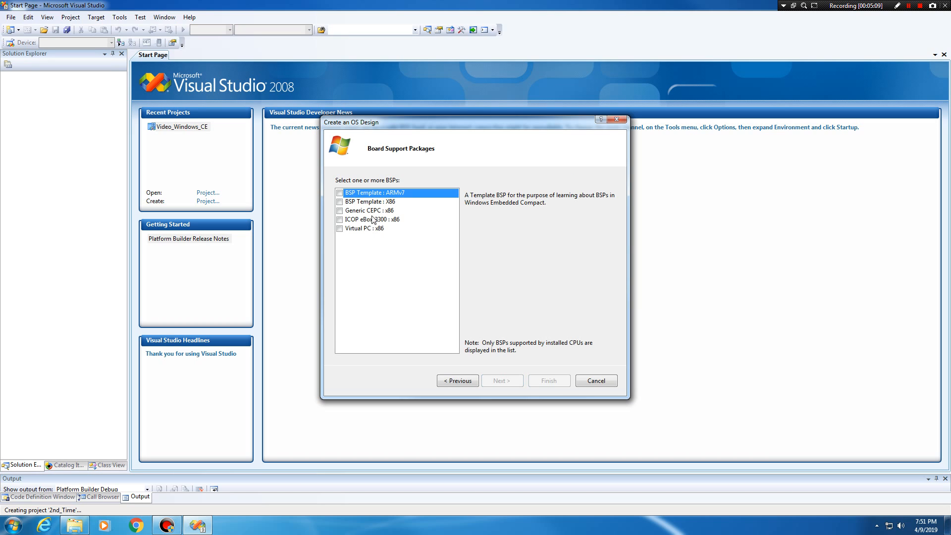
{"action": "left_click", "coordinate": [340, 228]}
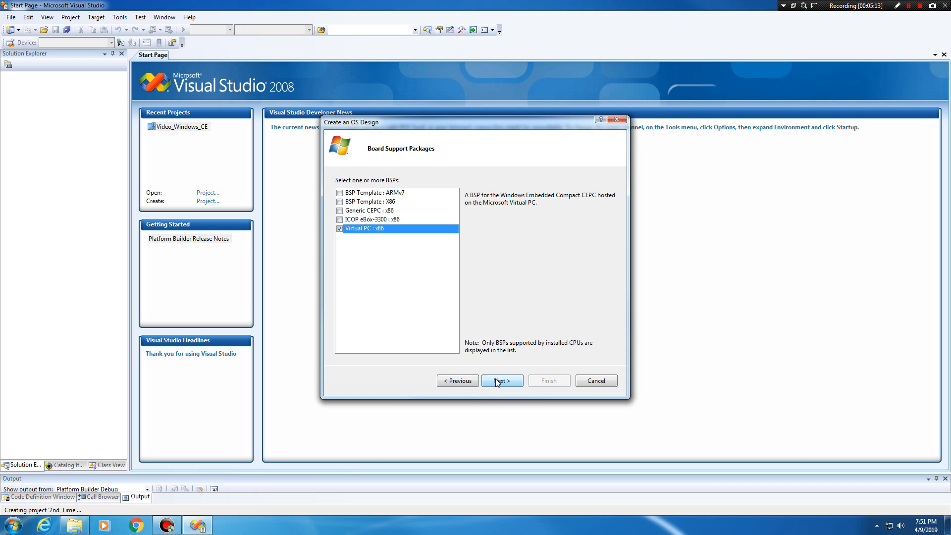
{"action": "left_click", "coordinate": [501, 380]}
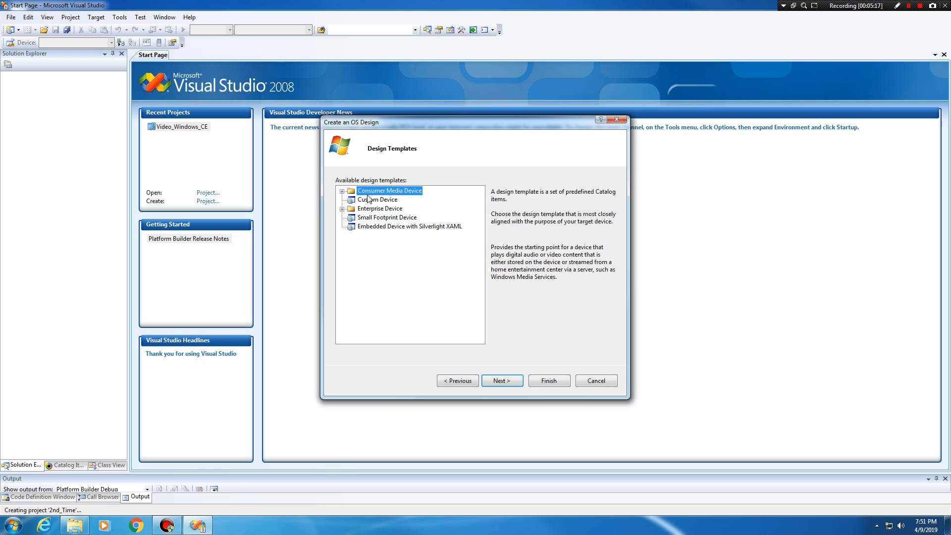
{"action": "mouse_move", "coordinate": [378, 208]}
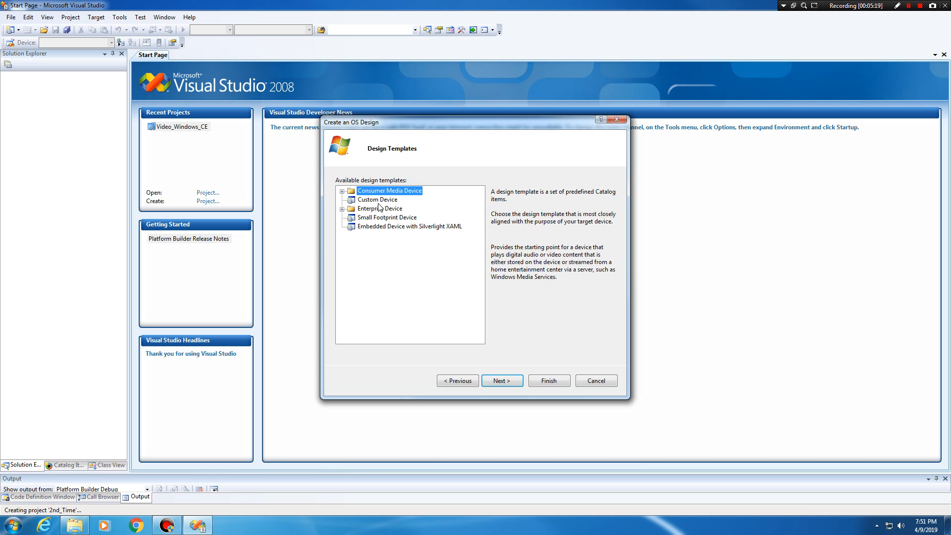
{"action": "mouse_move", "coordinate": [382, 227]}
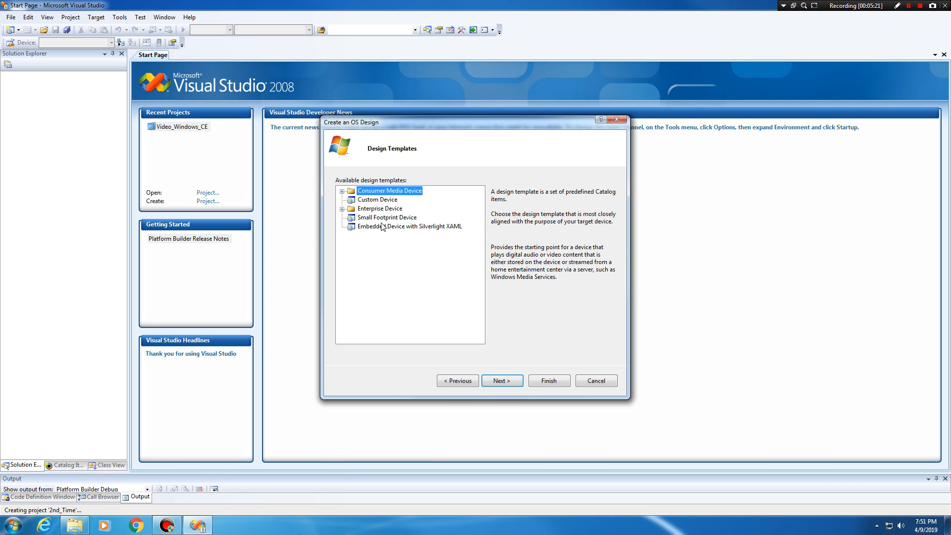
{"action": "mouse_move", "coordinate": [345, 197]}
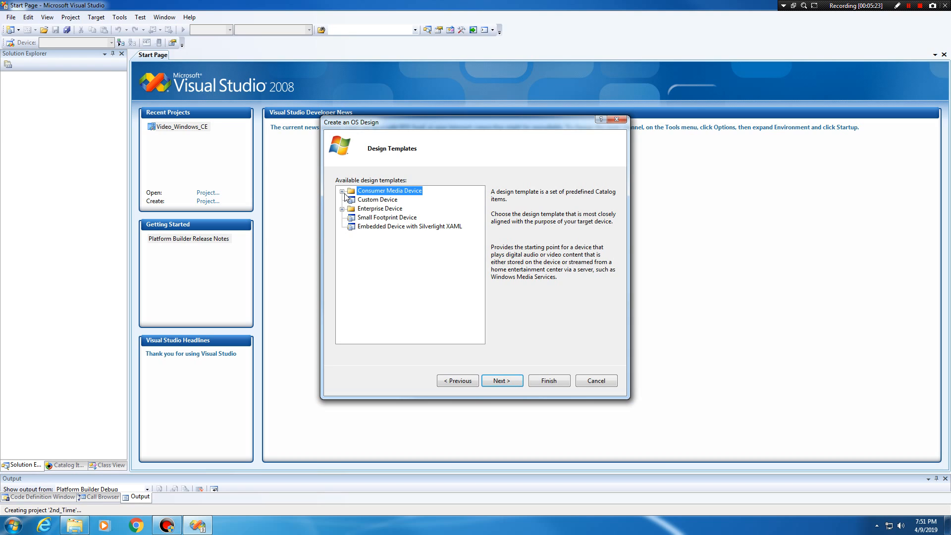
Review the Consumer Media and Enterprise Device templates, then pick Portable Media Player.
{"action": "left_click", "coordinate": [342, 191]}
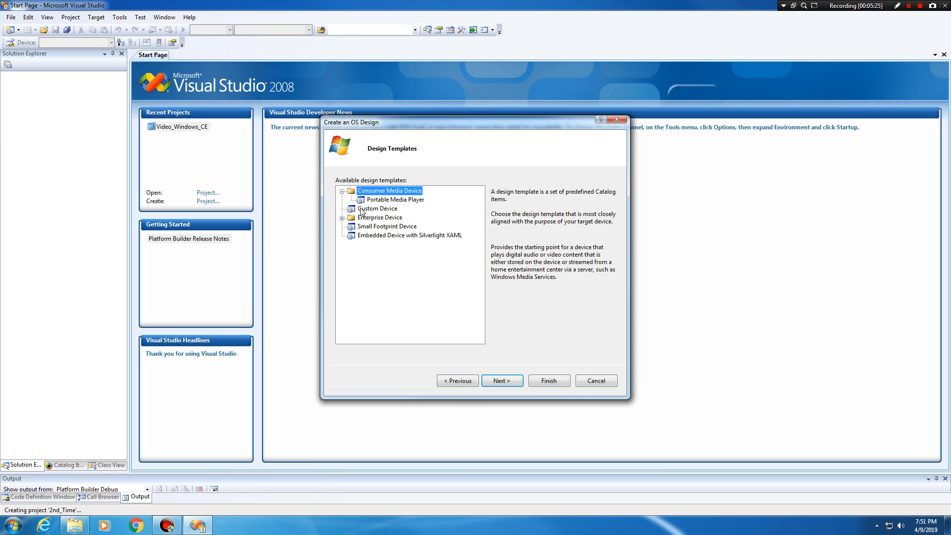
{"action": "left_click", "coordinate": [343, 217]}
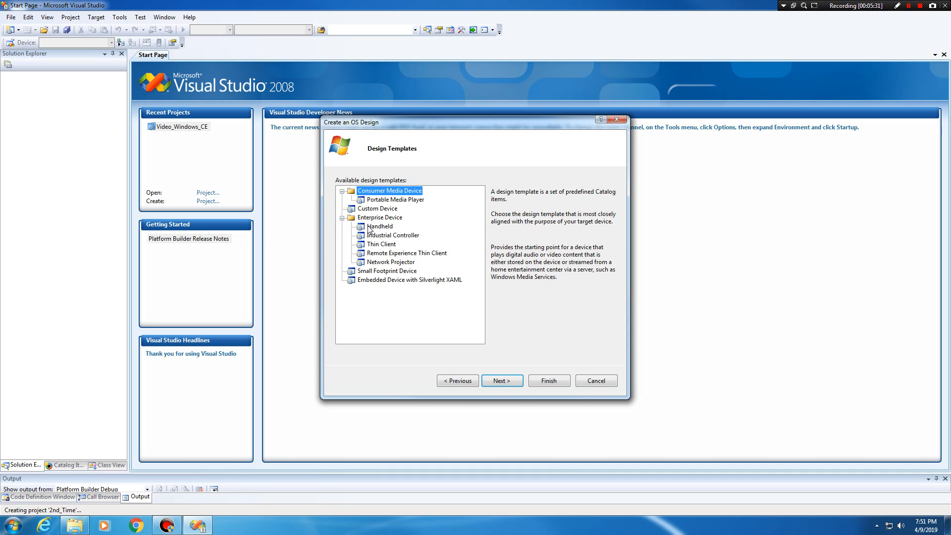
{"action": "mouse_move", "coordinate": [399, 246]}
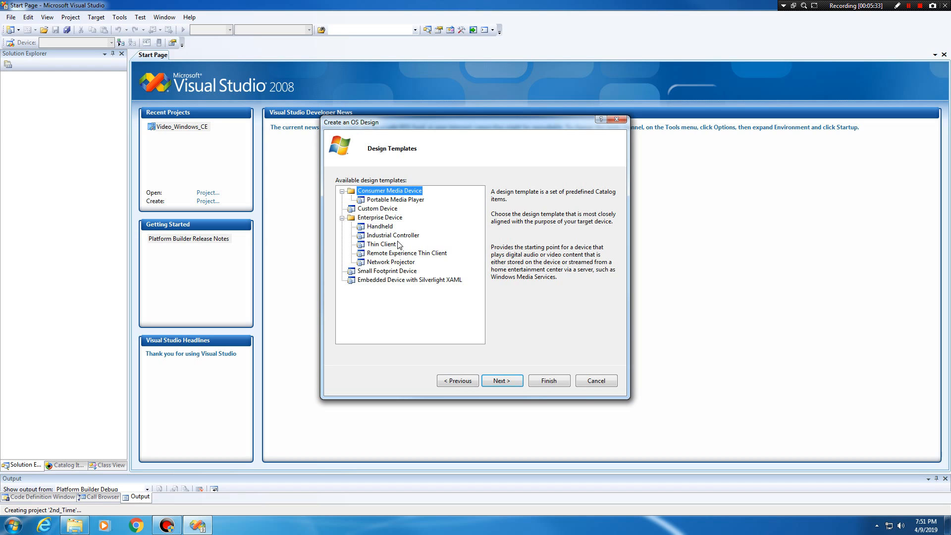
{"action": "left_click", "coordinate": [392, 235]}
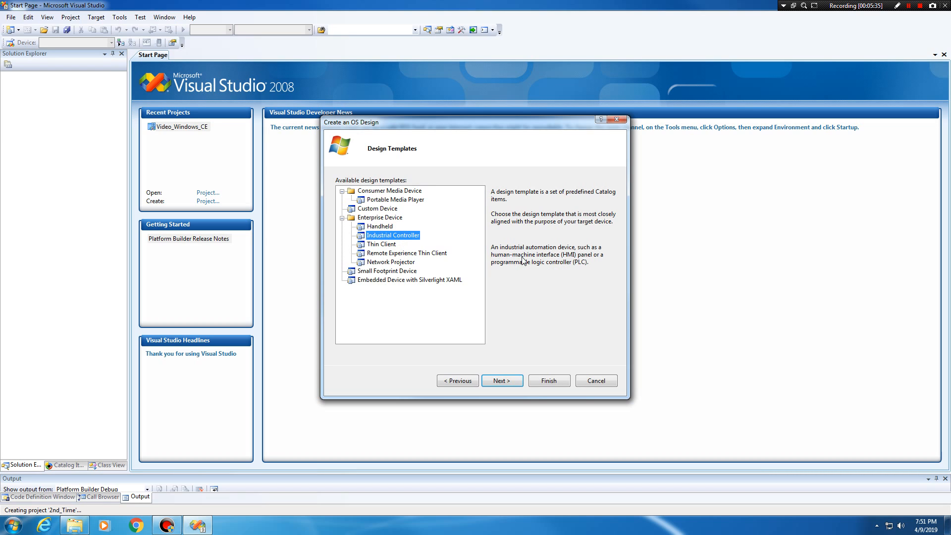
{"action": "mouse_move", "coordinate": [556, 281]}
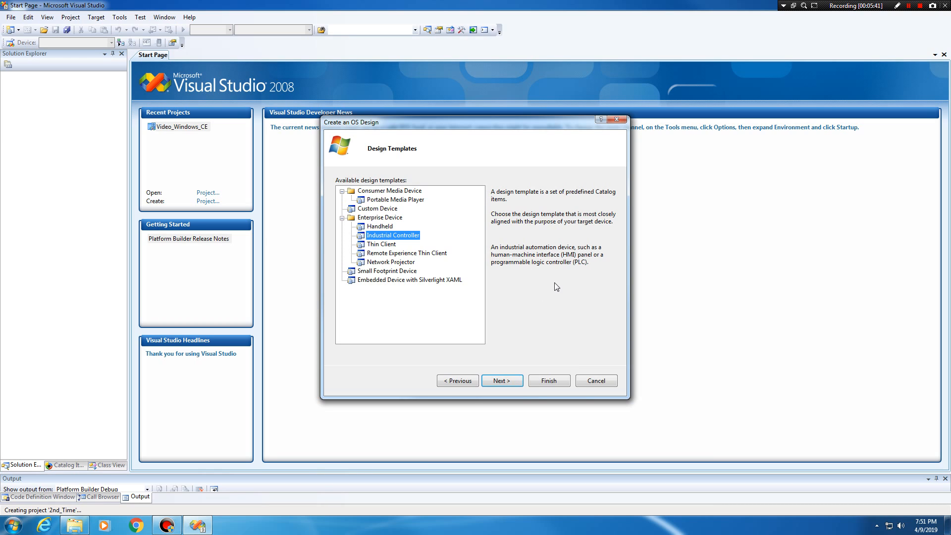
{"action": "mouse_move", "coordinate": [421, 283]}
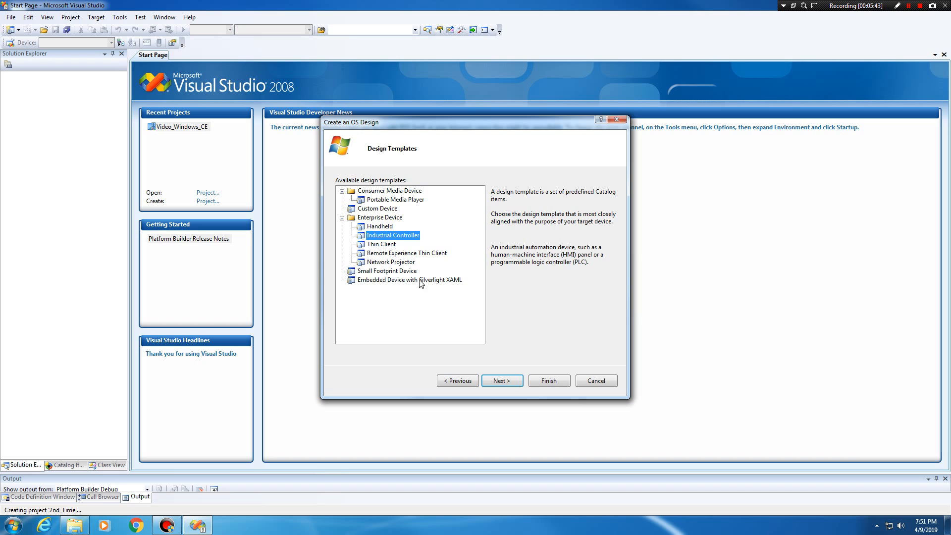
{"action": "left_click", "coordinate": [381, 244]}
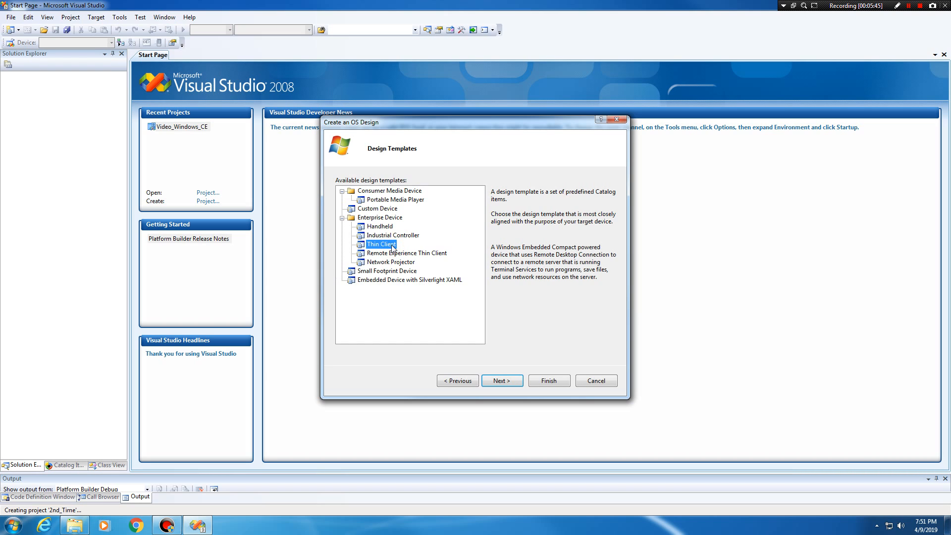
{"action": "mouse_move", "coordinate": [500, 259]}
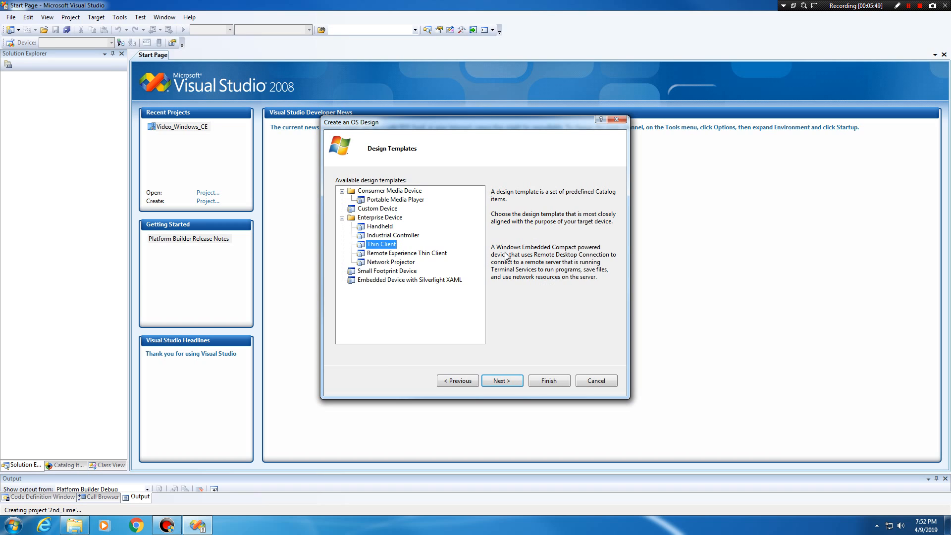
{"action": "left_click", "coordinate": [406, 253]}
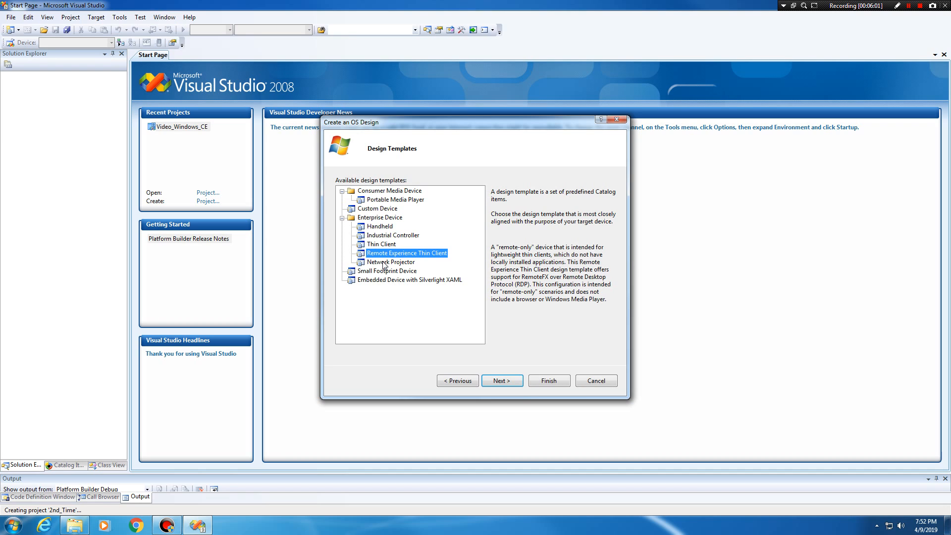
{"action": "left_click", "coordinate": [390, 262]}
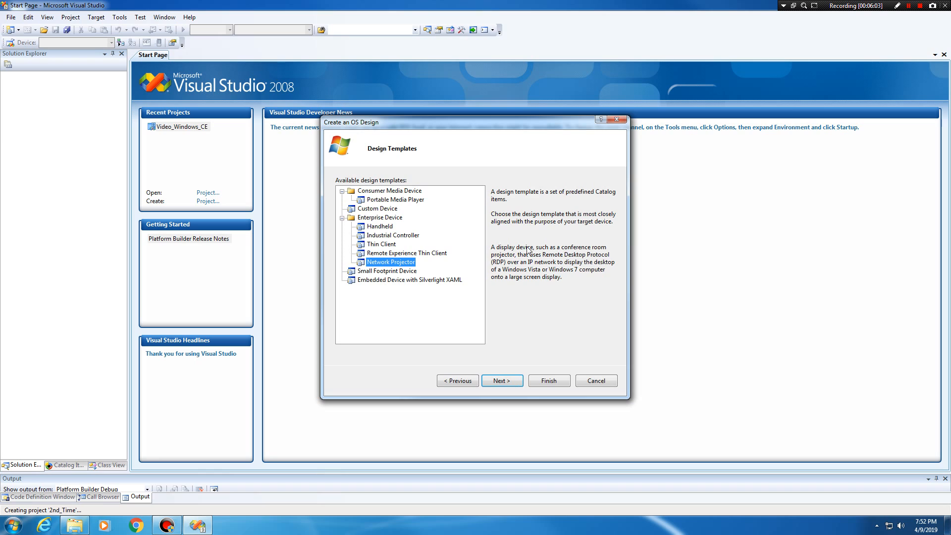
{"action": "mouse_move", "coordinate": [605, 291]}
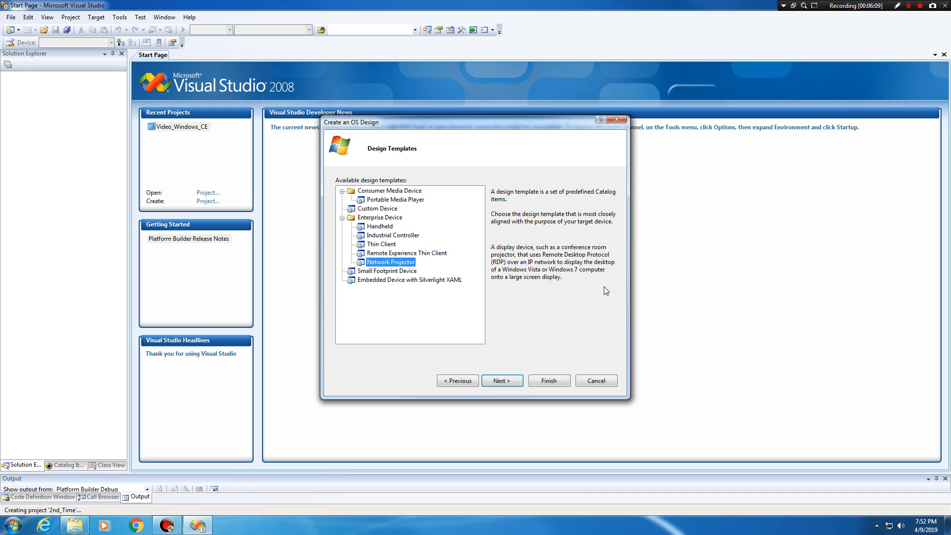
{"action": "mouse_move", "coordinate": [454, 229]}
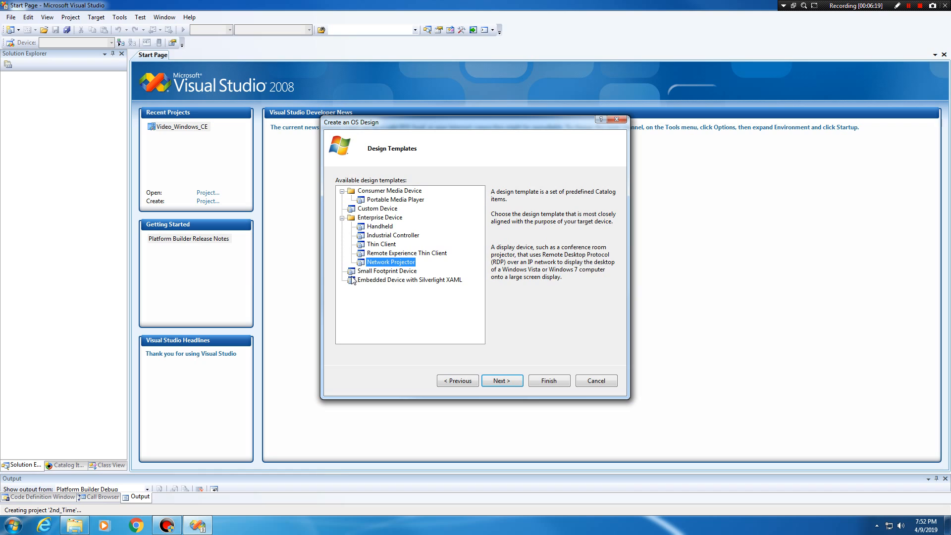
{"action": "left_click", "coordinate": [386, 270]}
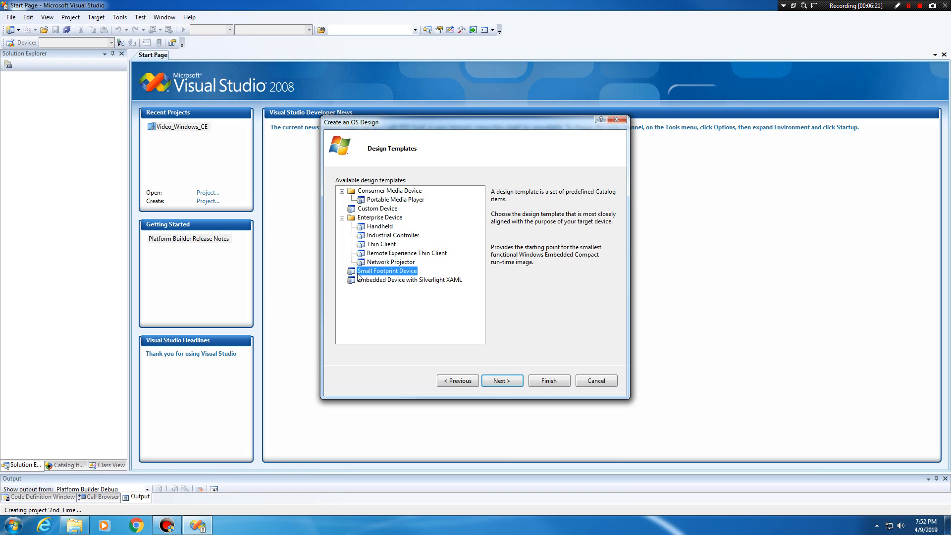
{"action": "mouse_move", "coordinate": [407, 304]}
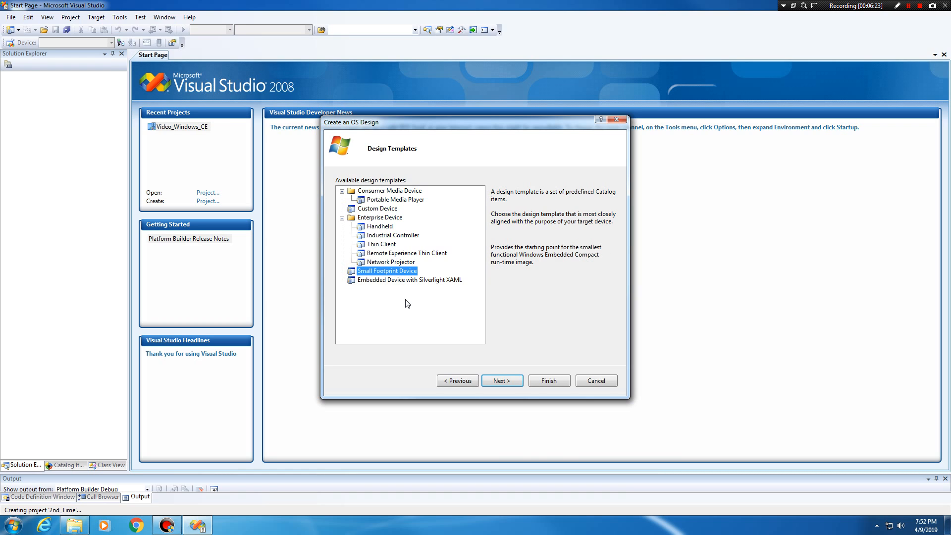
{"action": "mouse_move", "coordinate": [403, 294]}
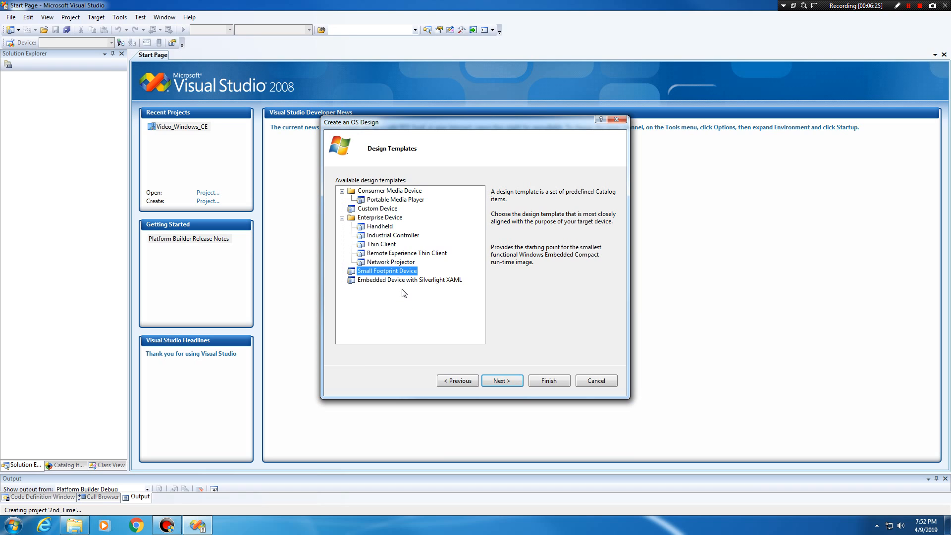
{"action": "left_click", "coordinate": [409, 280]}
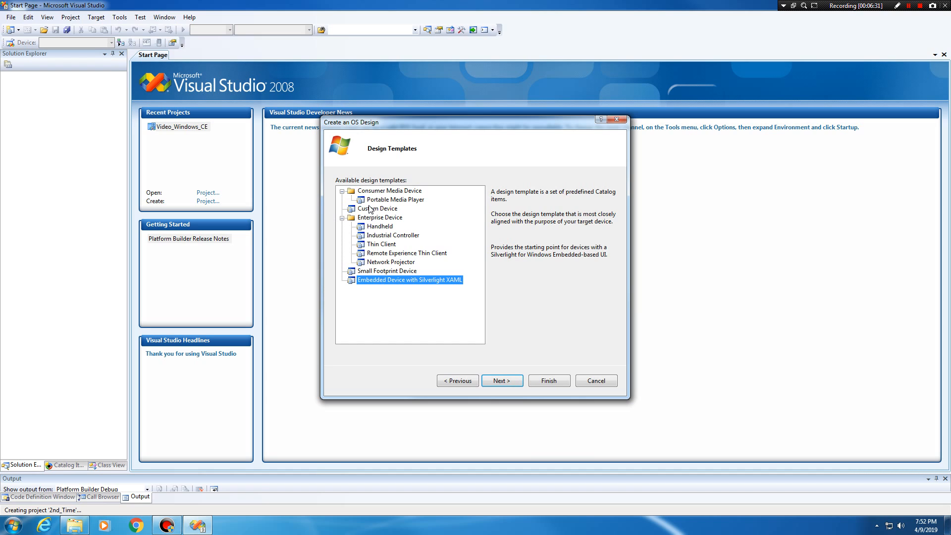
{"action": "left_click", "coordinate": [394, 199]}
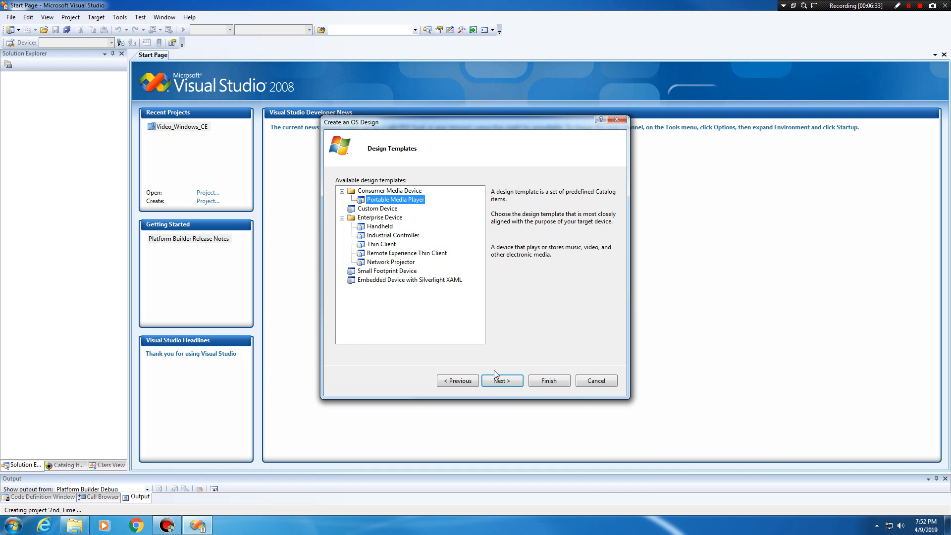
Include the graphics, media format and Windows New Media Players components.
{"action": "left_click", "coordinate": [501, 381]}
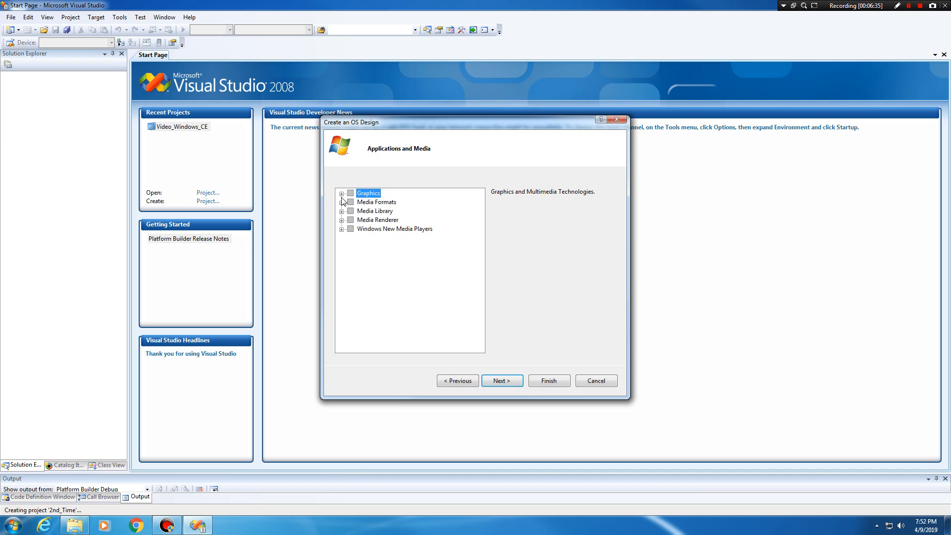
{"action": "left_click", "coordinate": [351, 202]}
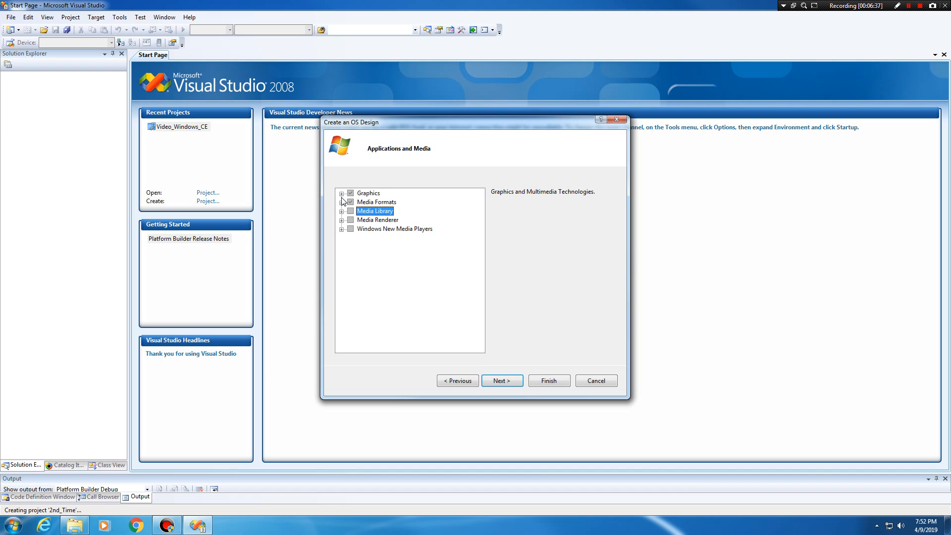
{"action": "left_click", "coordinate": [394, 229]}
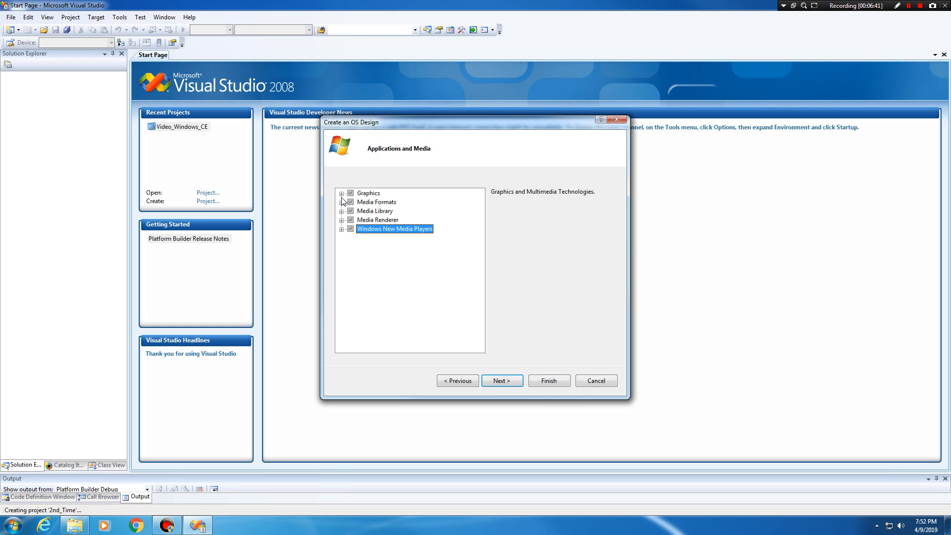
{"action": "left_click", "coordinate": [342, 229]}
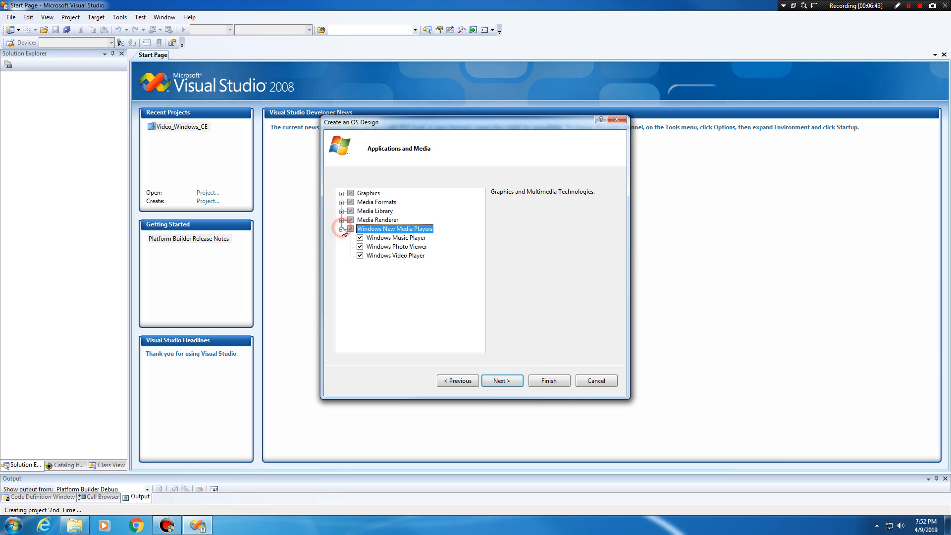
Include LAN networking and UPnP support, then finish the wizard.
{"action": "left_click", "coordinate": [502, 380]}
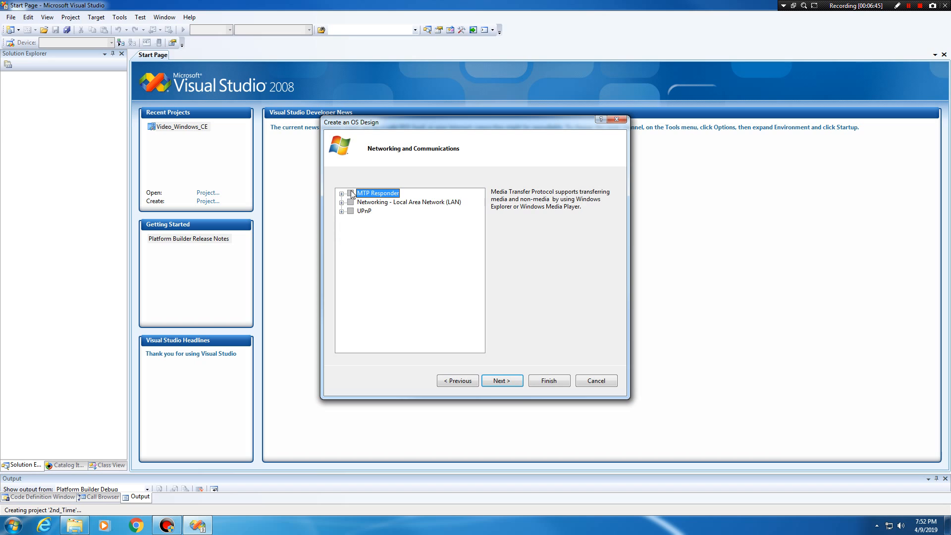
{"action": "left_click", "coordinate": [342, 193]}
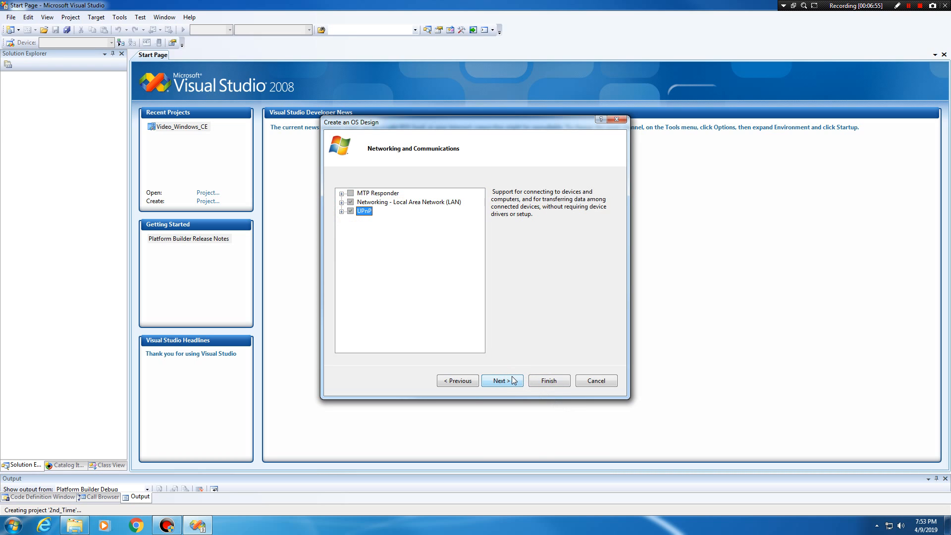
{"action": "left_click", "coordinate": [501, 380]}
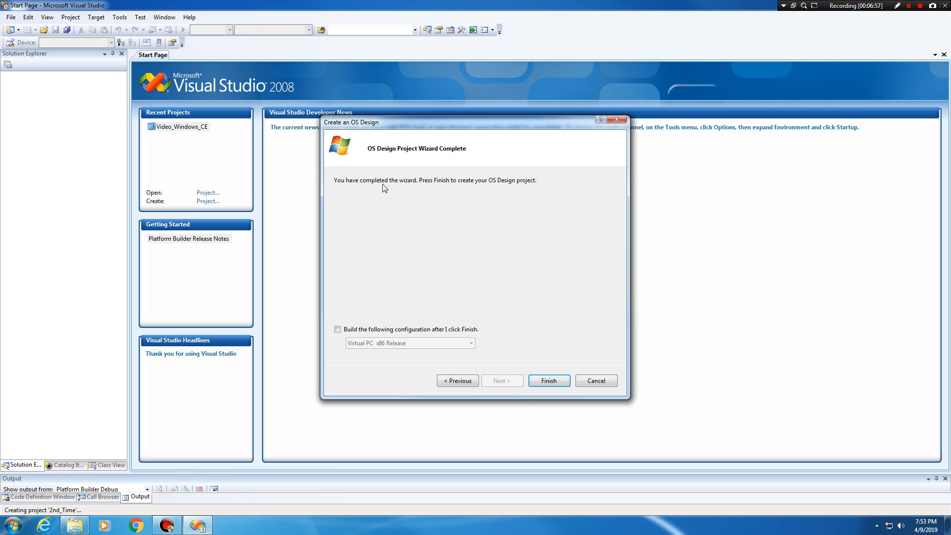
{"action": "mouse_move", "coordinate": [366, 343]}
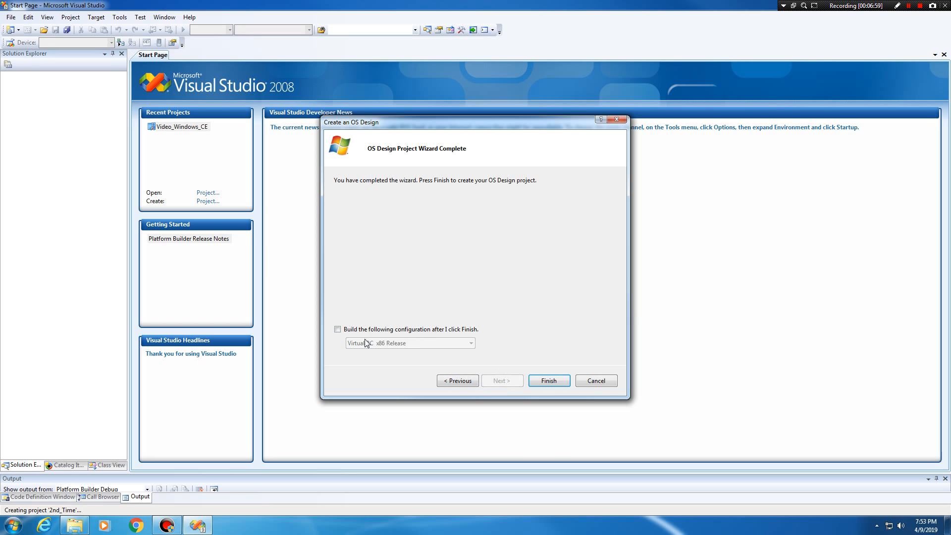
{"action": "left_click", "coordinate": [548, 380]}
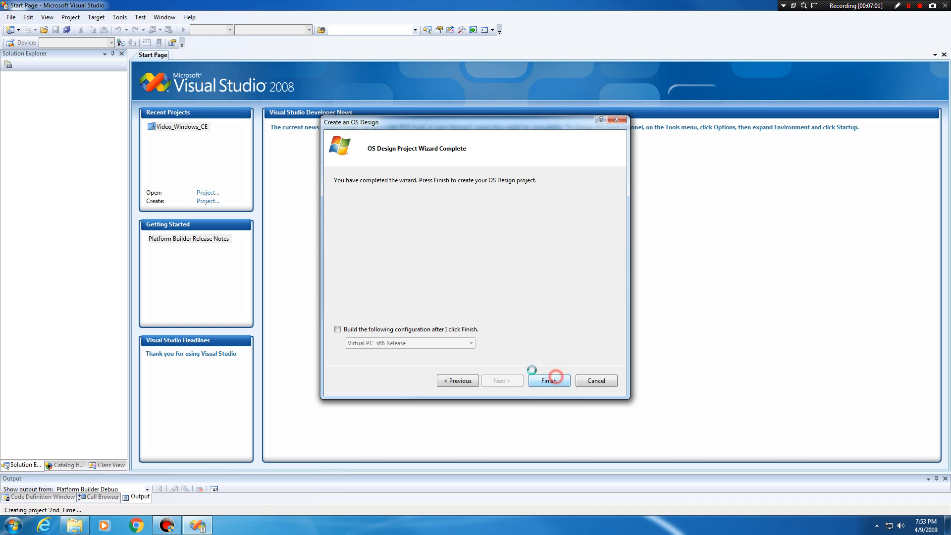
{"action": "left_click", "coordinate": [548, 381]}
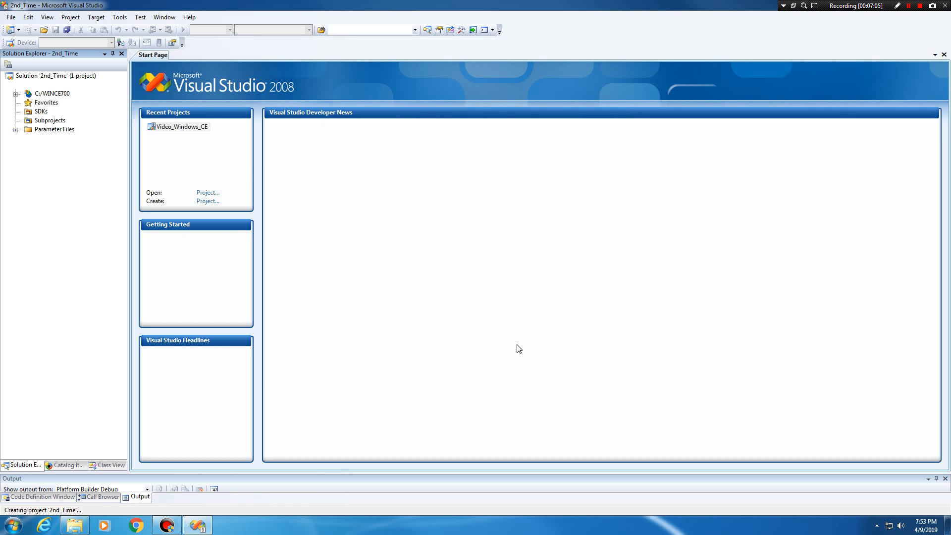
Rebuild the 2nd_Time project from its Solution Explorer context menu.
{"action": "left_click", "coordinate": [38, 84]}
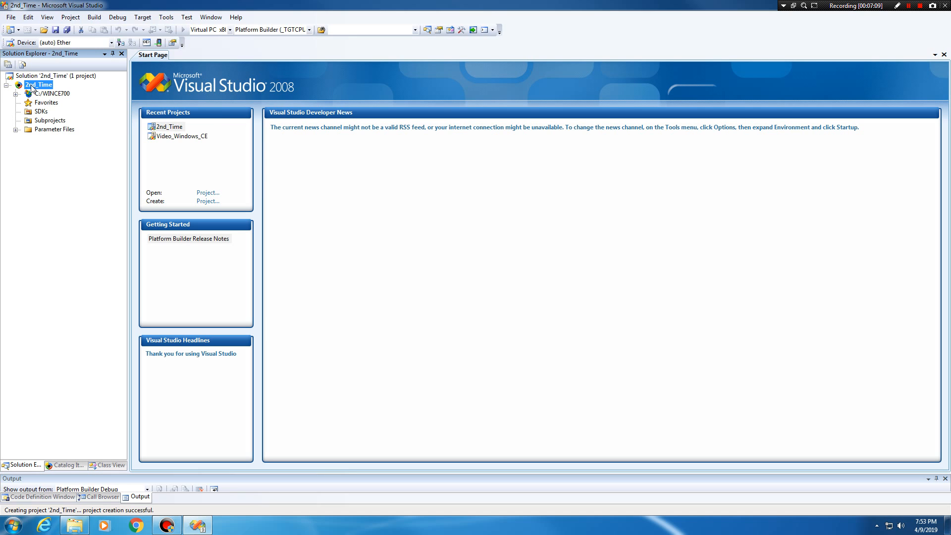
{"action": "right_click", "coordinate": [38, 85]}
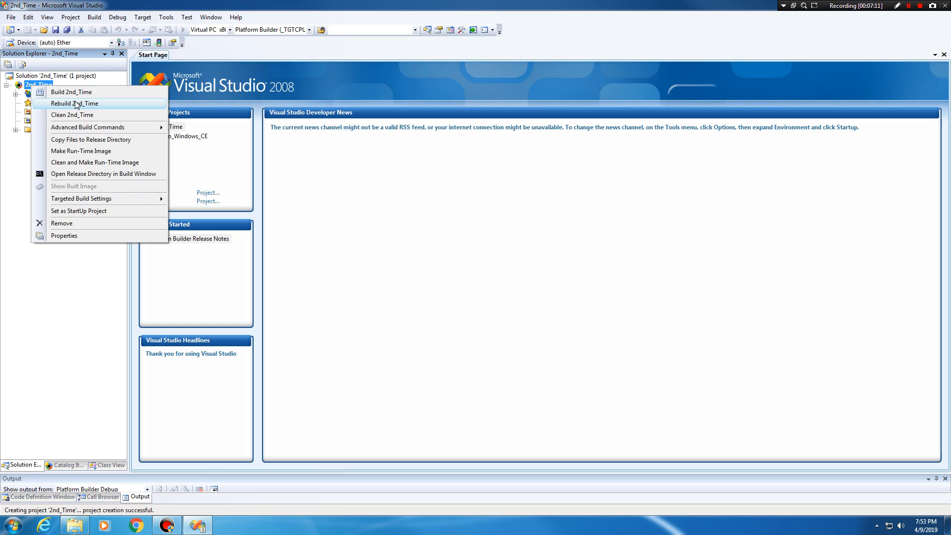
{"action": "left_click", "coordinate": [74, 103]}
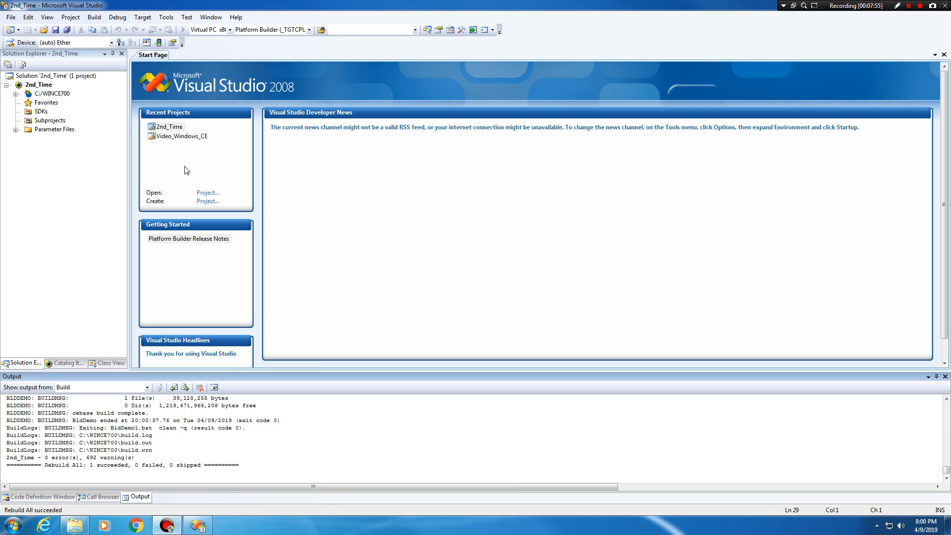
{"action": "mouse_move", "coordinate": [193, 334]}
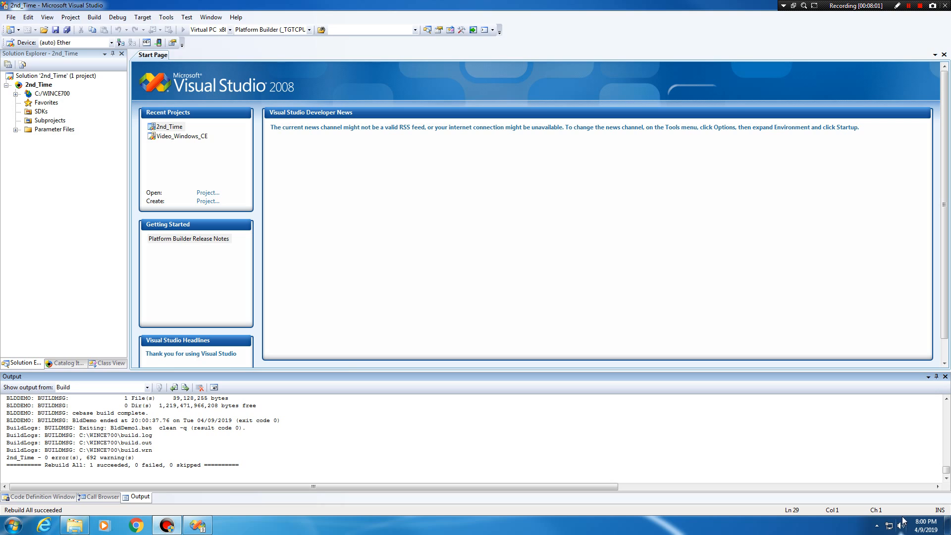
{"action": "mouse_move", "coordinate": [597, 532]}
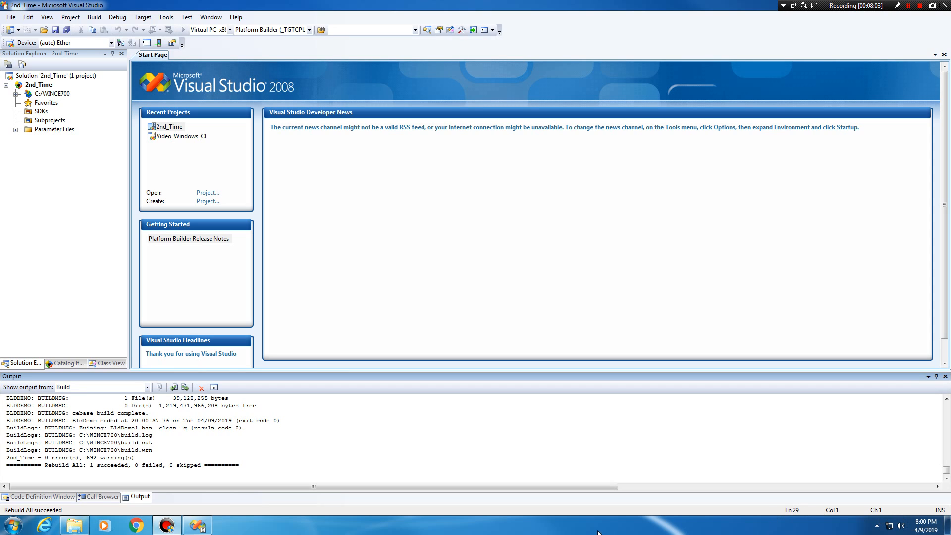
{"action": "mouse_move", "coordinate": [544, 8]}
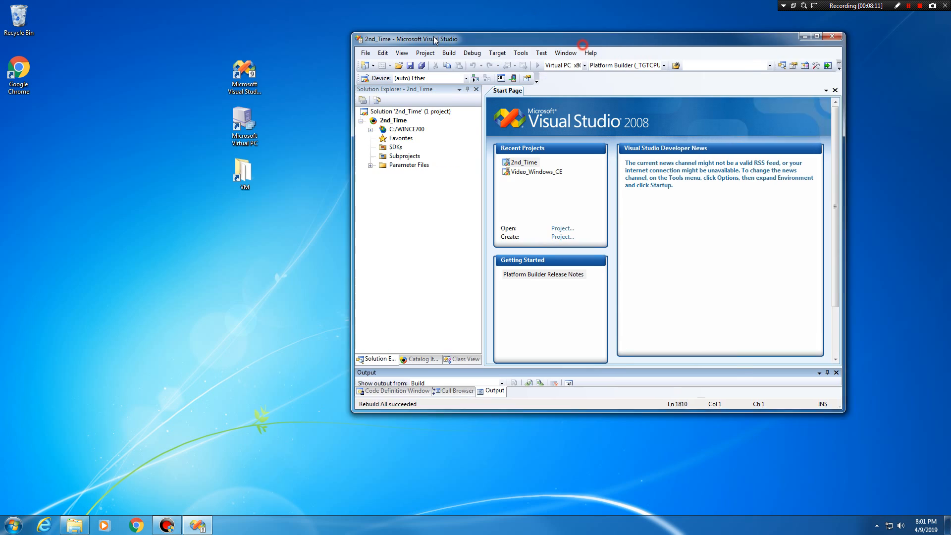
Start the IBM Model M virtual machine and accept it as the image download target.
{"action": "left_click_drag", "start_coordinate": [434, 39], "coordinate": [313, 36]}
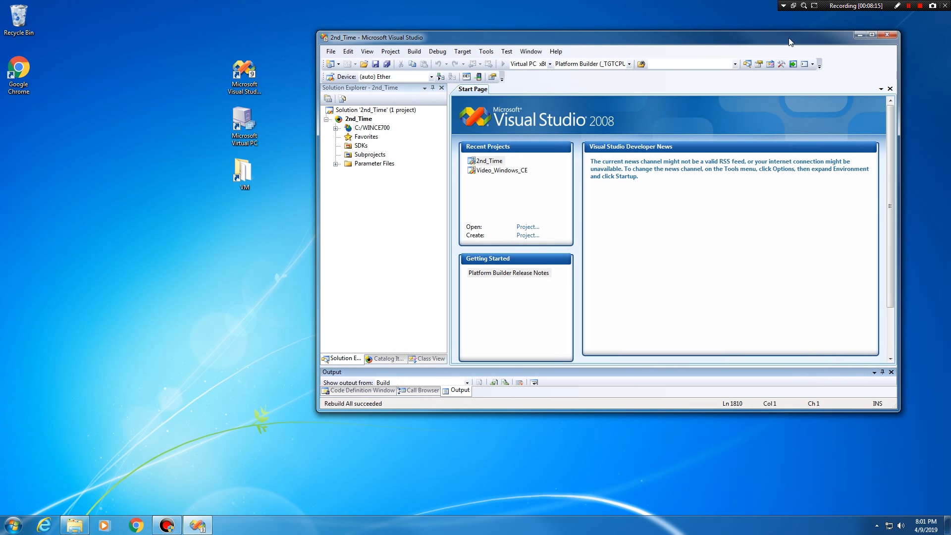
{"action": "left_click", "coordinate": [243, 122]}
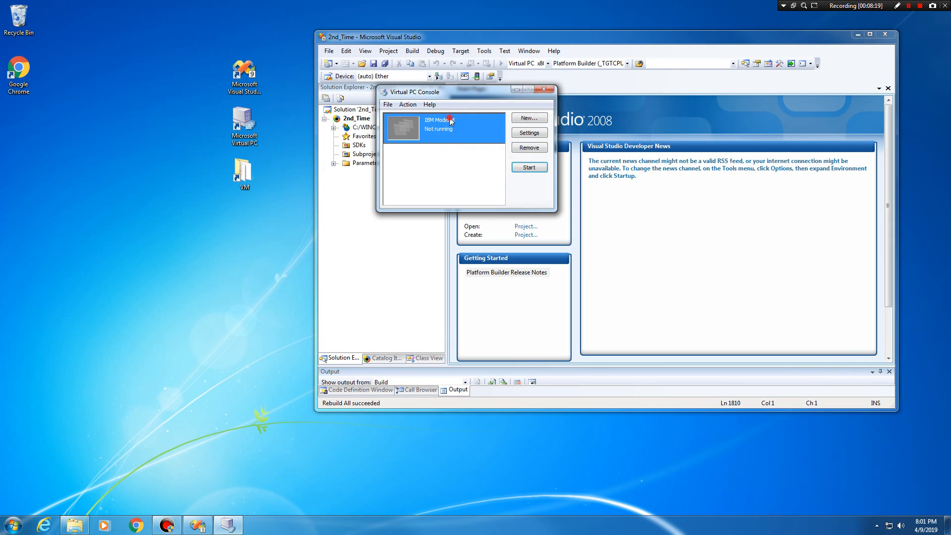
{"action": "left_click", "coordinate": [527, 167]}
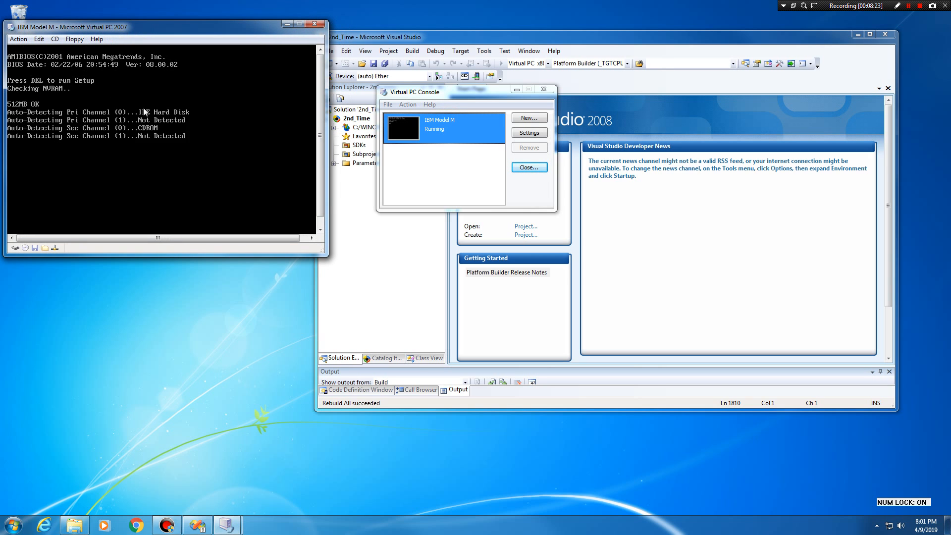
{"action": "left_click", "coordinate": [527, 167]}
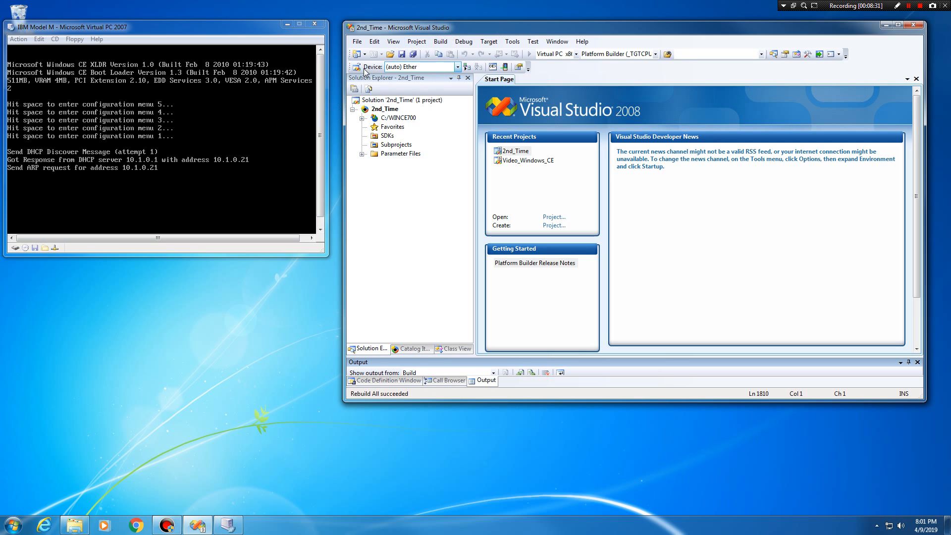
{"action": "mouse_move", "coordinate": [467, 67]}
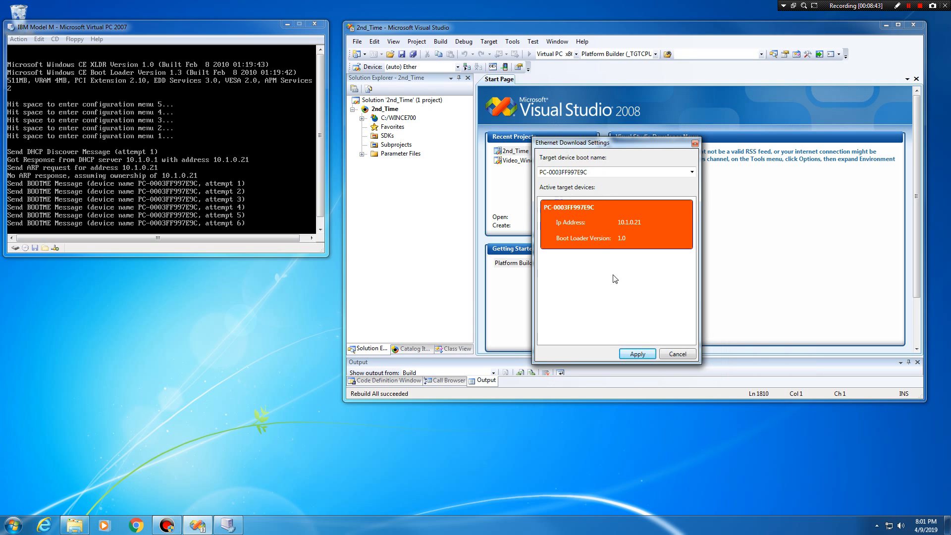
{"action": "left_click", "coordinate": [676, 354]}
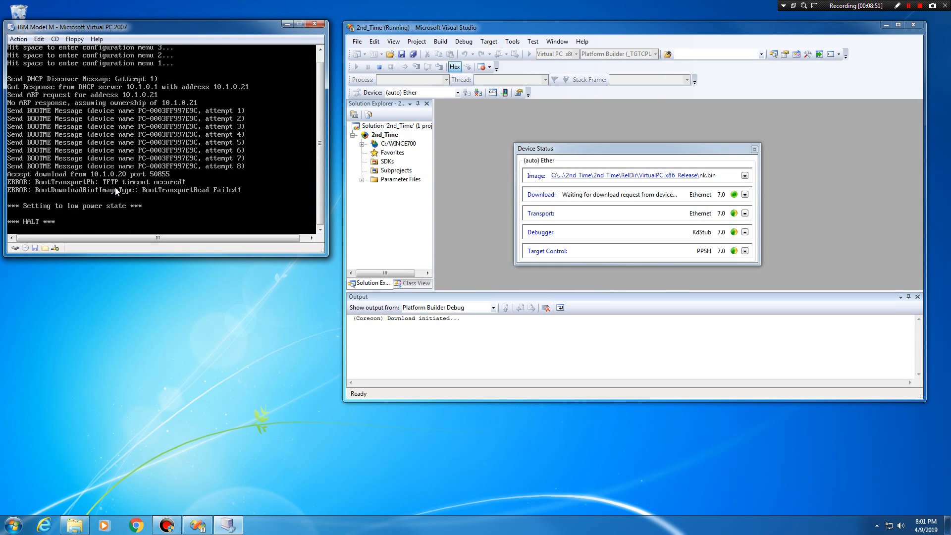
{"action": "mouse_move", "coordinate": [219, 343]}
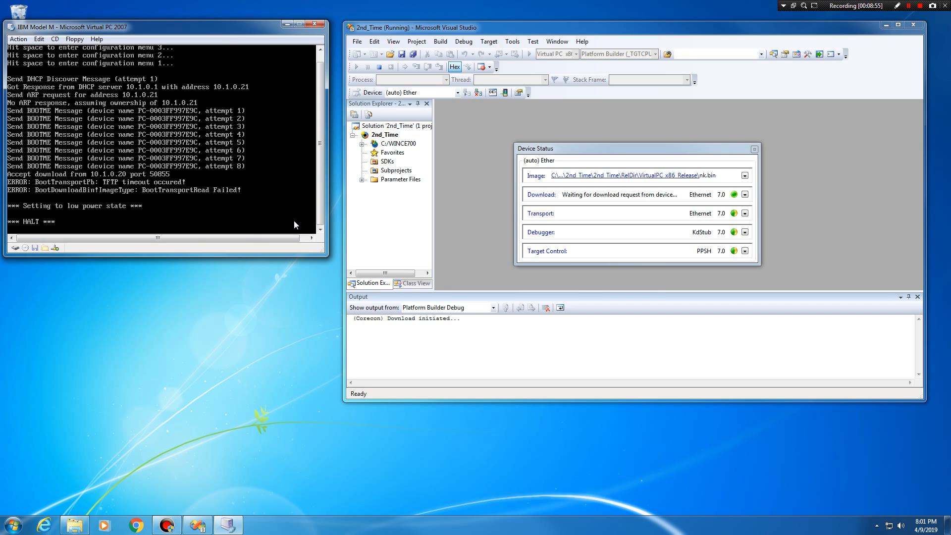
{"action": "mouse_move", "coordinate": [277, 251]}
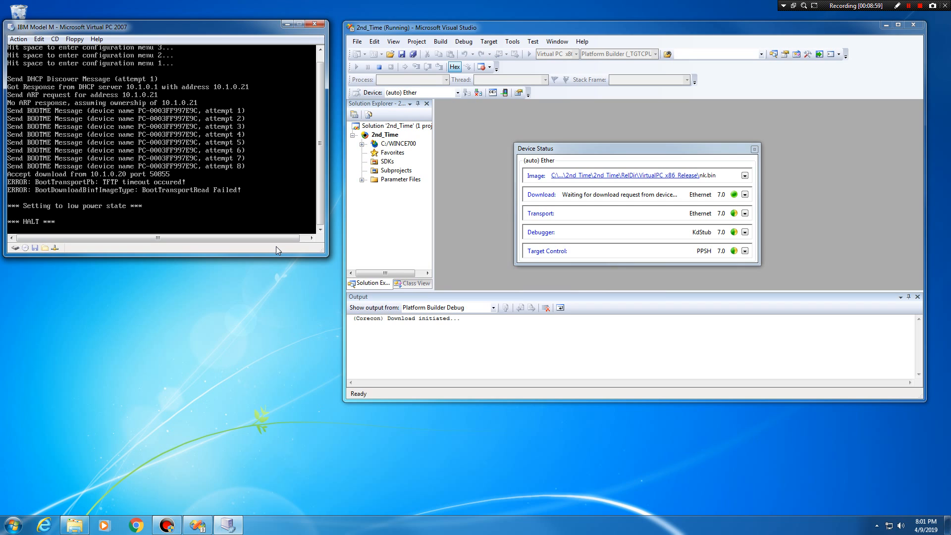
{"action": "mouse_move", "coordinate": [285, 265]}
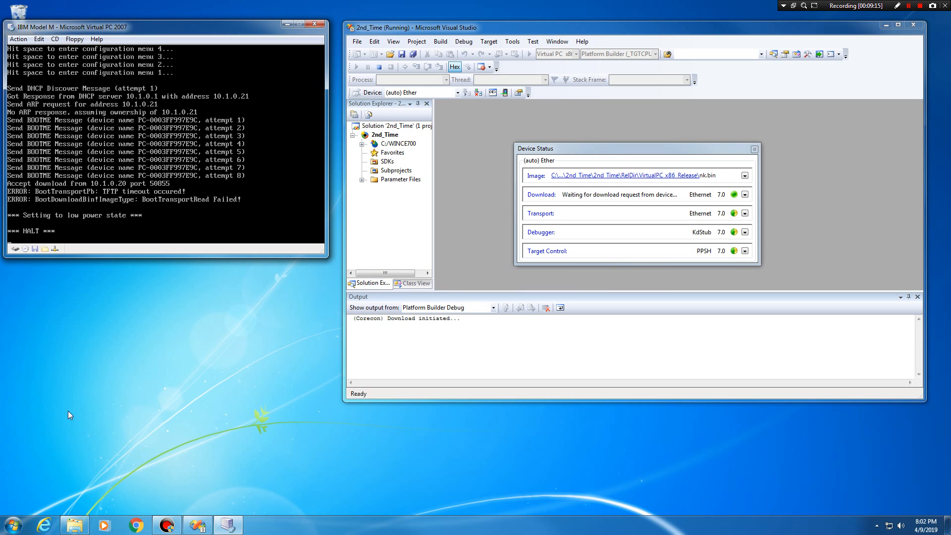
{"action": "mouse_move", "coordinate": [70, 418]}
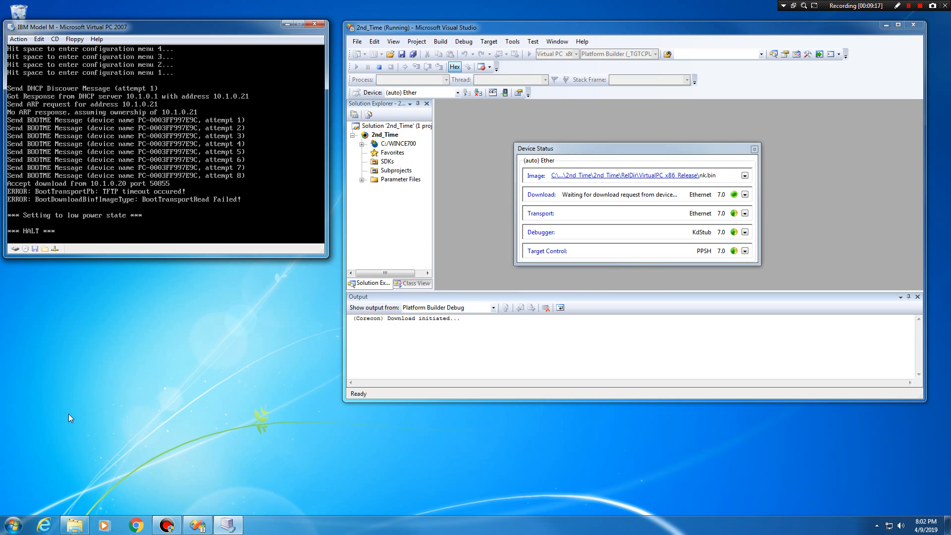
{"action": "mouse_move", "coordinate": [71, 421]}
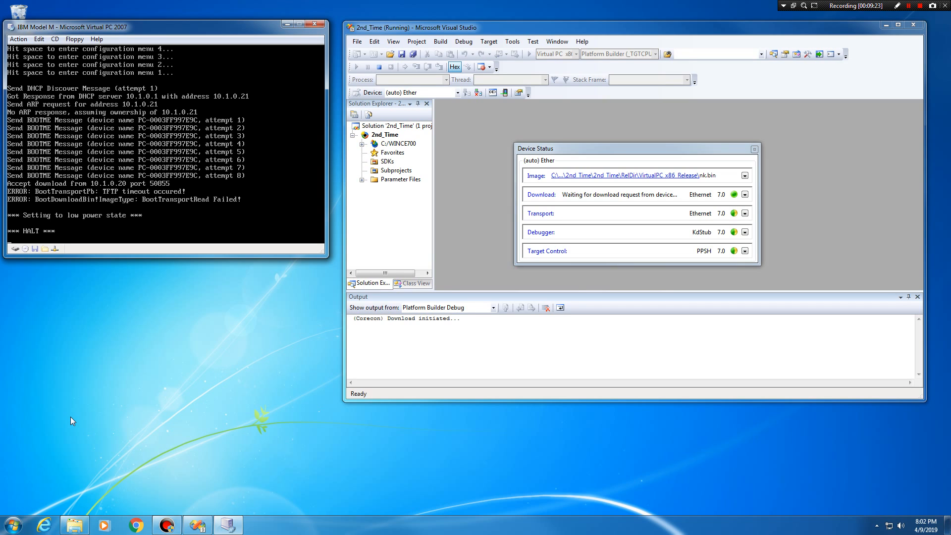
{"action": "mouse_move", "coordinate": [115, 208]}
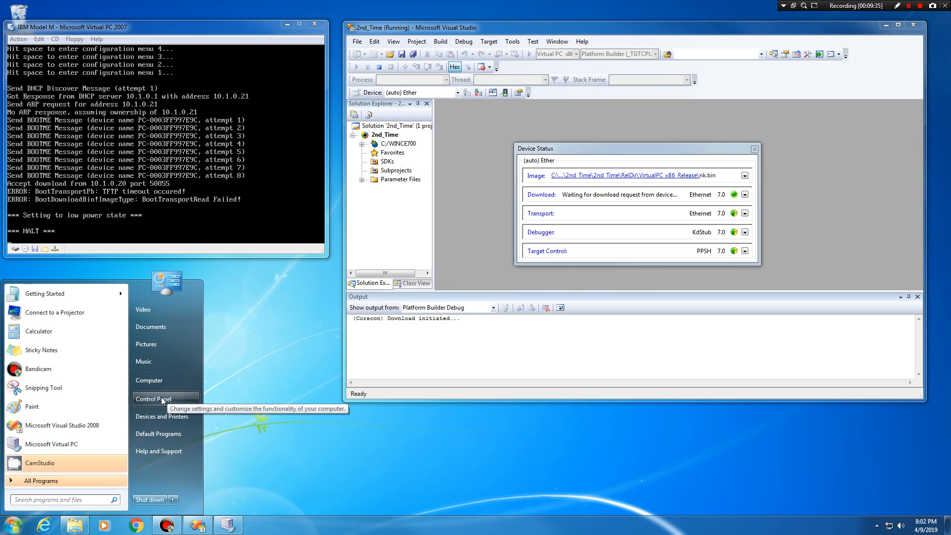
{"action": "mouse_move", "coordinate": [149, 380]}
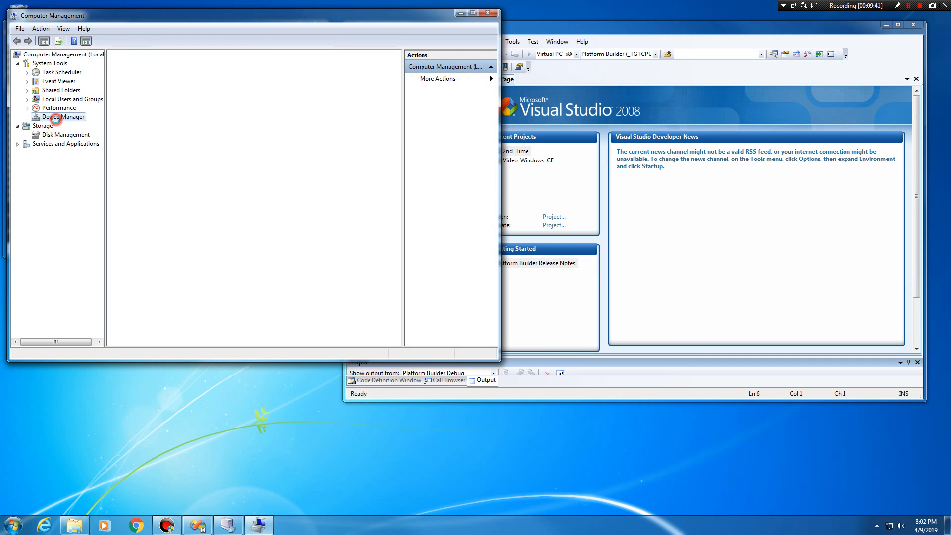
Open the Intel(R) 82579LM Gigabit Network Connection properties from Device Manager's network adapters.
{"action": "left_click", "coordinate": [64, 117]}
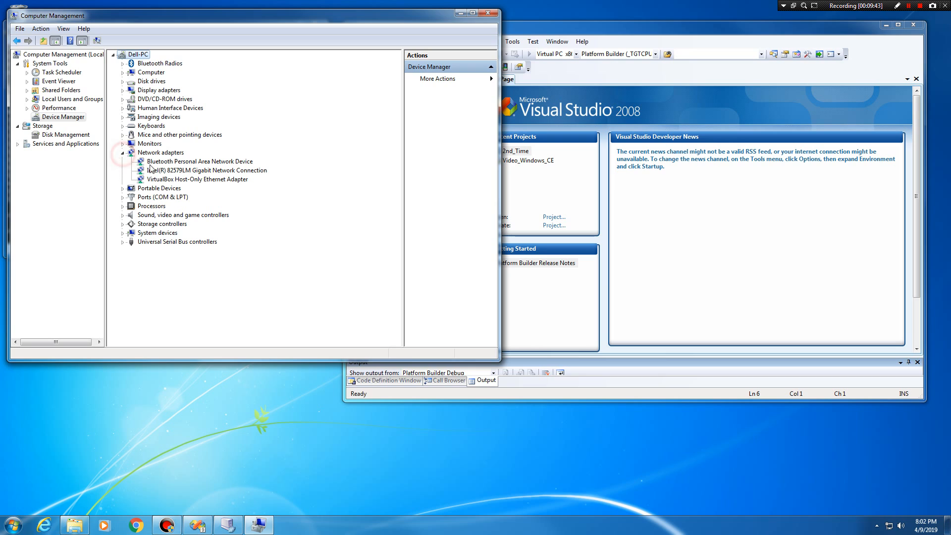
{"action": "left_click", "coordinate": [206, 170]}
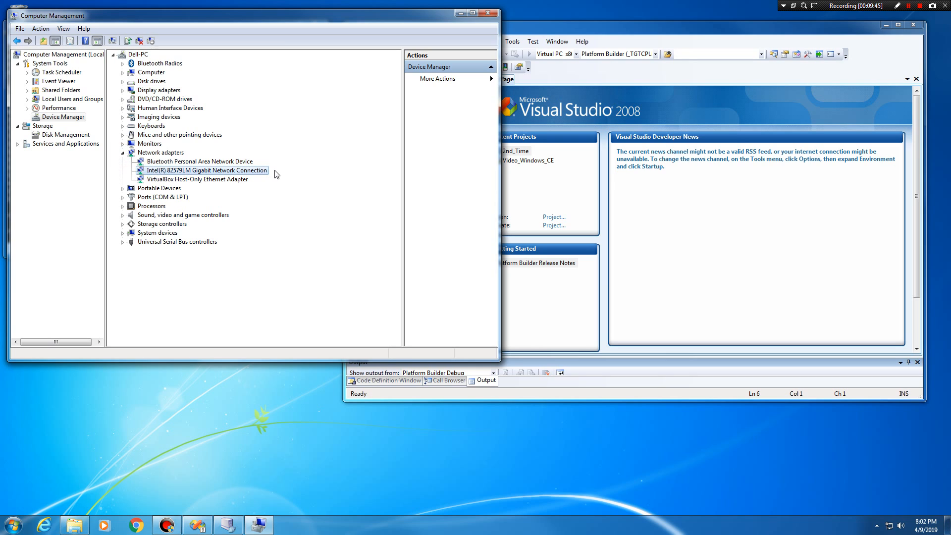
{"action": "mouse_move", "coordinate": [217, 170]}
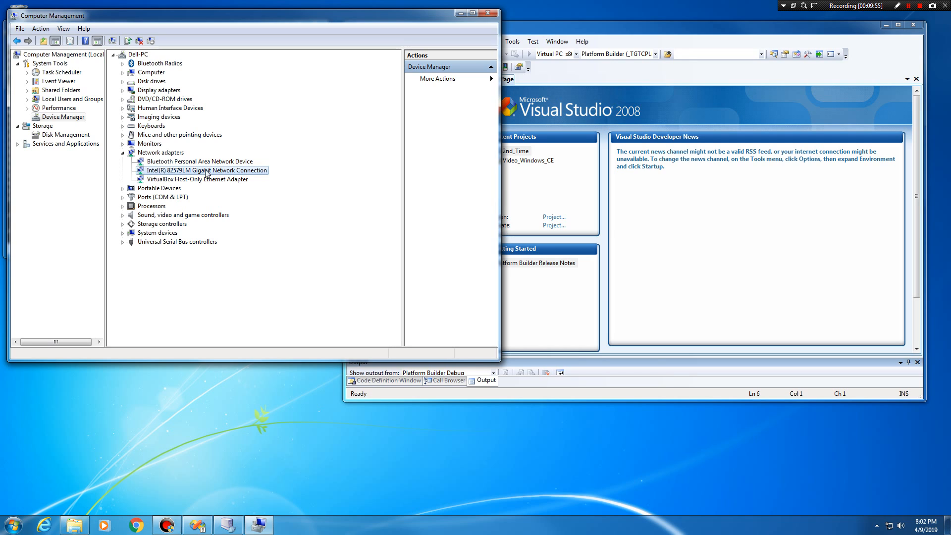
{"action": "double_click", "coordinate": [206, 169]}
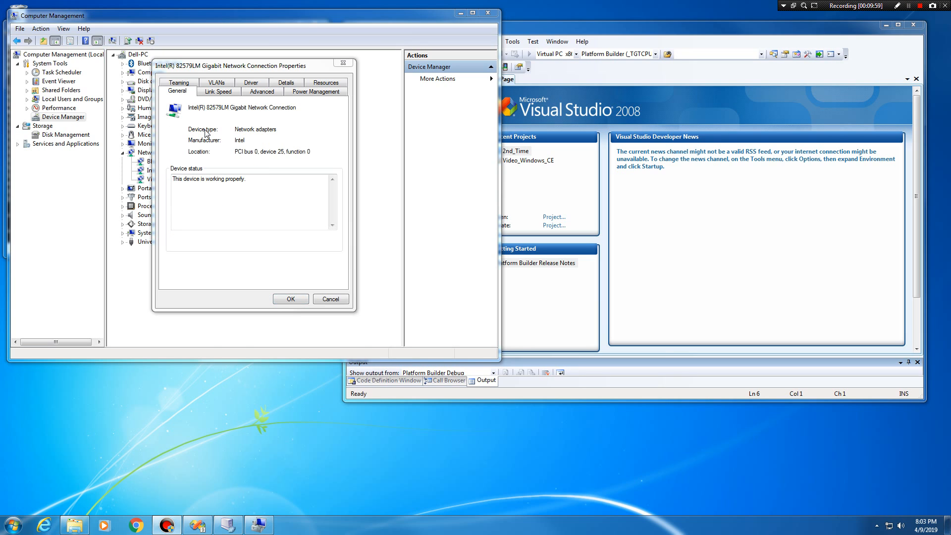
{"action": "mouse_move", "coordinate": [245, 128]}
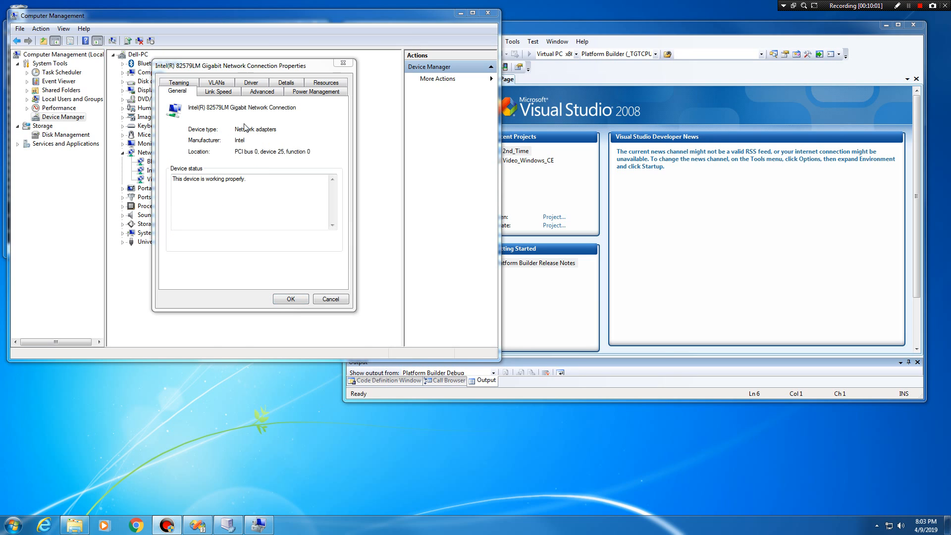
Open the adapter's Offloading Options and keep IPv4 Checksum Offload at Rx & Tx Enabled.
{"action": "left_click", "coordinate": [261, 91]}
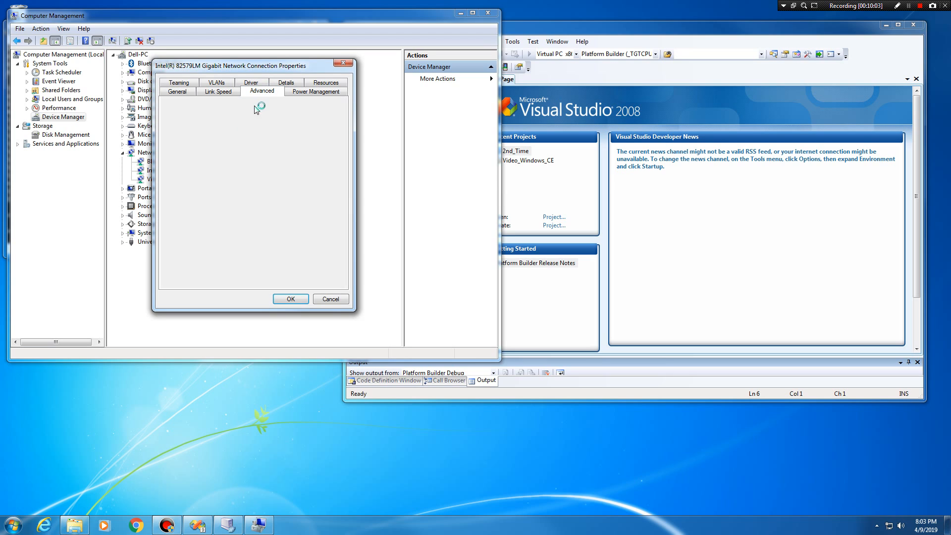
{"action": "left_click", "coordinate": [261, 91]}
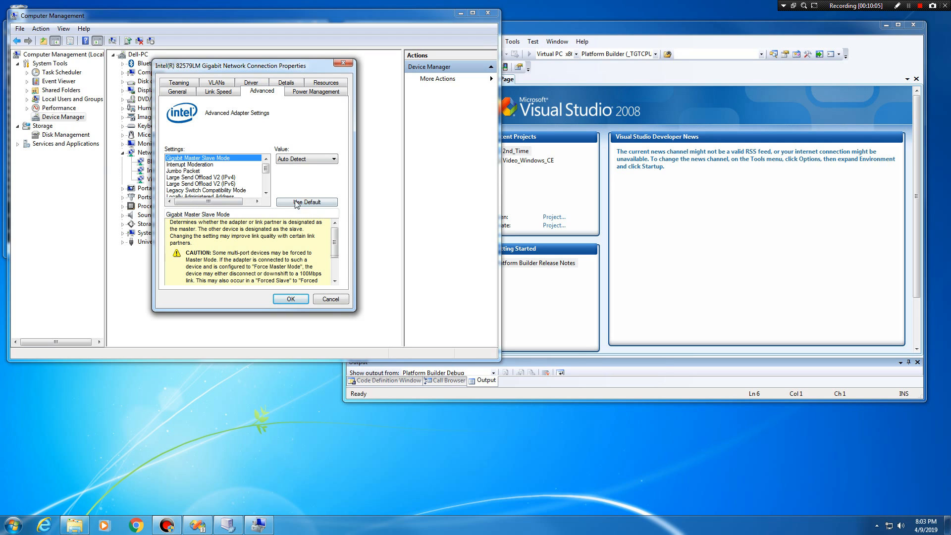
{"action": "left_click", "coordinate": [265, 192]}
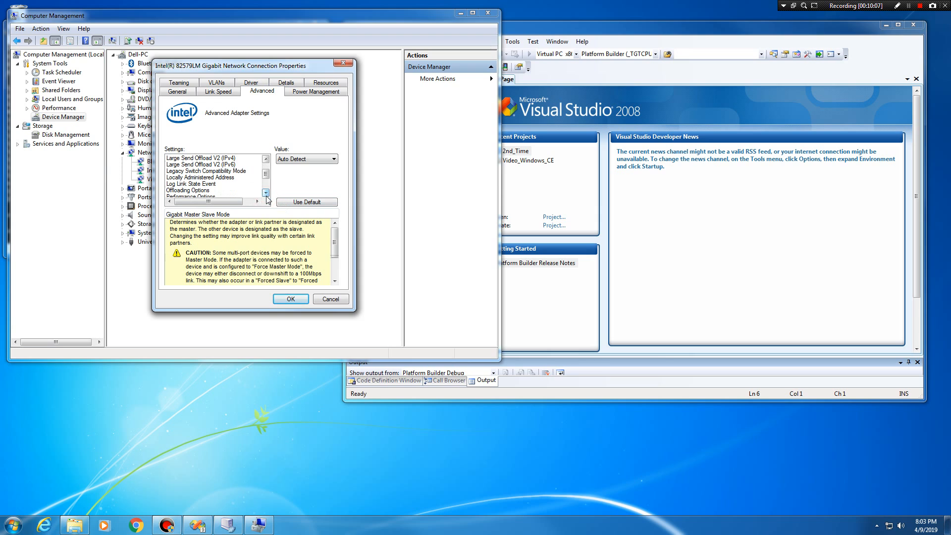
{"action": "double_click", "coordinate": [189, 190]}
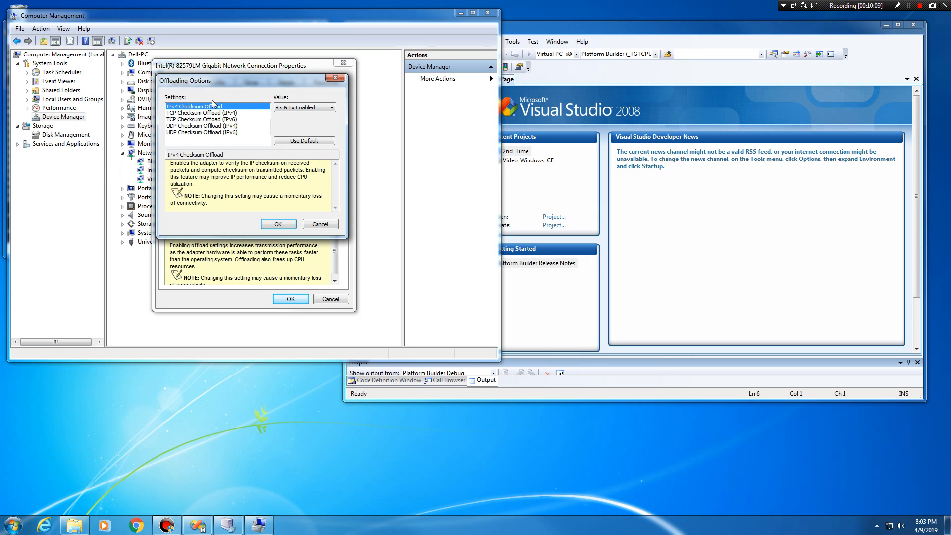
{"action": "left_click", "coordinate": [332, 107]}
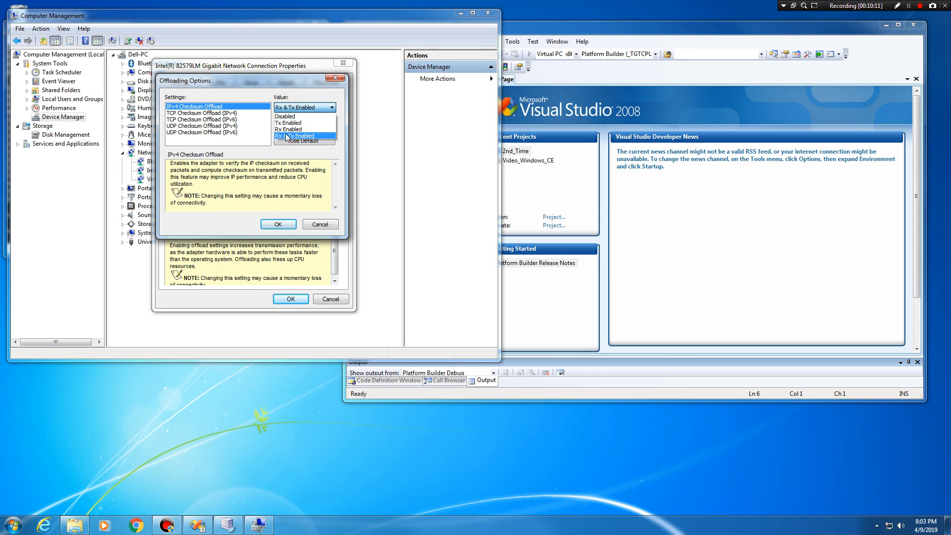
{"action": "left_click", "coordinate": [217, 126]}
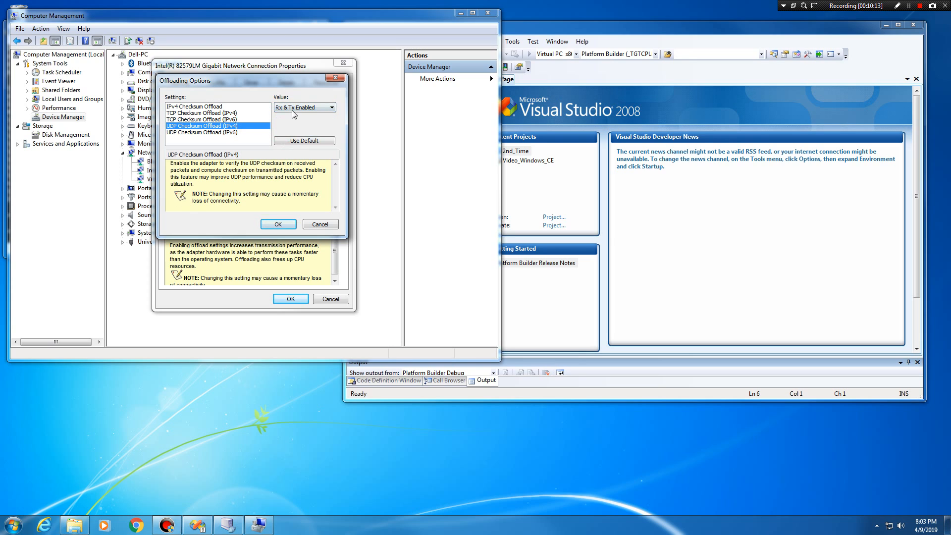
Keep UDP Checksum Offload (IPv6) enabled and confirm the adapter properties with OK.
{"action": "left_click", "coordinate": [209, 132]}
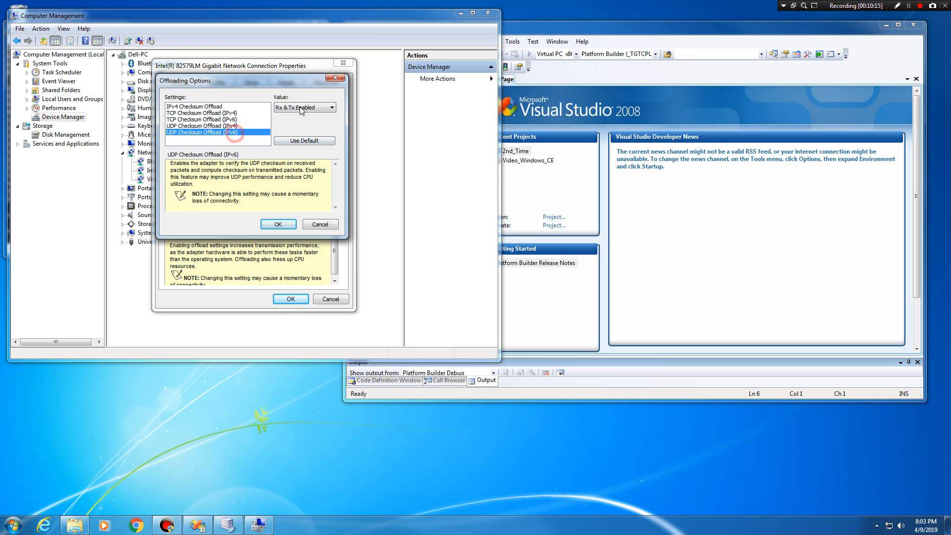
{"action": "left_click", "coordinate": [303, 108]}
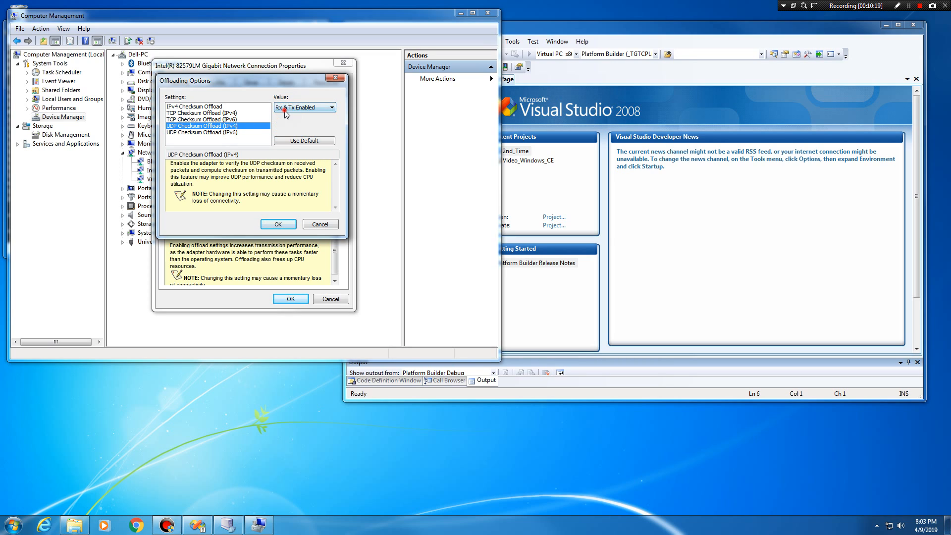
{"action": "left_click", "coordinate": [333, 108]}
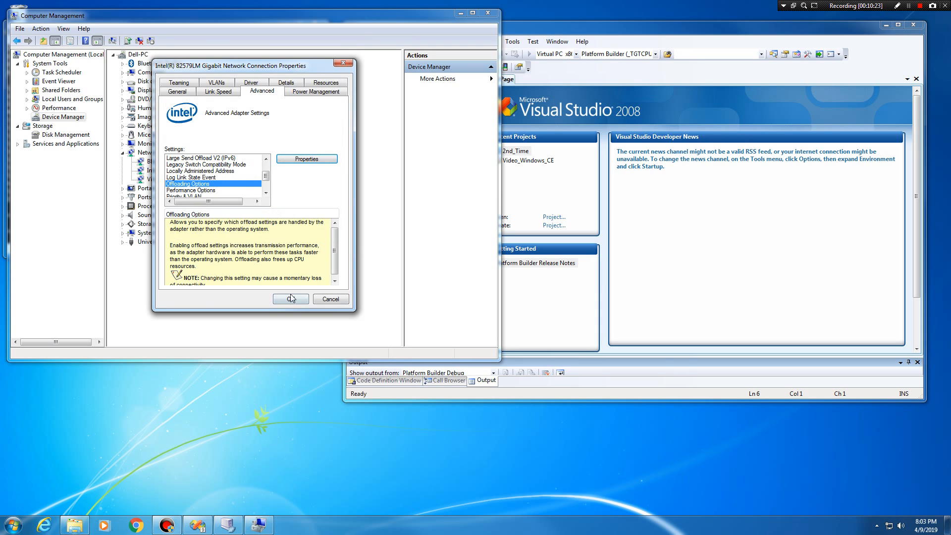
{"action": "left_click", "coordinate": [290, 298]}
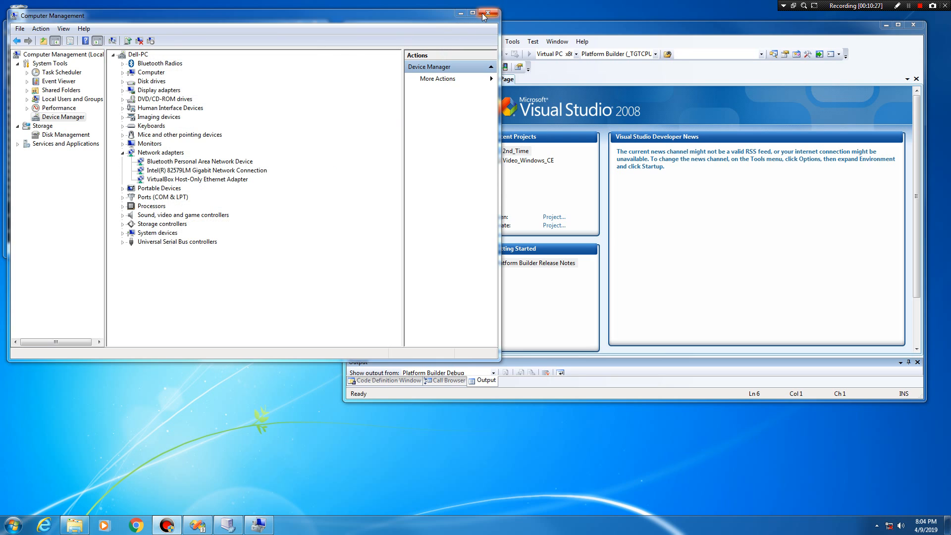
Close Computer Management and reset the halted IBM Model M so the image downloads.
{"action": "left_click", "coordinate": [489, 13]}
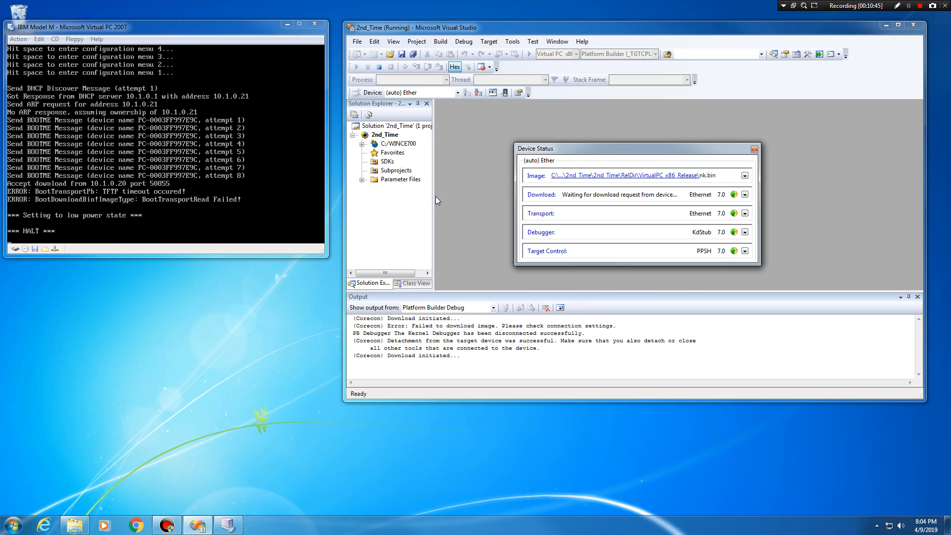
{"action": "left_click", "coordinate": [18, 39]}
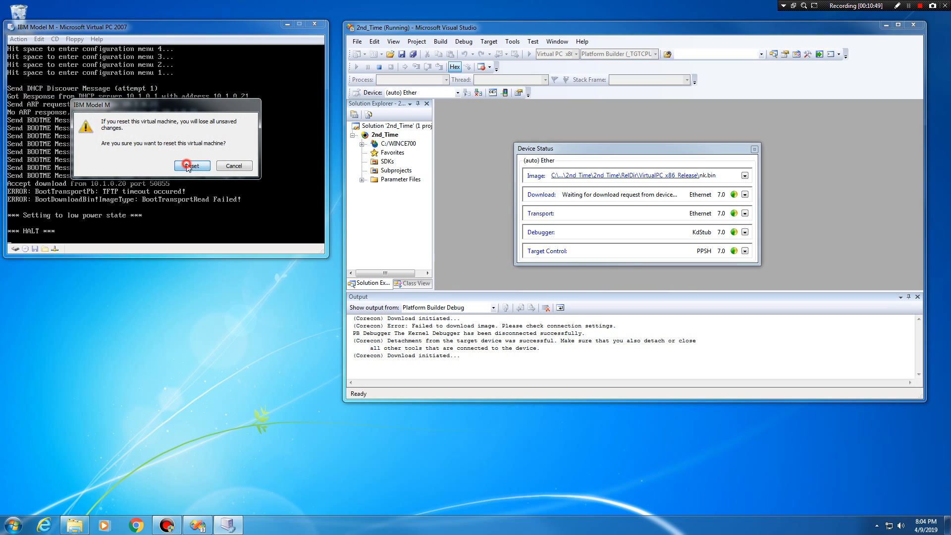
{"action": "left_click", "coordinate": [192, 165]}
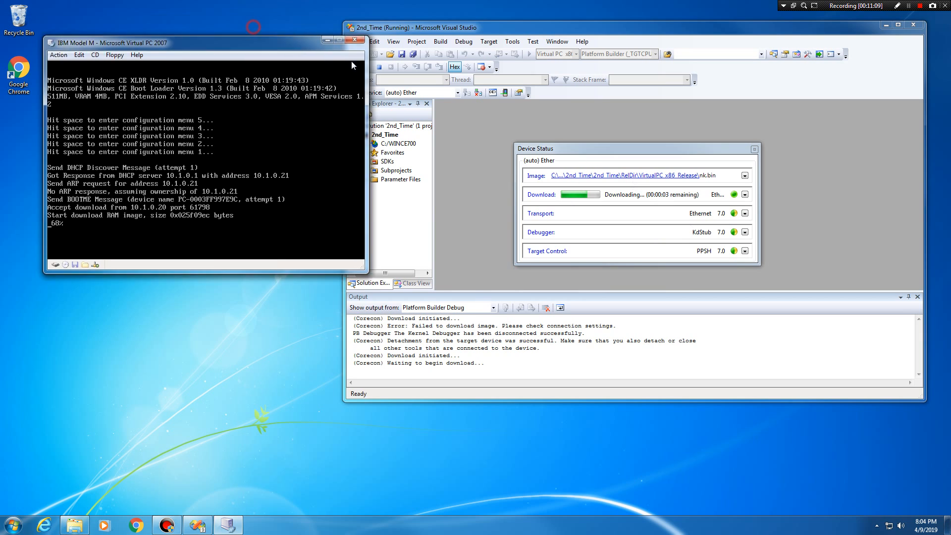
{"action": "left_click_drag", "start_coordinate": [205, 43], "coordinate": [312, 67]}
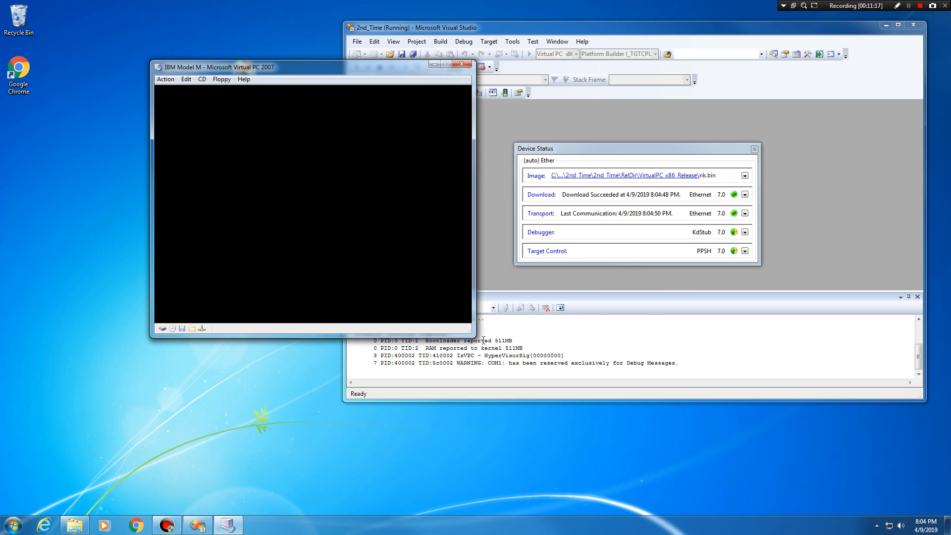
{"action": "mouse_move", "coordinate": [476, 268]}
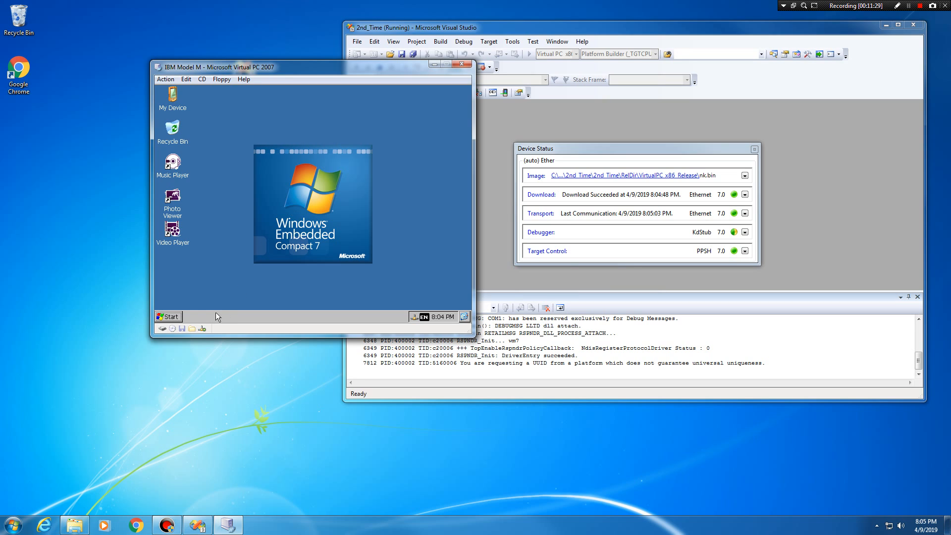
{"action": "left_click", "coordinate": [168, 316]}
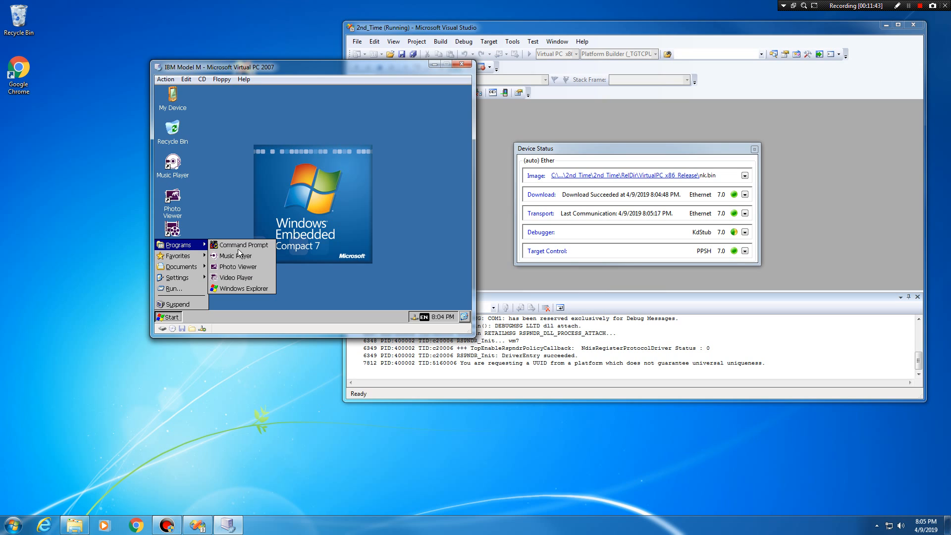
{"action": "left_click", "coordinate": [243, 244]}
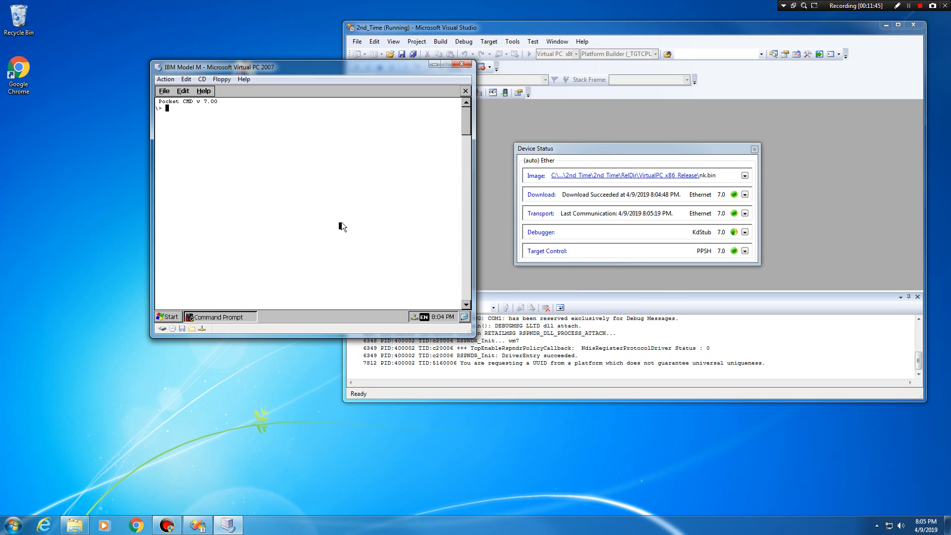
{"action": "type", "text": "awhdfqlwrjhqlkfjhqlkfqjh"}
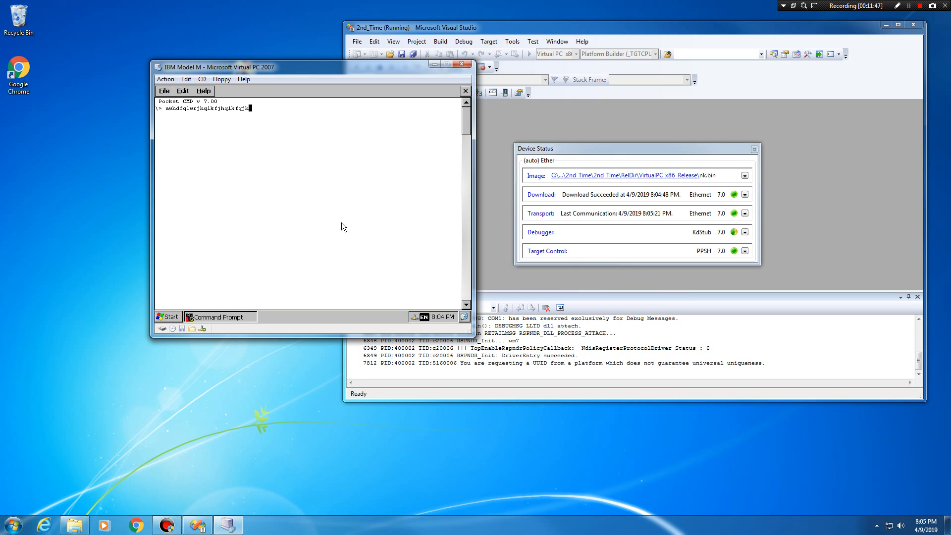
{"action": "type", "text": "echo"}
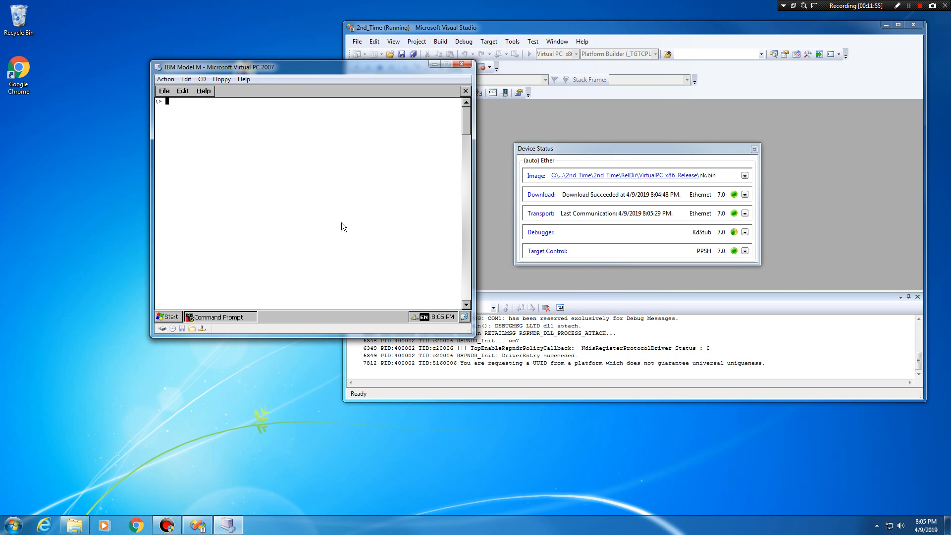
{"action": "type", "text": "echo Visit me on"}
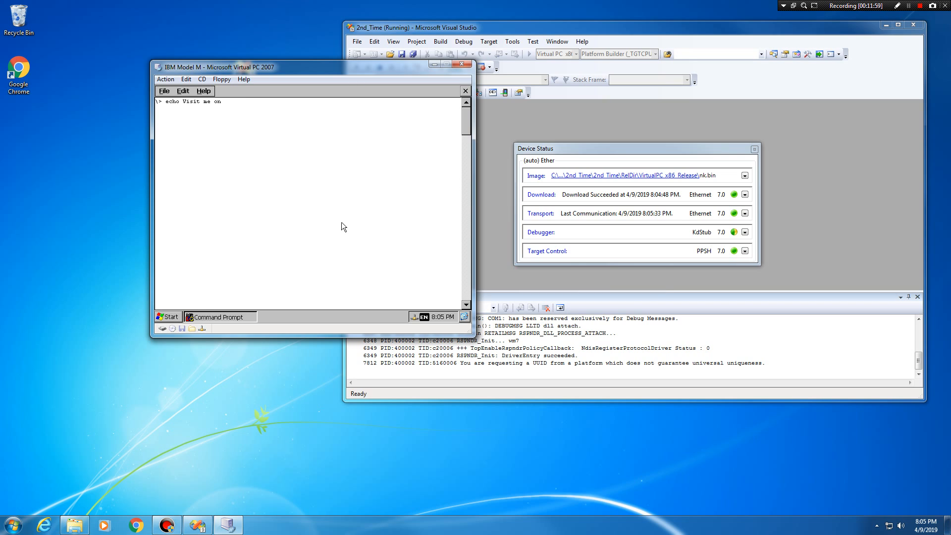
{"action": "type", "text": "YouTube! 2240"}
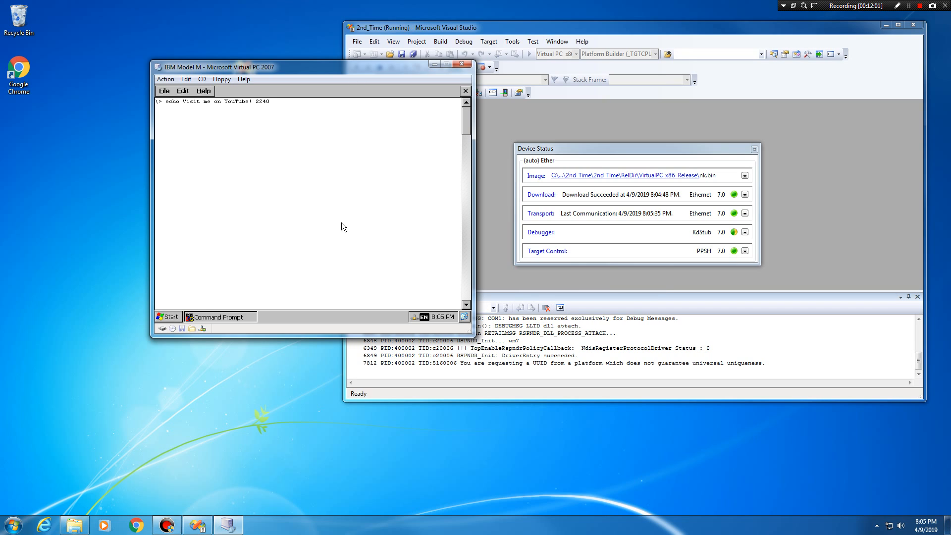
{"action": "type", "text": "8aaron.net"}
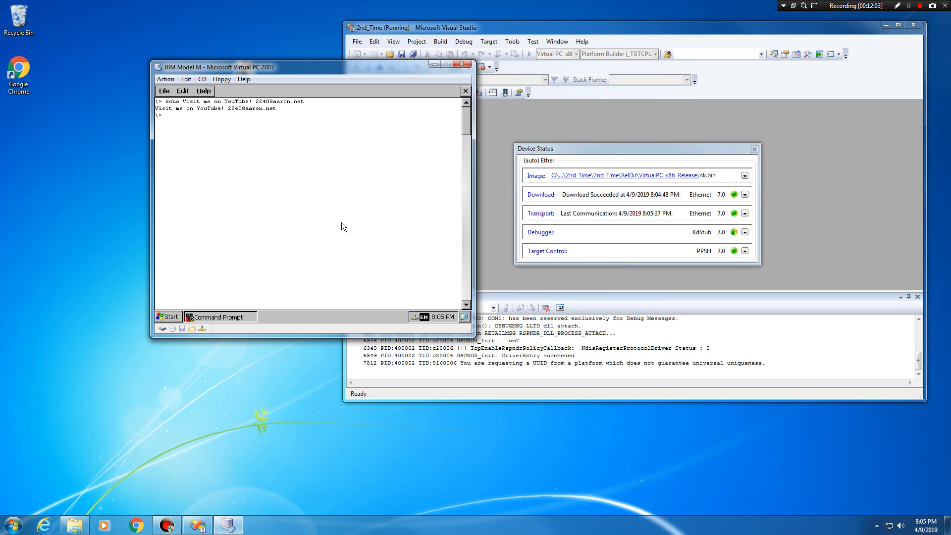
{"action": "type", "text": "exi"}
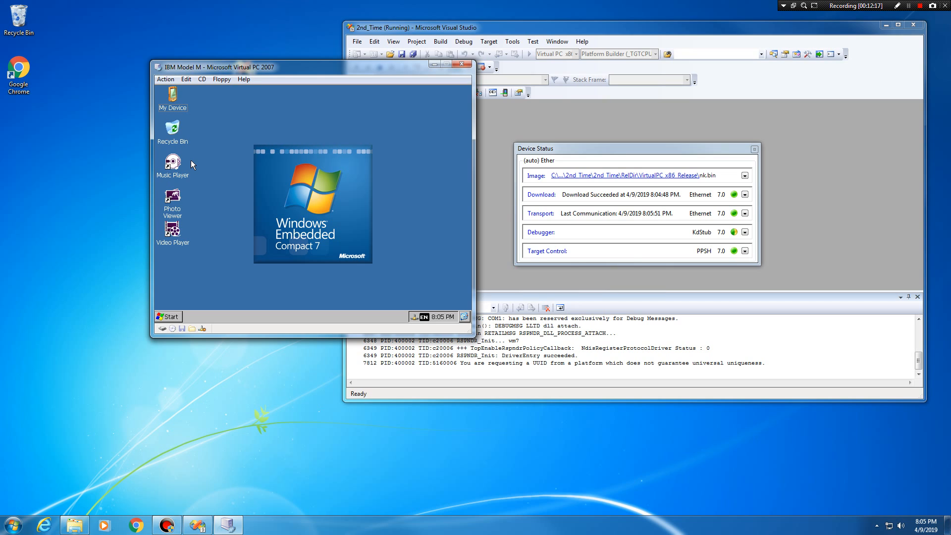
{"action": "mouse_move", "coordinate": [184, 176]}
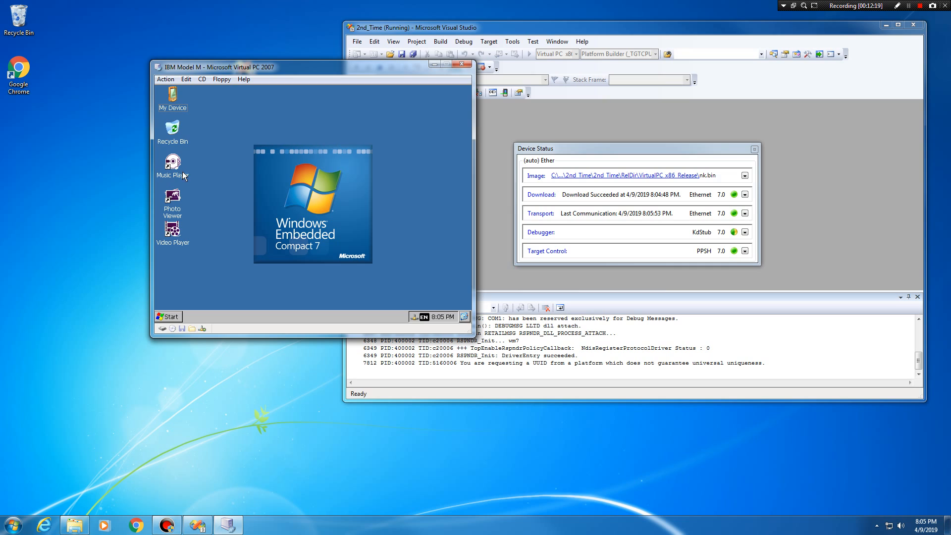
{"action": "mouse_move", "coordinate": [192, 242]}
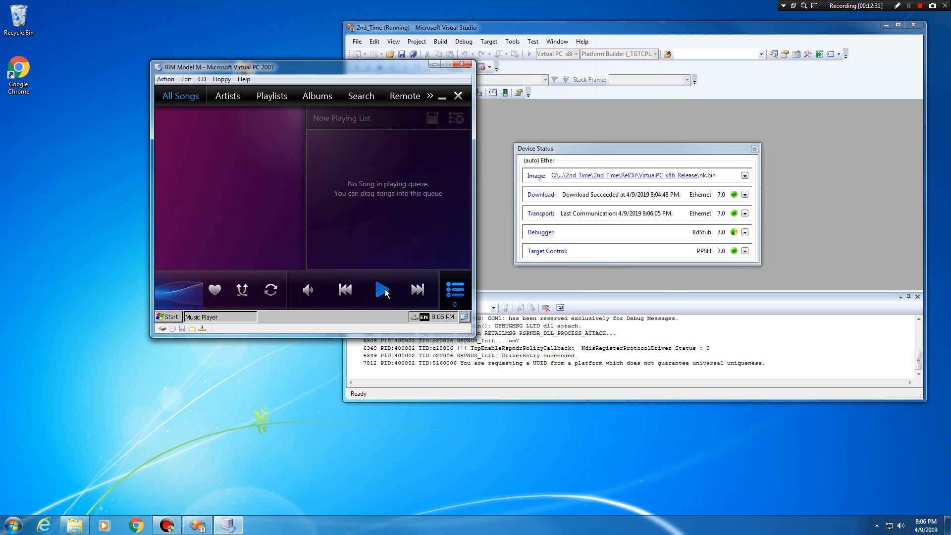
{"action": "left_click", "coordinate": [10, 524]}
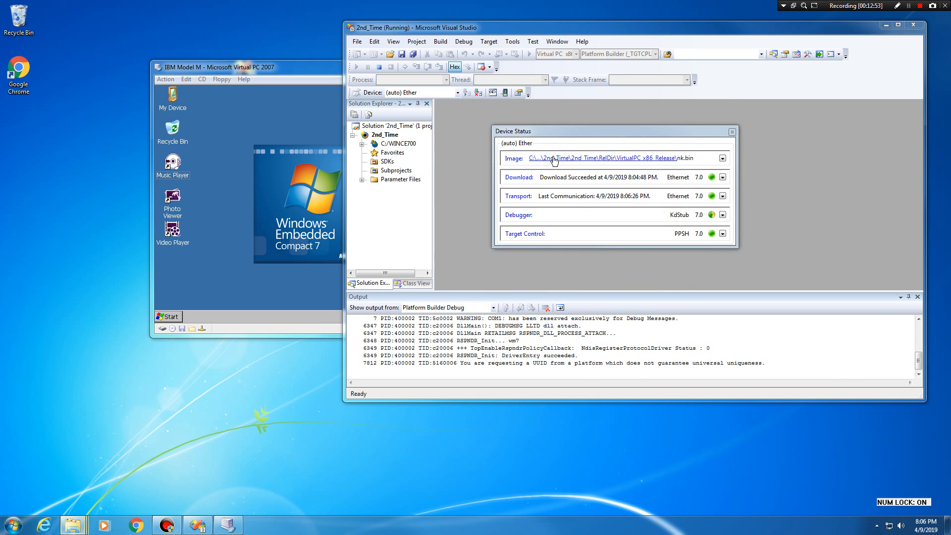
Open the host release folder through the Device Status window's Image path link.
{"action": "left_click", "coordinate": [605, 157]}
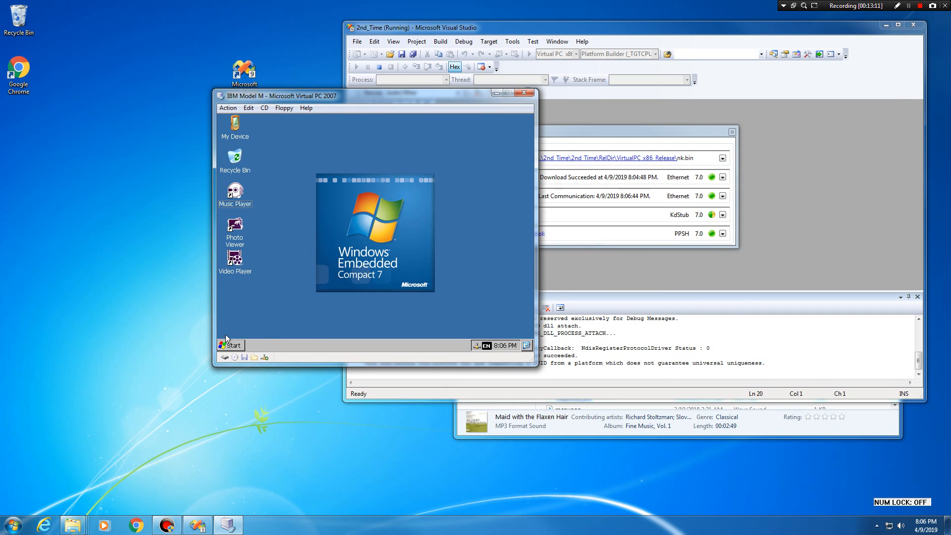
Browse the device's \Release folder and play 'Maid with the Flaxen Hair.mp3'.
{"action": "left_click", "coordinate": [229, 345]}
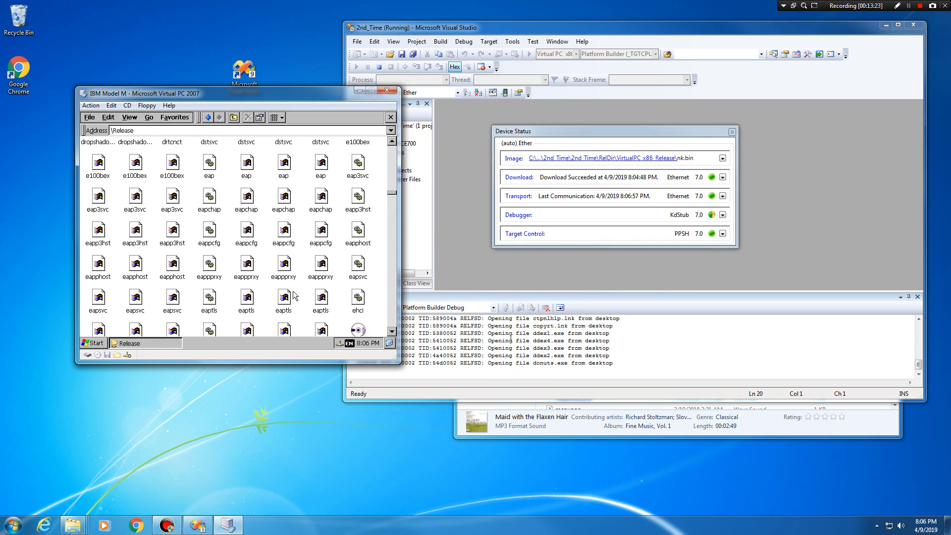
{"action": "scroll", "scroll_direction": "down", "scroll_amount": 3}
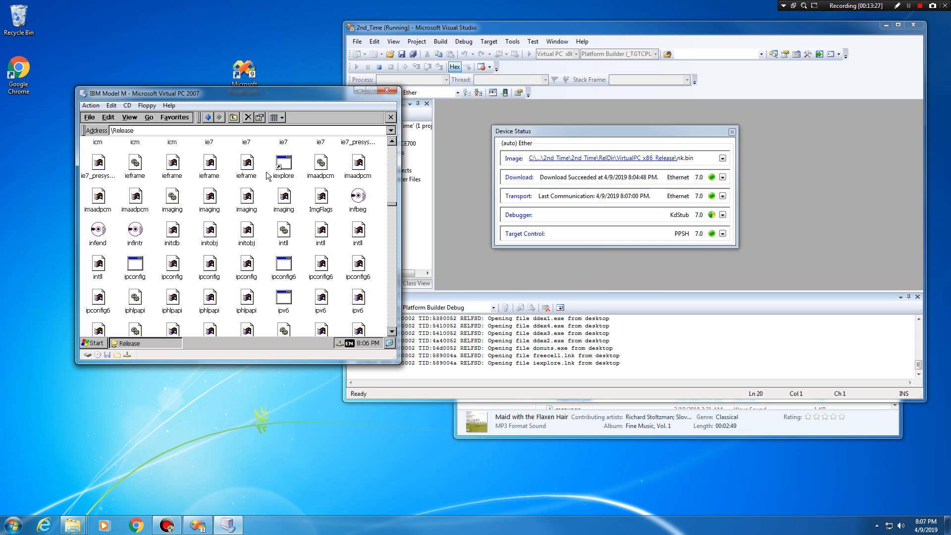
{"action": "scroll", "scroll_direction": "down", "scroll_amount": 3}
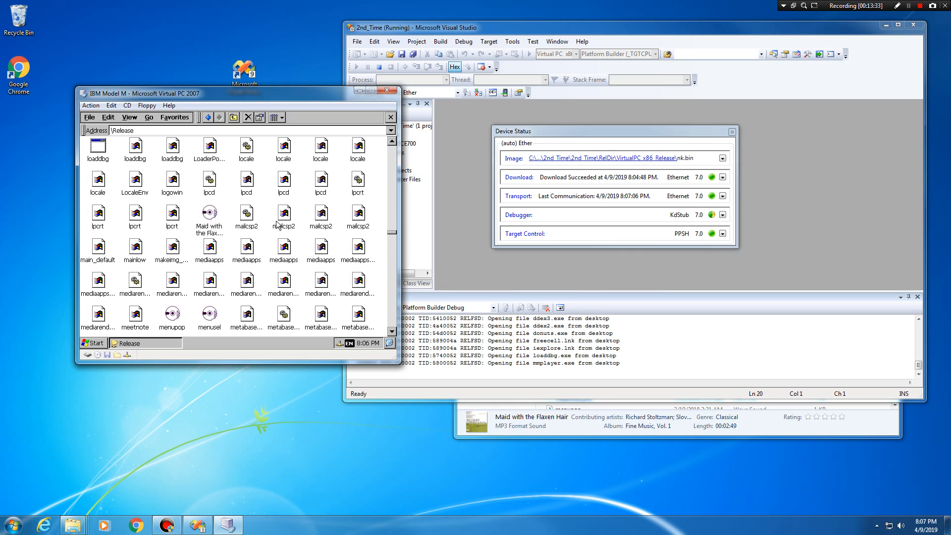
{"action": "left_click", "coordinate": [208, 211]}
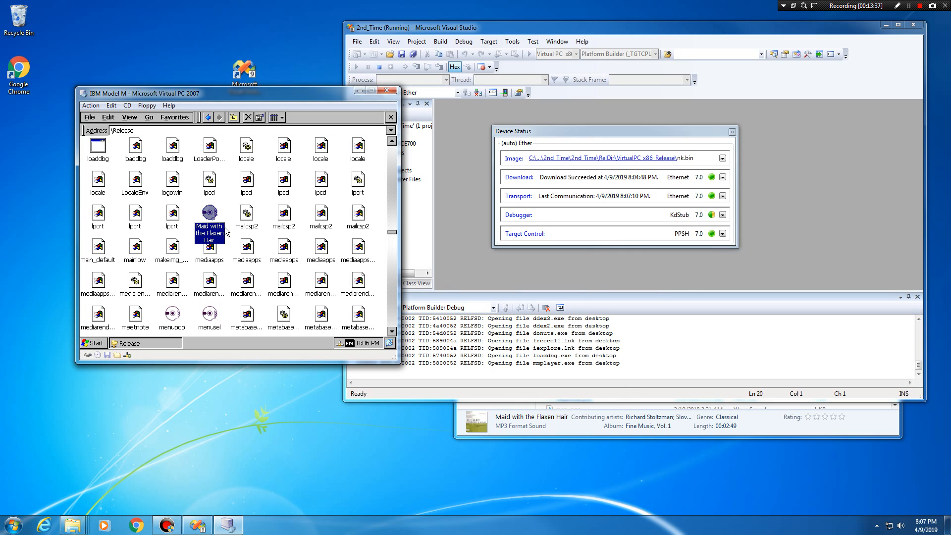
{"action": "double_click", "coordinate": [209, 213]}
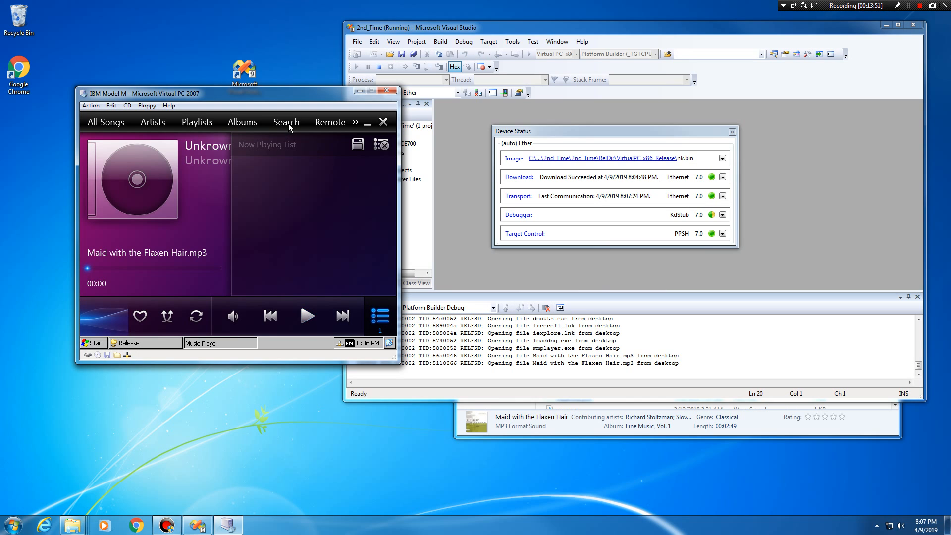
View the Music Player's Artists and Remote tabs, then close the player.
{"action": "left_click", "coordinate": [152, 122]}
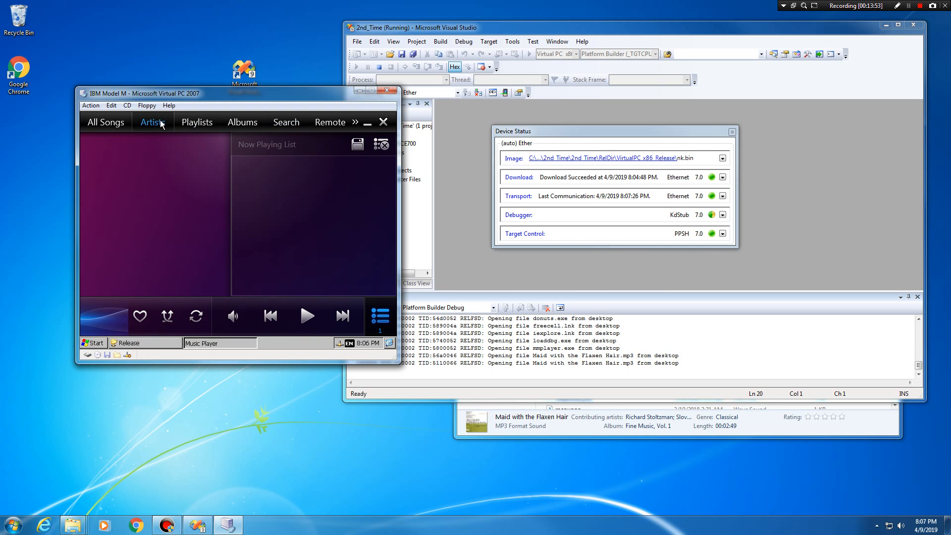
{"action": "left_click", "coordinate": [152, 122]}
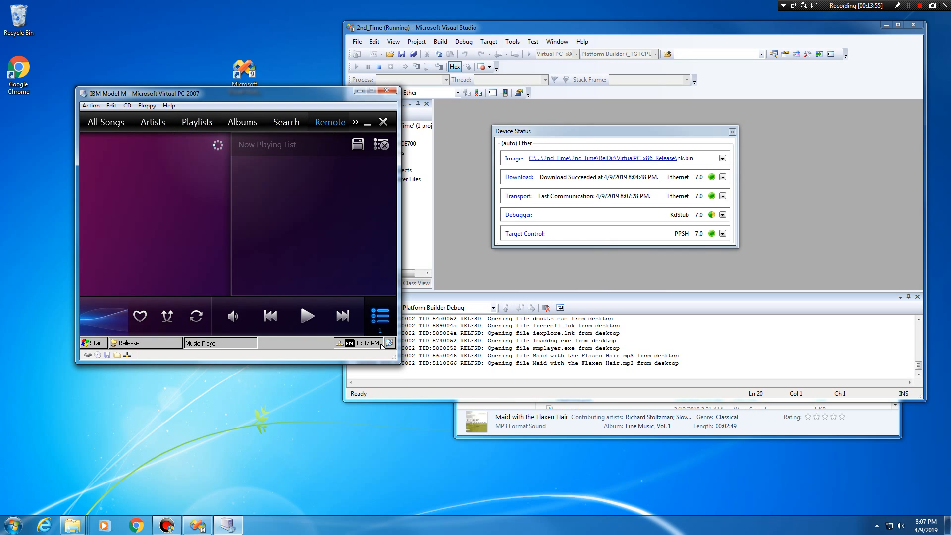
{"action": "left_click", "coordinate": [286, 122]}
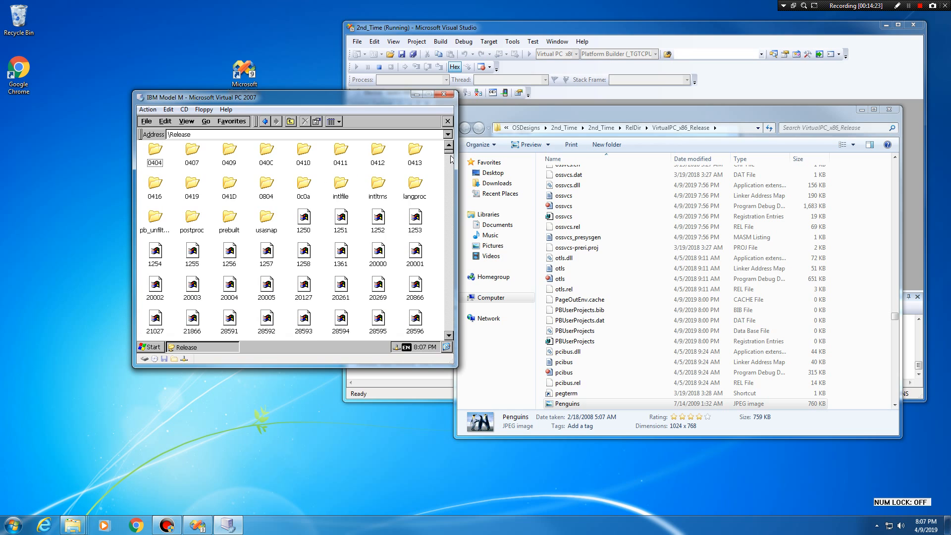
Scroll to Penguins, open it in Photo Viewer, and try the viewer's controls.
{"action": "scroll", "scroll_direction": "down", "scroll_amount": 3}
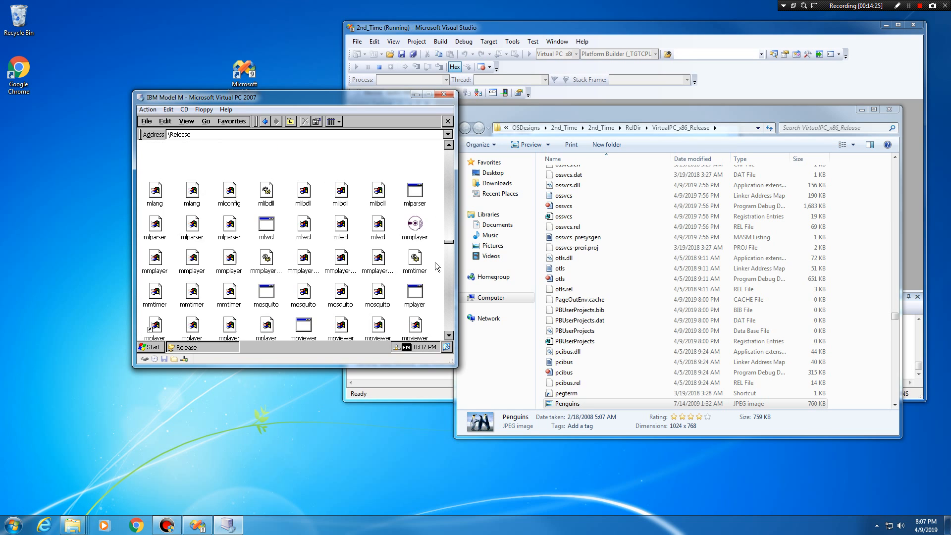
{"action": "scroll", "scroll_direction": "down", "scroll_amount": 3}
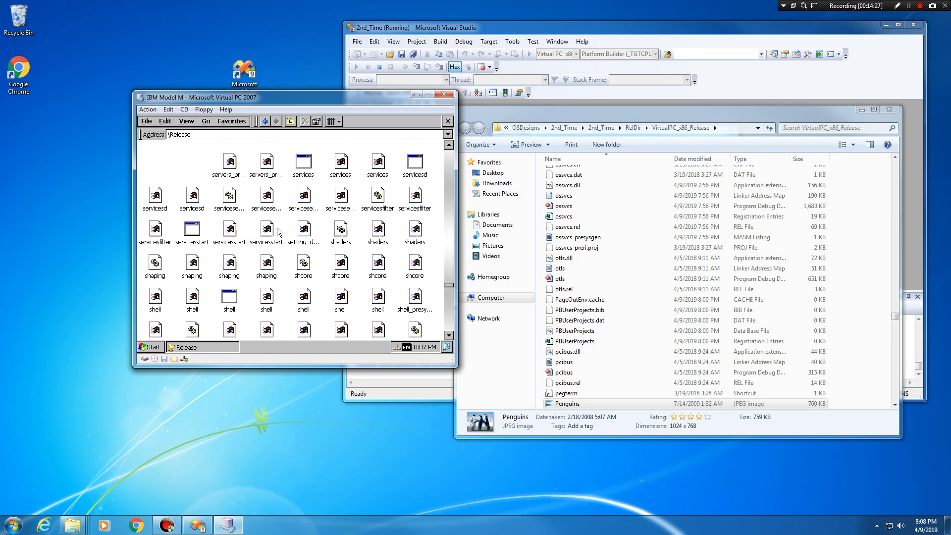
{"action": "scroll", "scroll_direction": "down", "scroll_amount": 3}
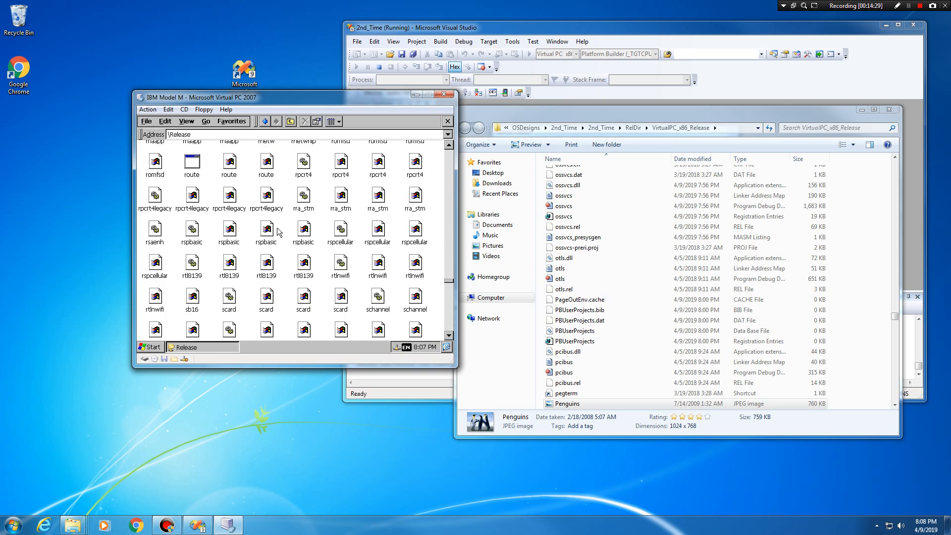
{"action": "scroll", "scroll_direction": "down", "scroll_amount": 3}
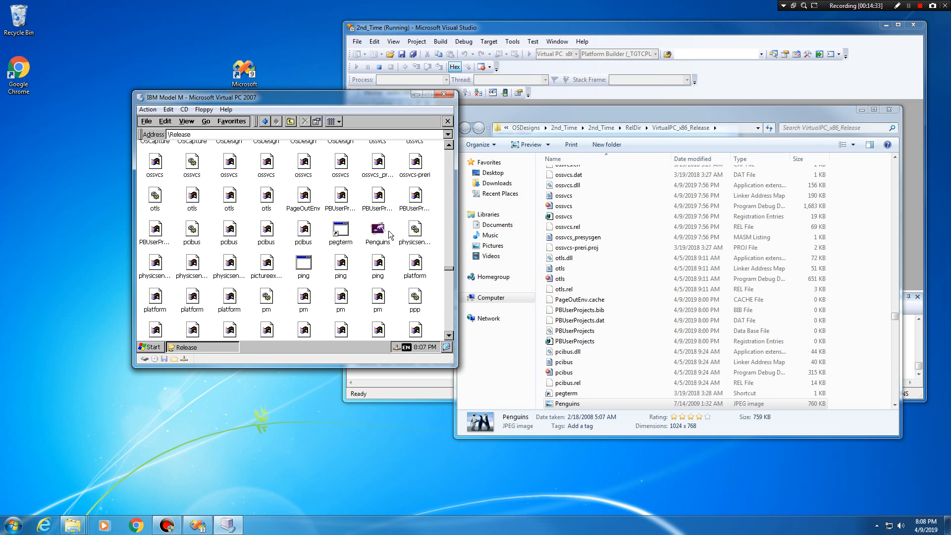
{"action": "double_click", "coordinate": [378, 232]}
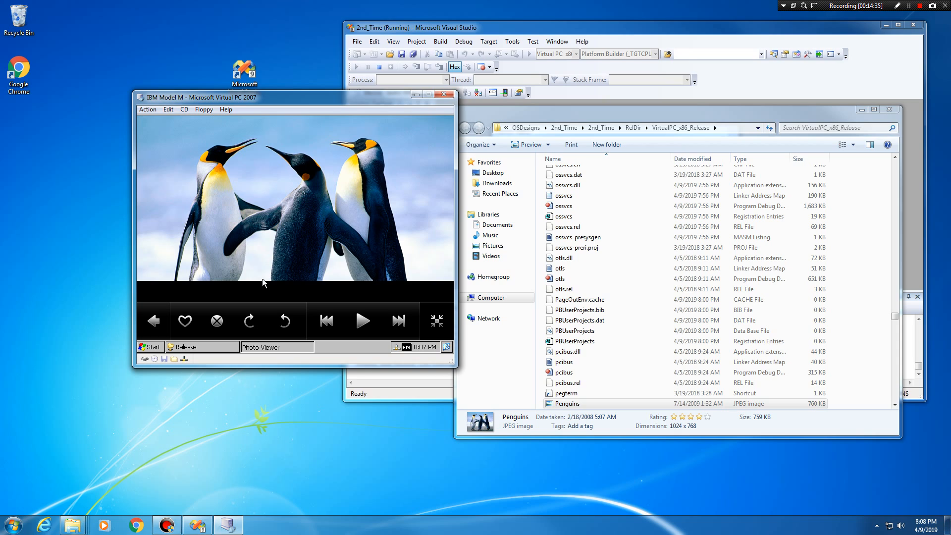
{"action": "mouse_move", "coordinate": [253, 290]}
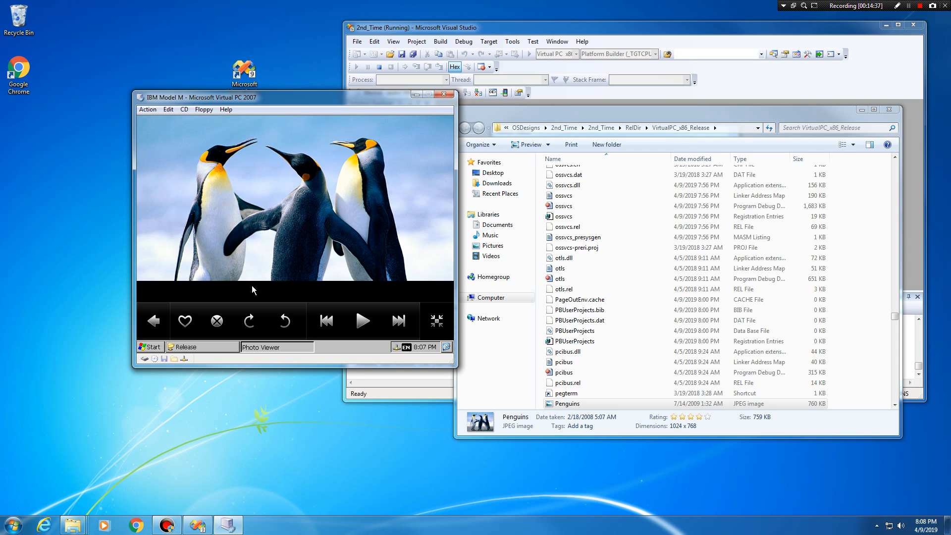
{"action": "mouse_move", "coordinate": [394, 323]}
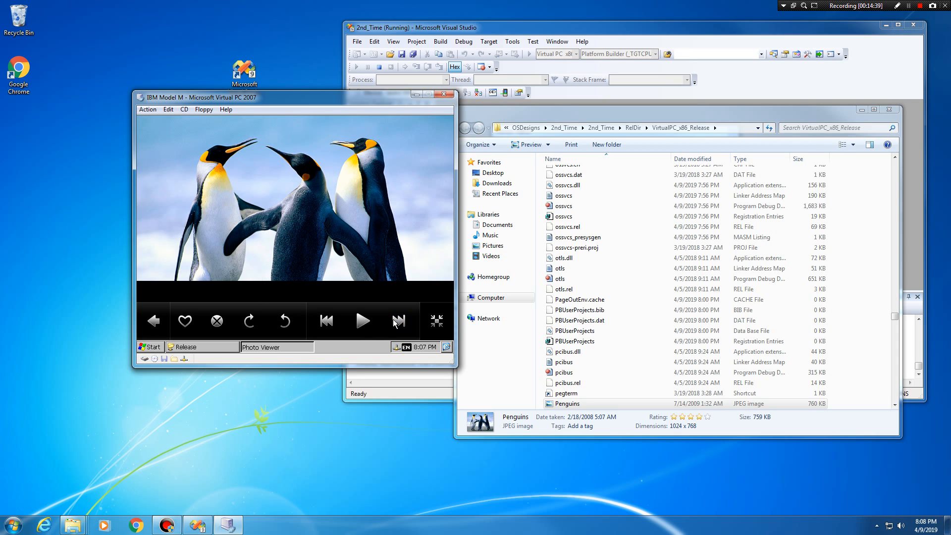
{"action": "mouse_move", "coordinate": [200, 321]}
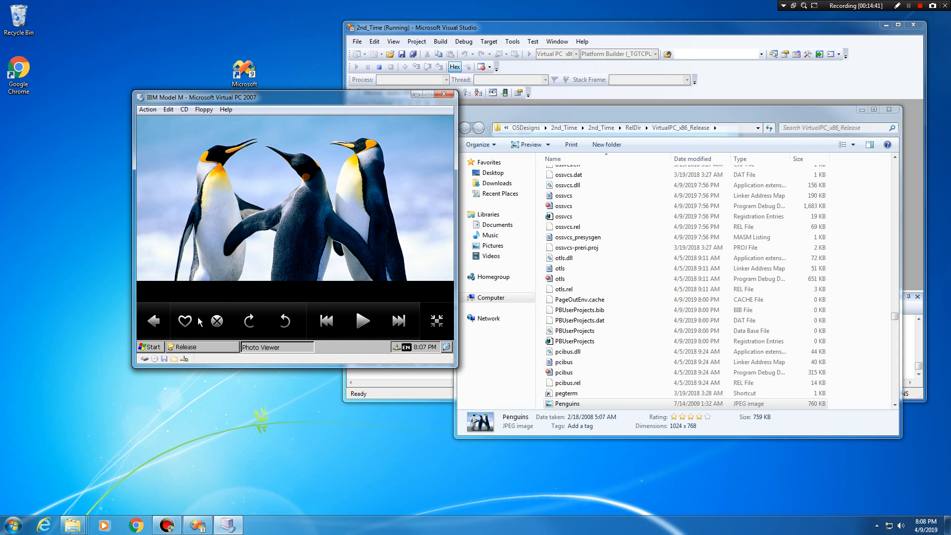
{"action": "left_click", "coordinate": [184, 322]}
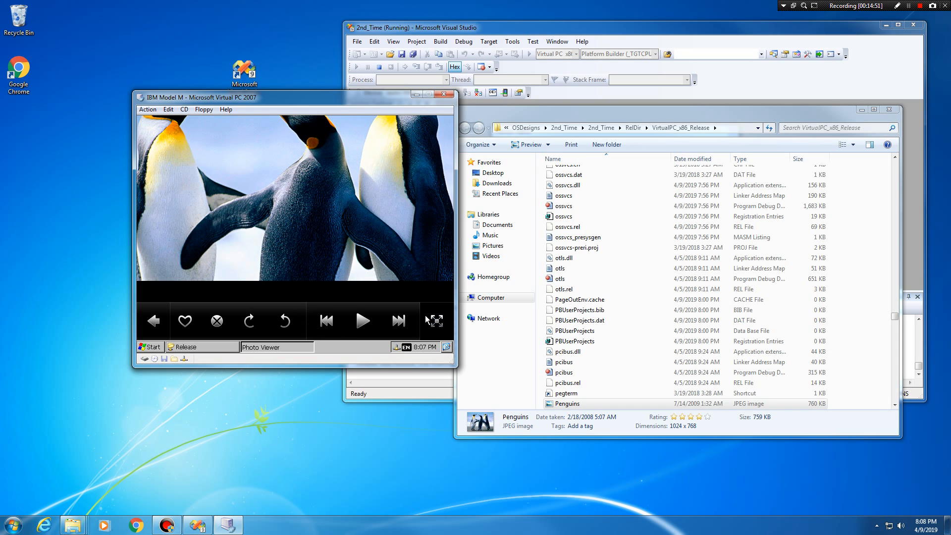
{"action": "left_click", "coordinate": [398, 321]}
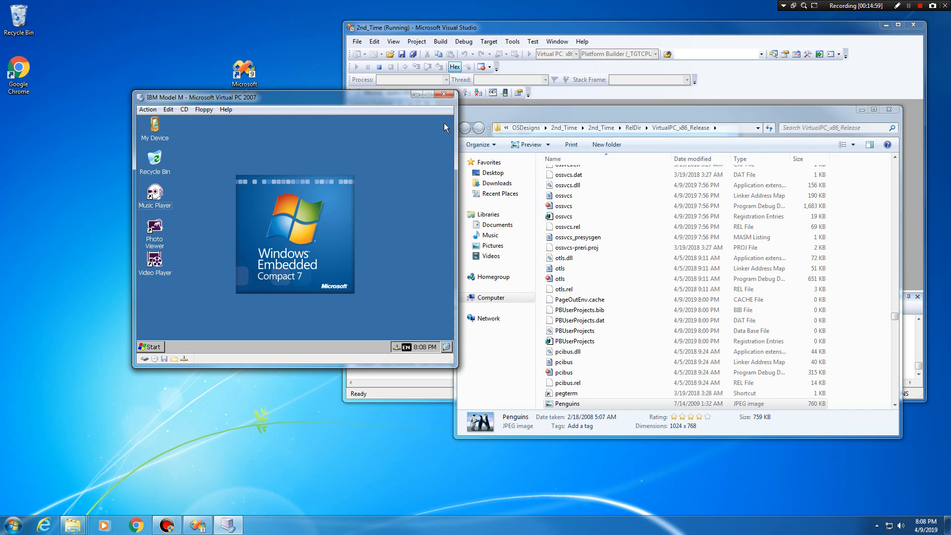
{"action": "left_click", "coordinate": [149, 346]}
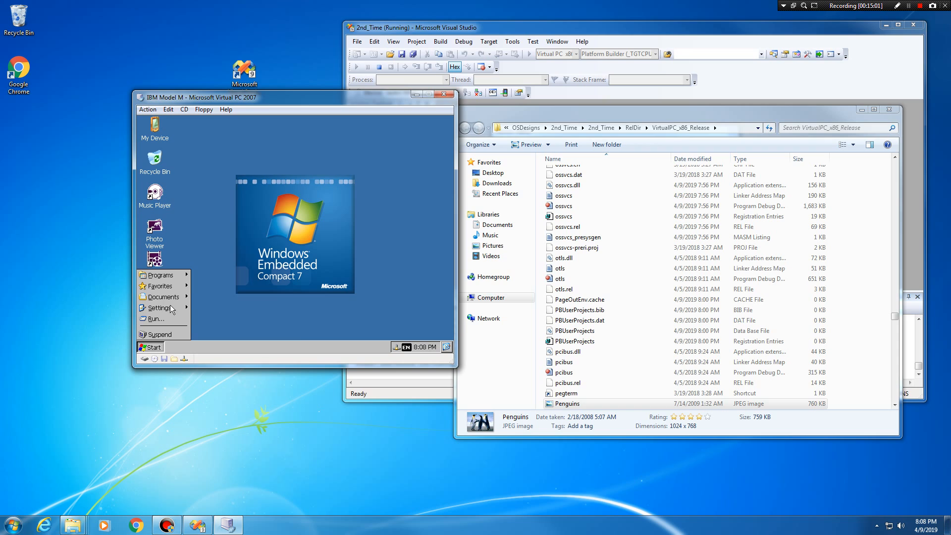
{"action": "left_click", "coordinate": [159, 308]}
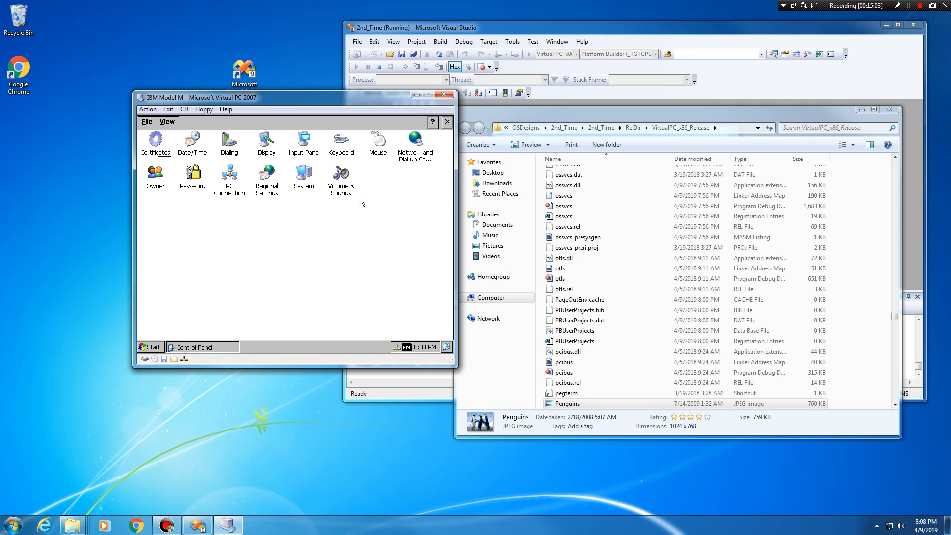
{"action": "mouse_move", "coordinate": [246, 169]}
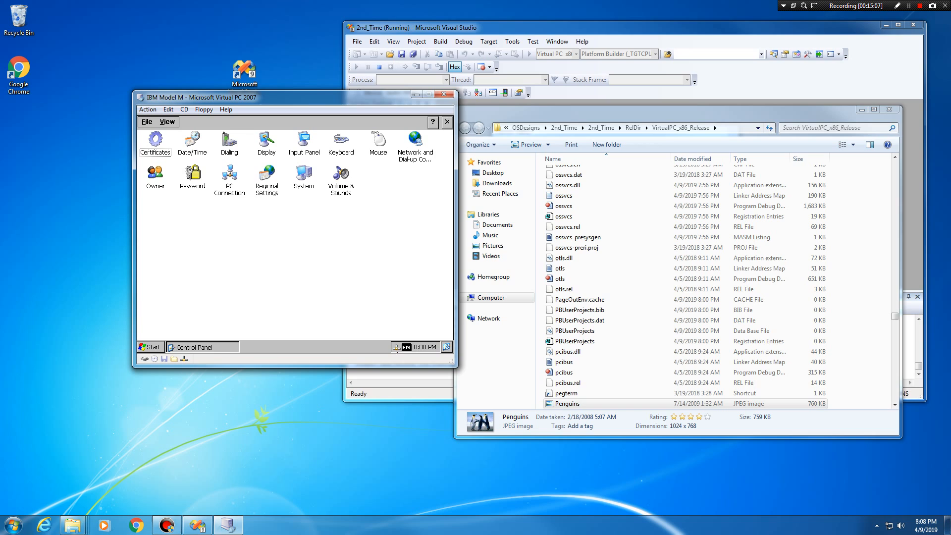
{"action": "mouse_move", "coordinate": [174, 164]}
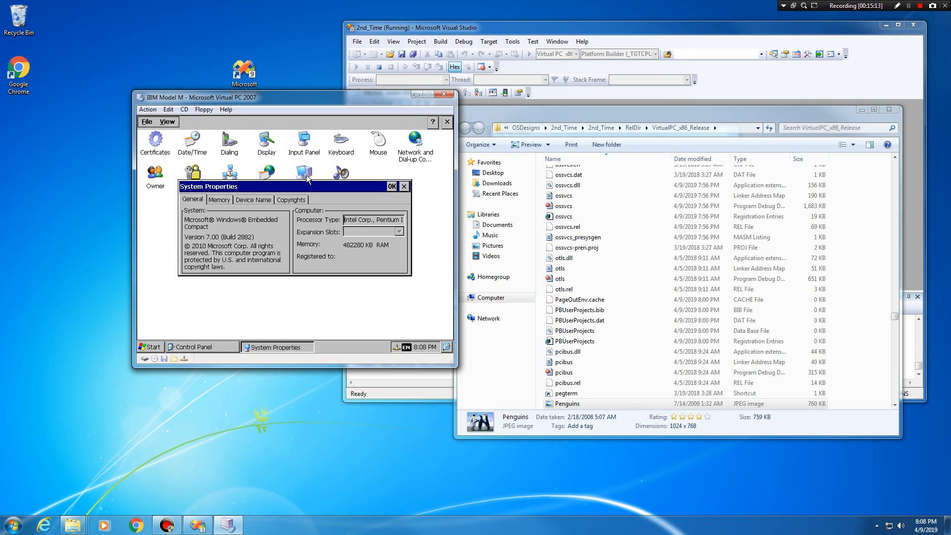
{"action": "left_click", "coordinate": [218, 200]}
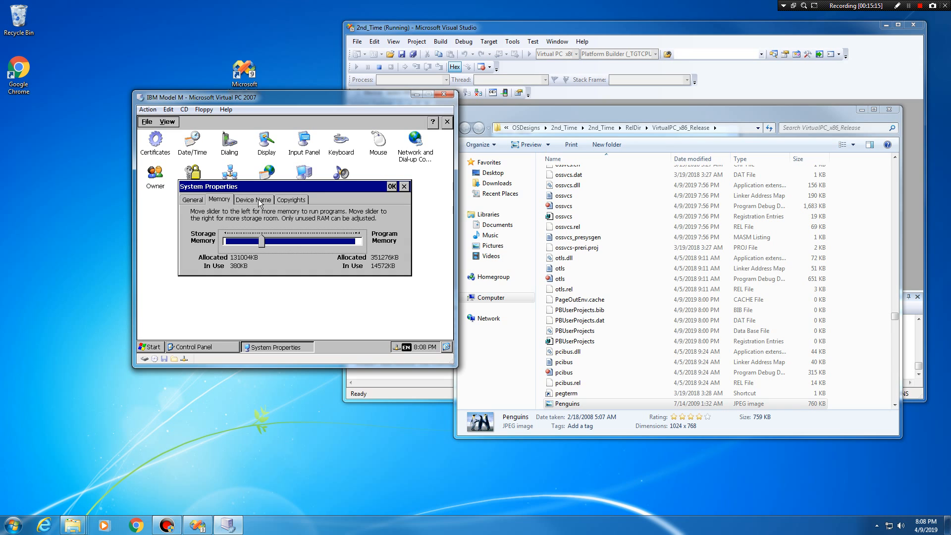
{"action": "left_click", "coordinate": [292, 199]}
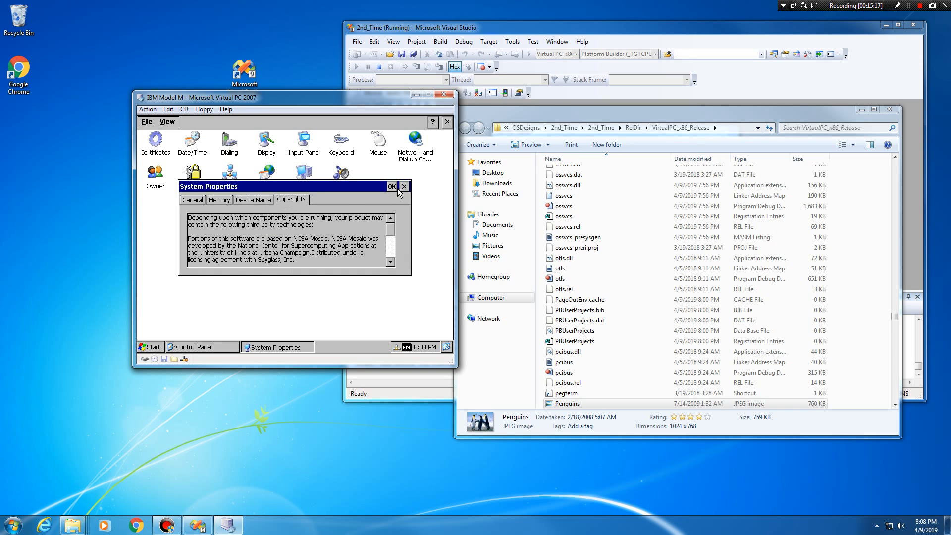
{"action": "left_click", "coordinate": [390, 187]}
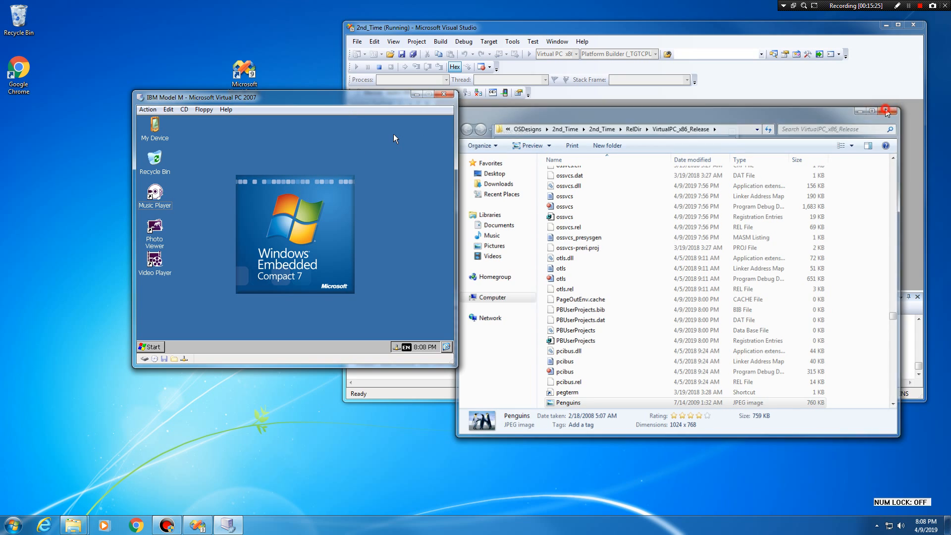
Close the host Release folder and turn off the IBM Model M virtual machine.
{"action": "left_click", "coordinate": [886, 111]}
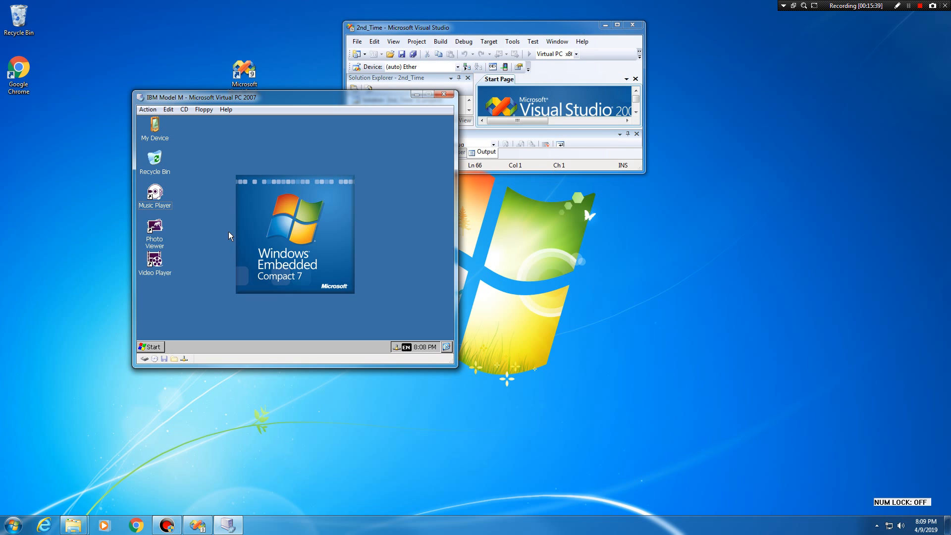
{"action": "left_click", "coordinate": [154, 192]}
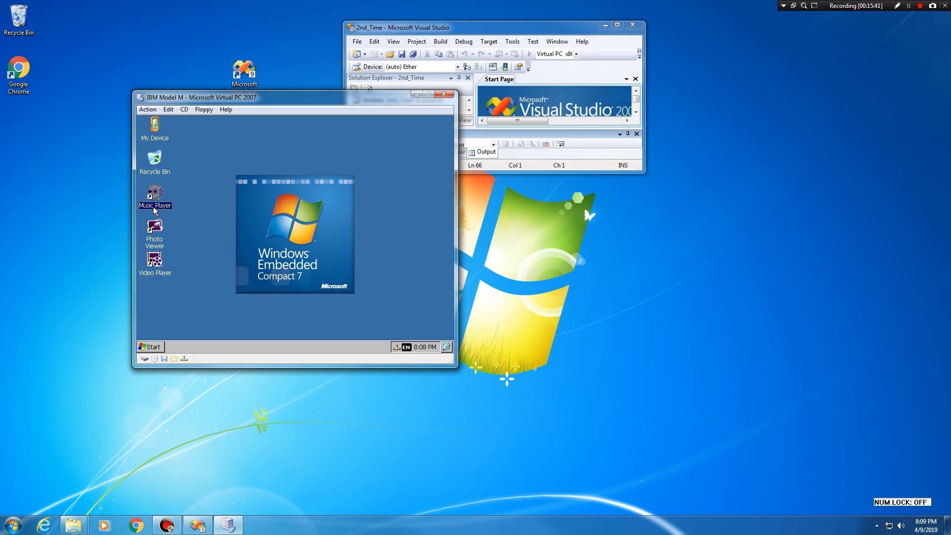
{"action": "left_click", "coordinate": [155, 233]}
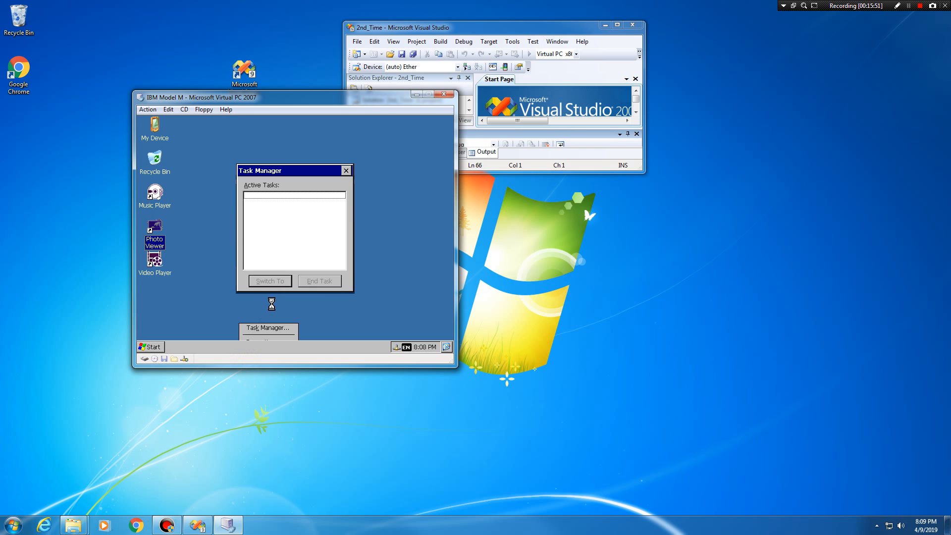
{"action": "left_click_drag", "start_coordinate": [273, 171], "coordinate": [261, 178]}
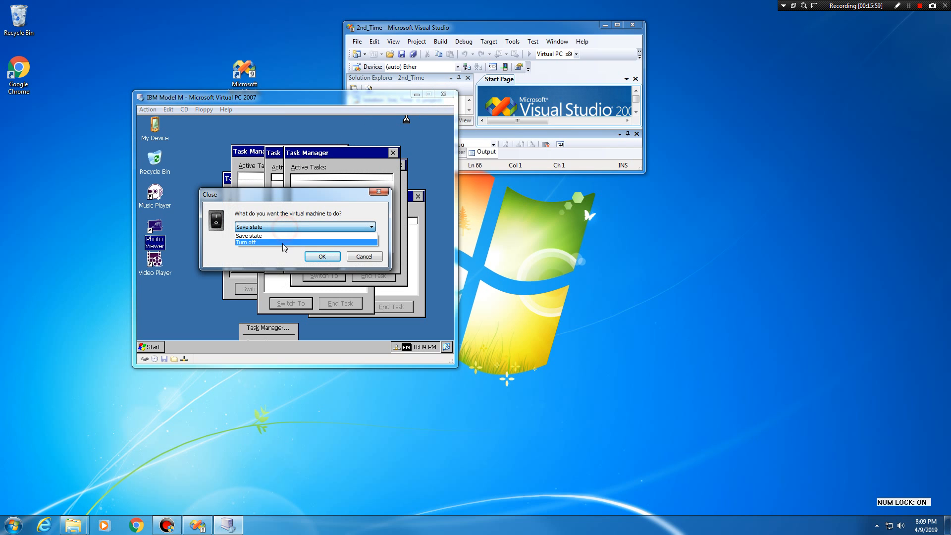
{"action": "left_click", "coordinate": [322, 256]}
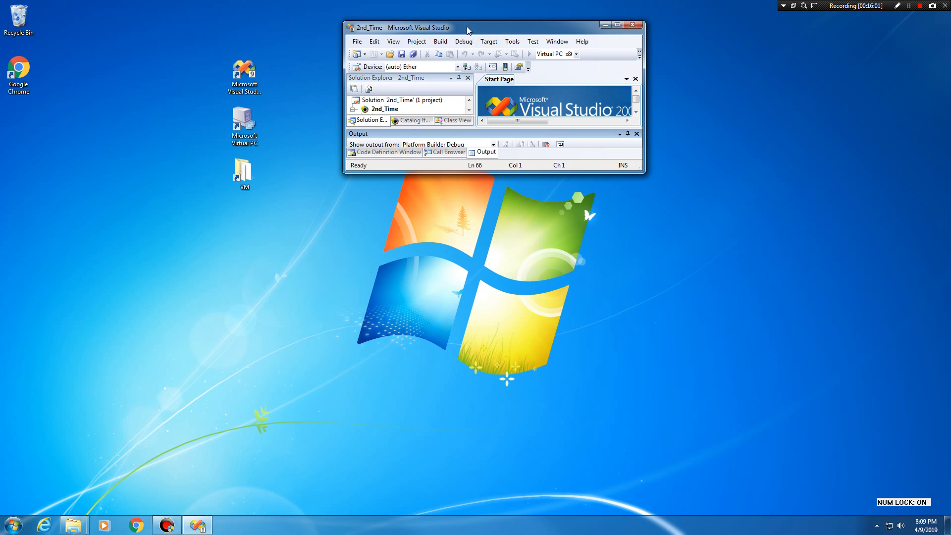
Open the Virtual PC Console in the lower right, then open Sample Pictures.
{"action": "left_click_drag", "start_coordinate": [467, 28], "coordinate": [593, 55]}
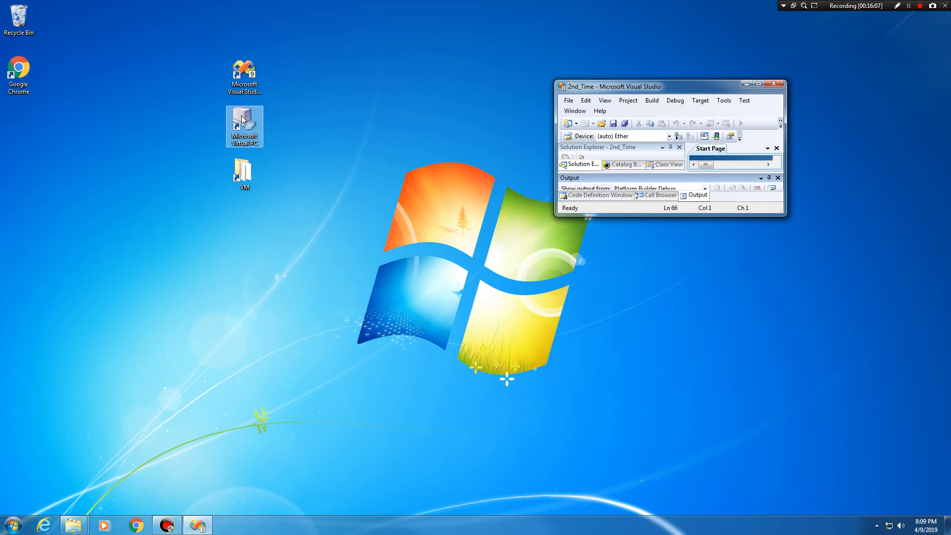
{"action": "double_click", "coordinate": [243, 125]}
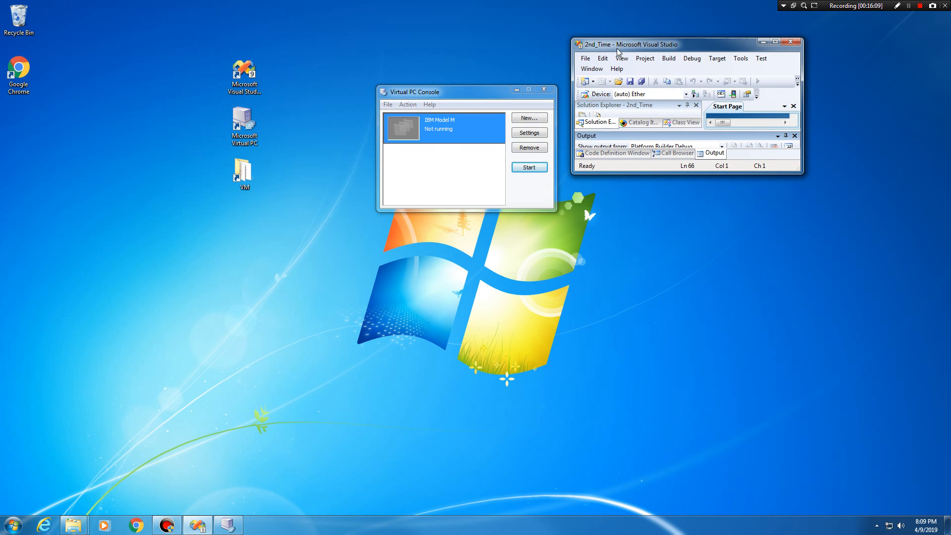
{"action": "left_click_drag", "start_coordinate": [413, 92], "coordinate": [641, 344]}
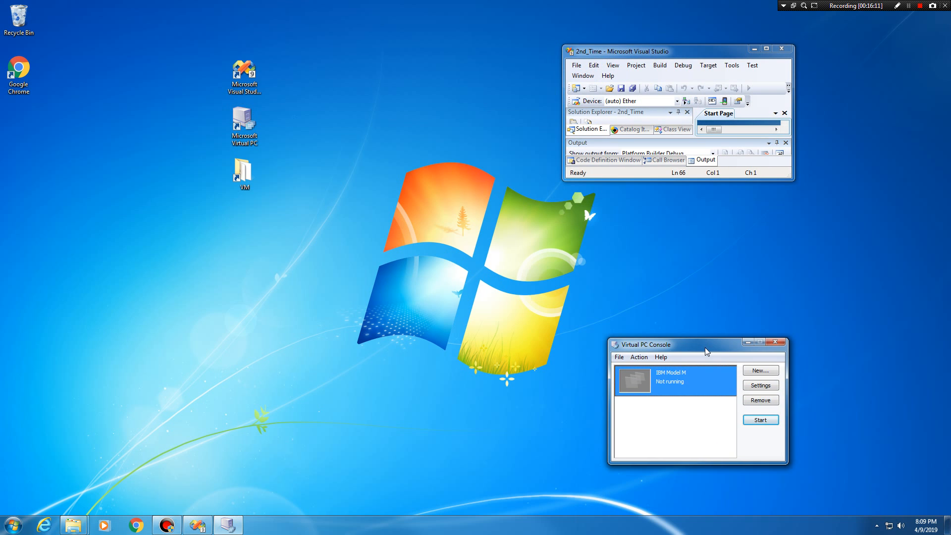
{"action": "left_click_drag", "start_coordinate": [698, 344], "coordinate": [681, 334]}
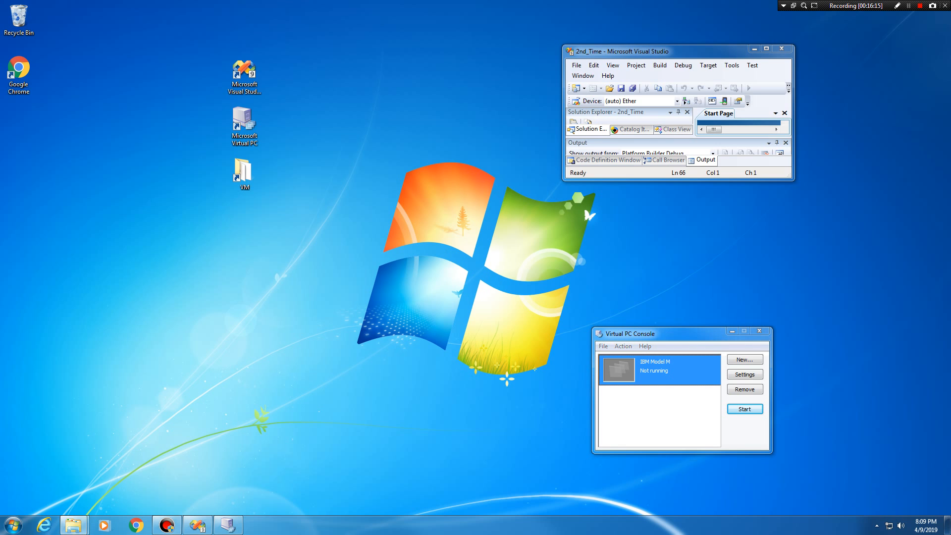
{"action": "double_click", "coordinate": [243, 168]}
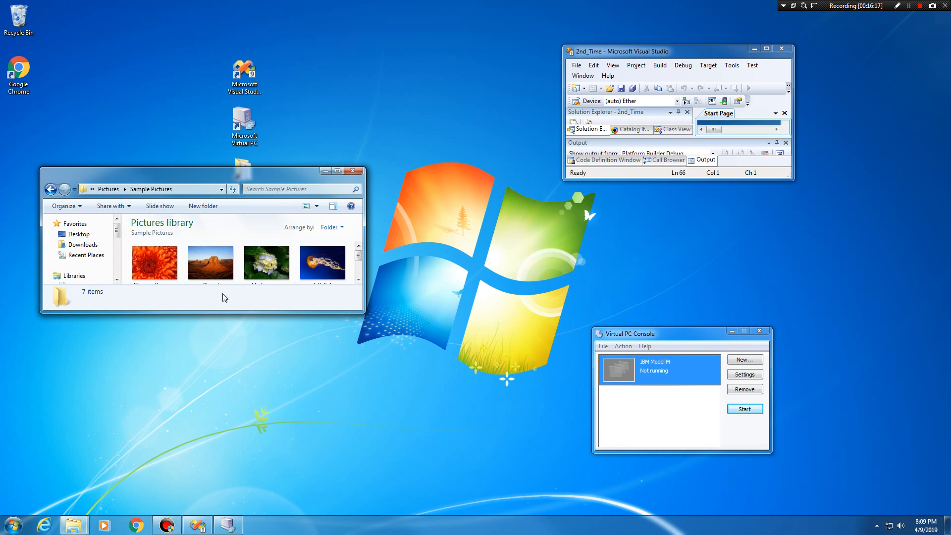